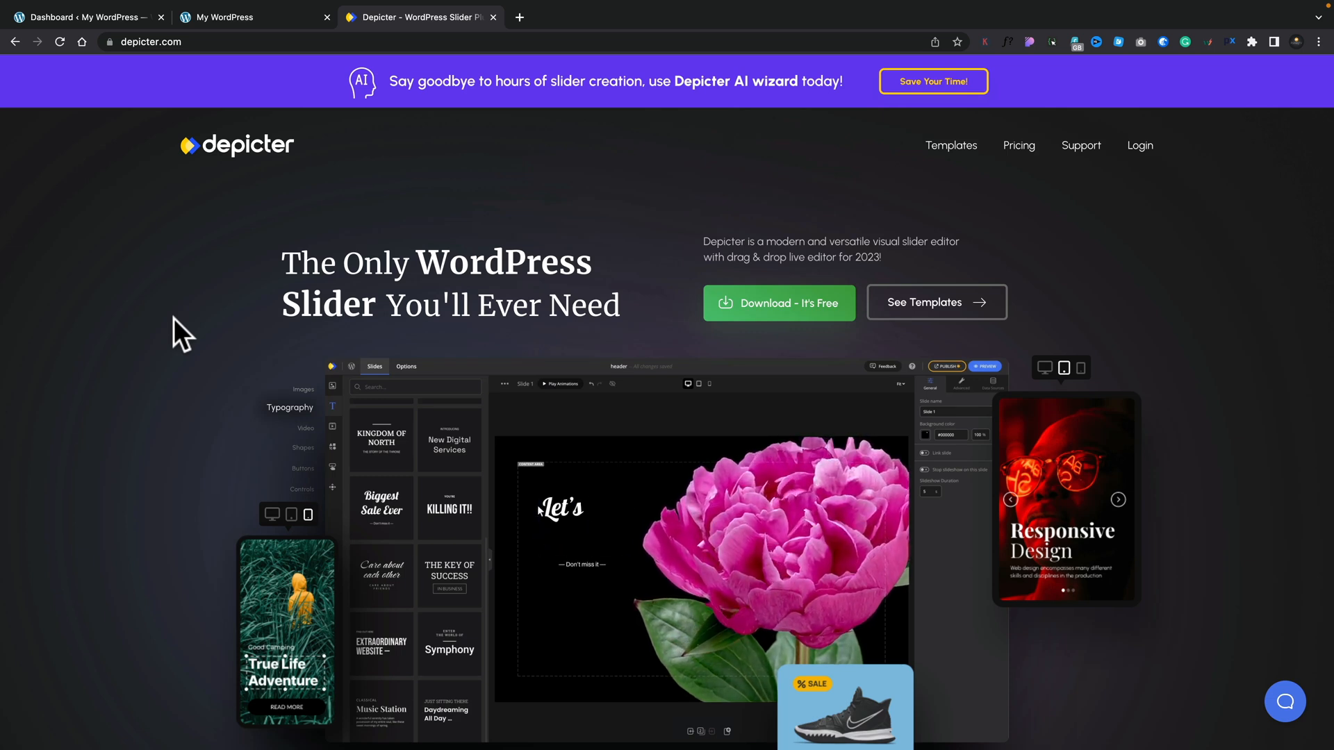
- Scroll down through the page in the other browser tab
{"action": "left_click", "coordinate": [225, 17]}
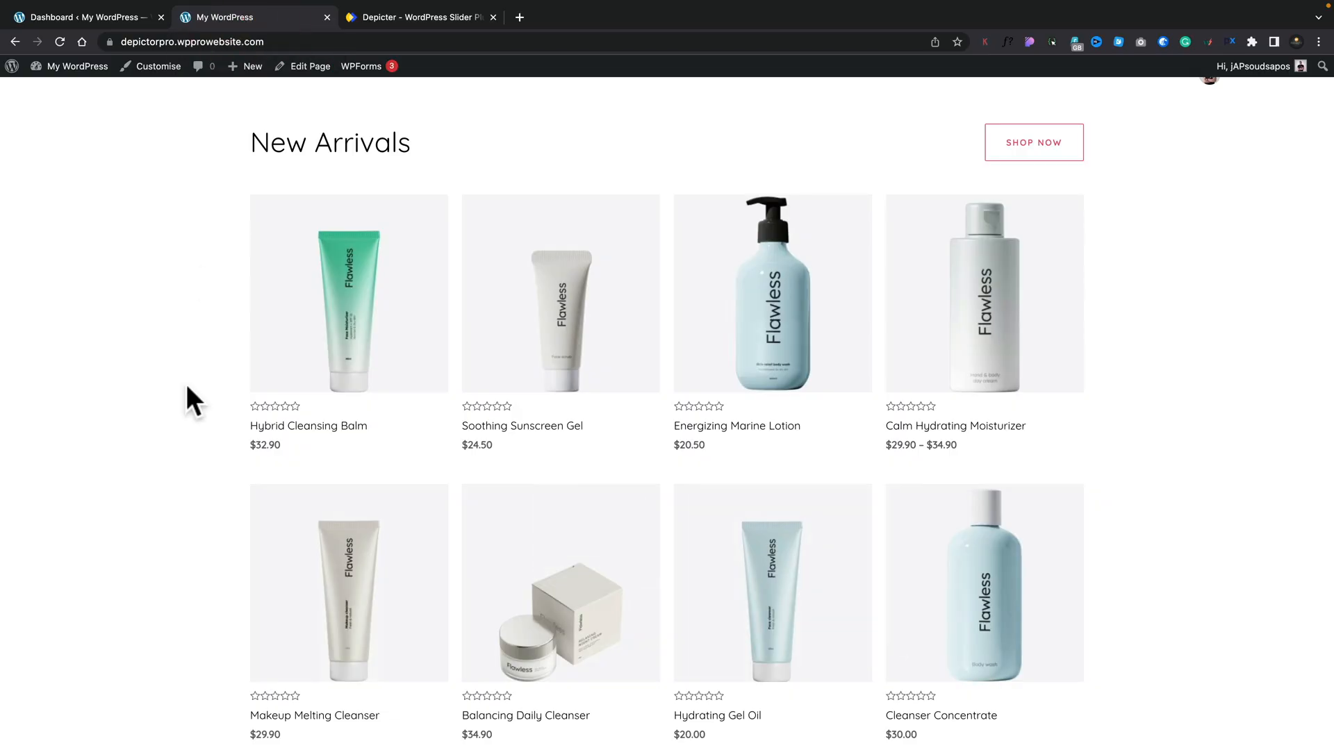
{"action": "mouse_move", "coordinate": [129, 168]}
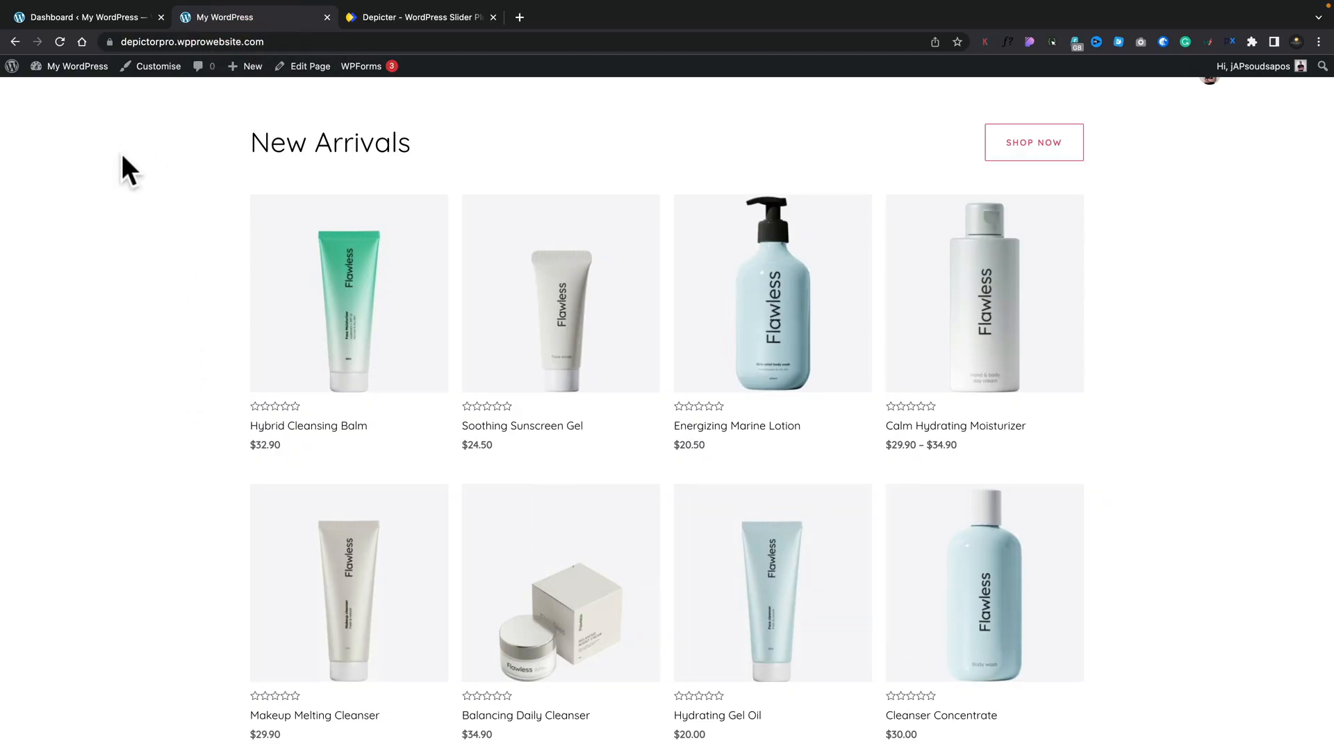
{"action": "scroll", "scroll_direction": "down", "scroll_amount": 3}
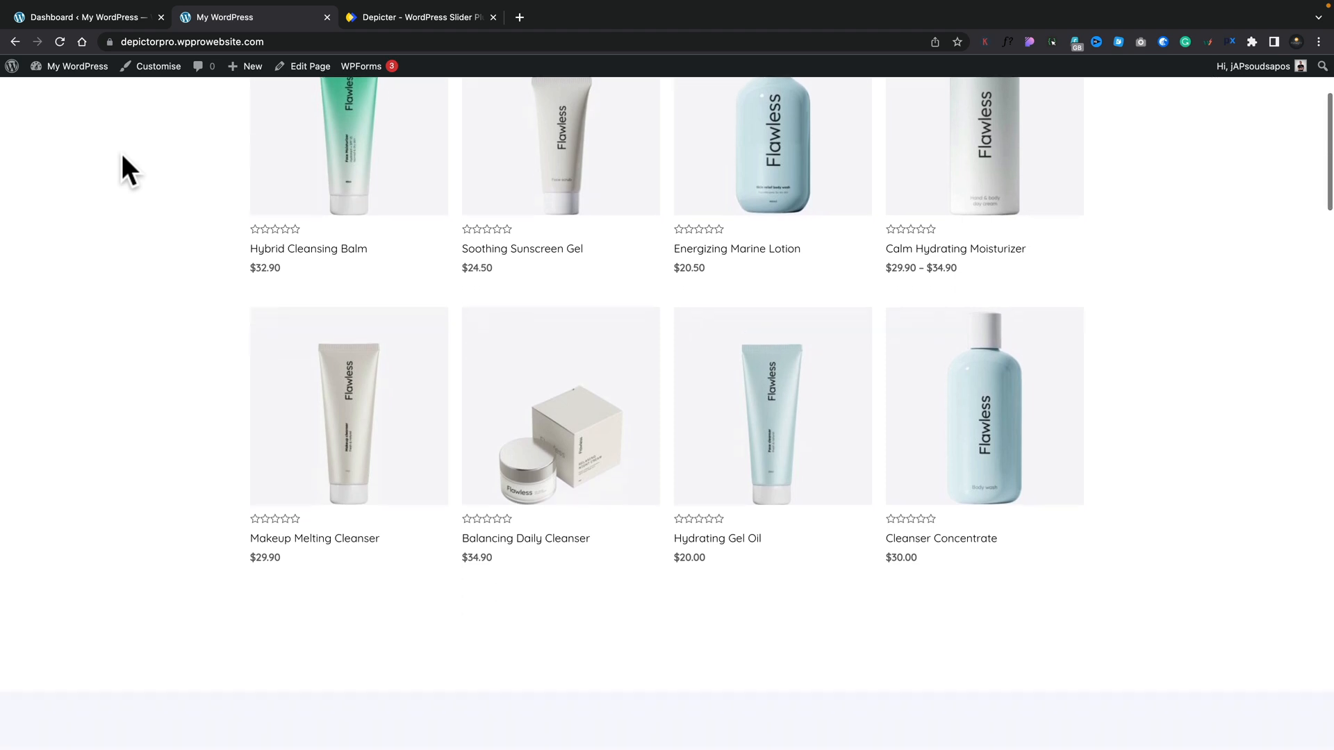
{"action": "scroll", "scroll_direction": "down", "scroll_amount": 3}
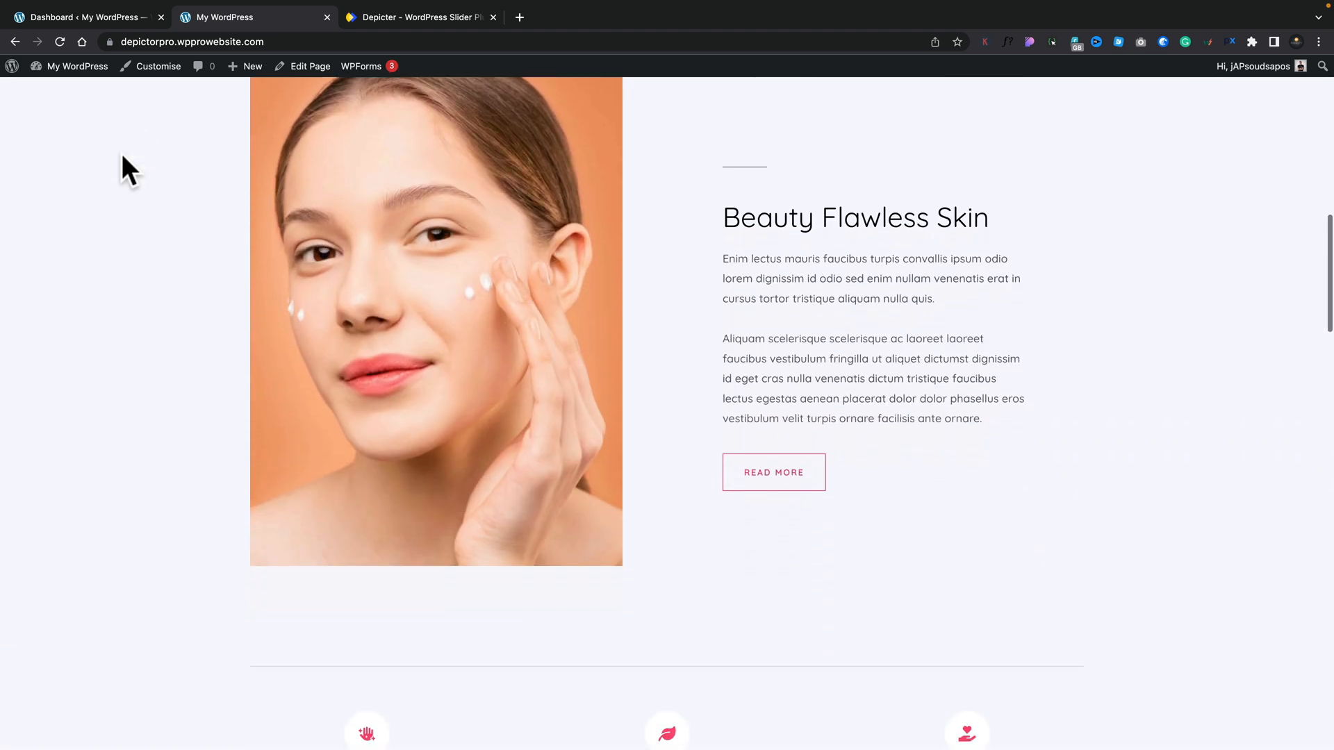
{"action": "scroll", "scroll_direction": "down", "scroll_amount": 3}
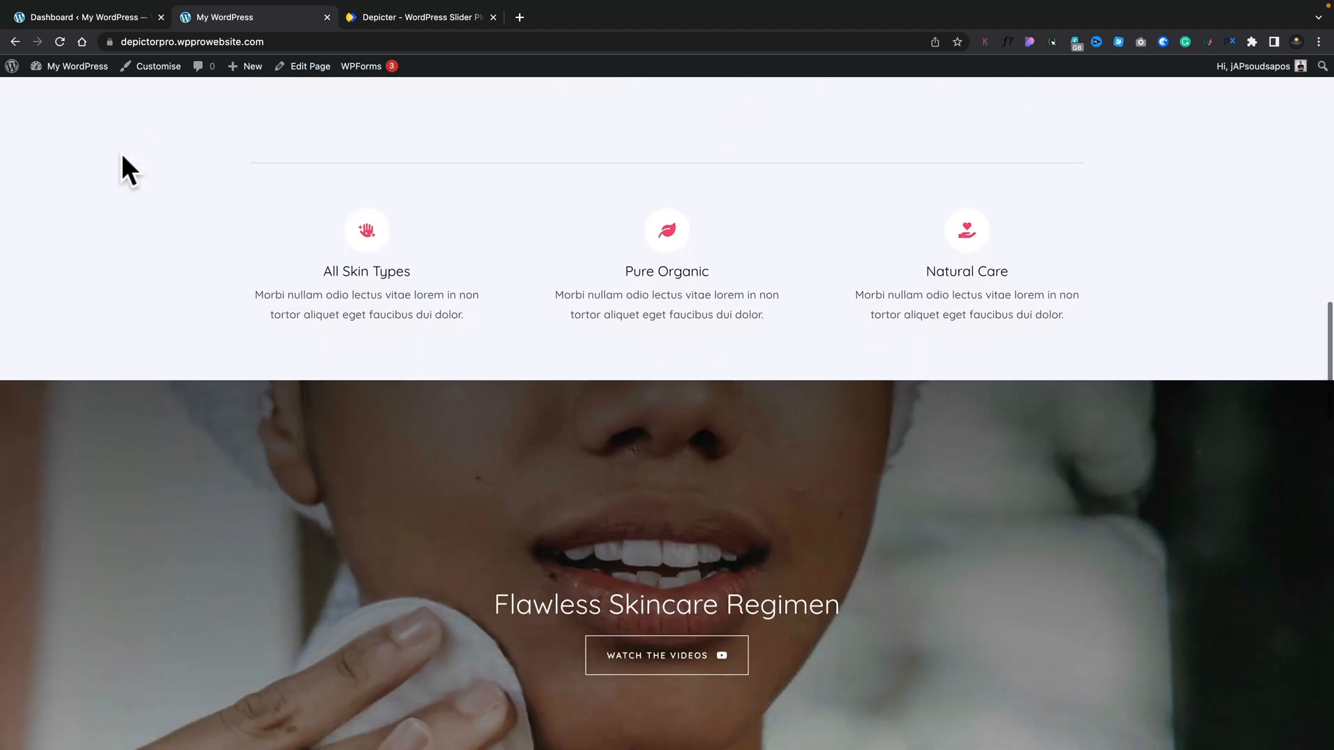
{"action": "scroll", "scroll_direction": "down", "scroll_amount": 3}
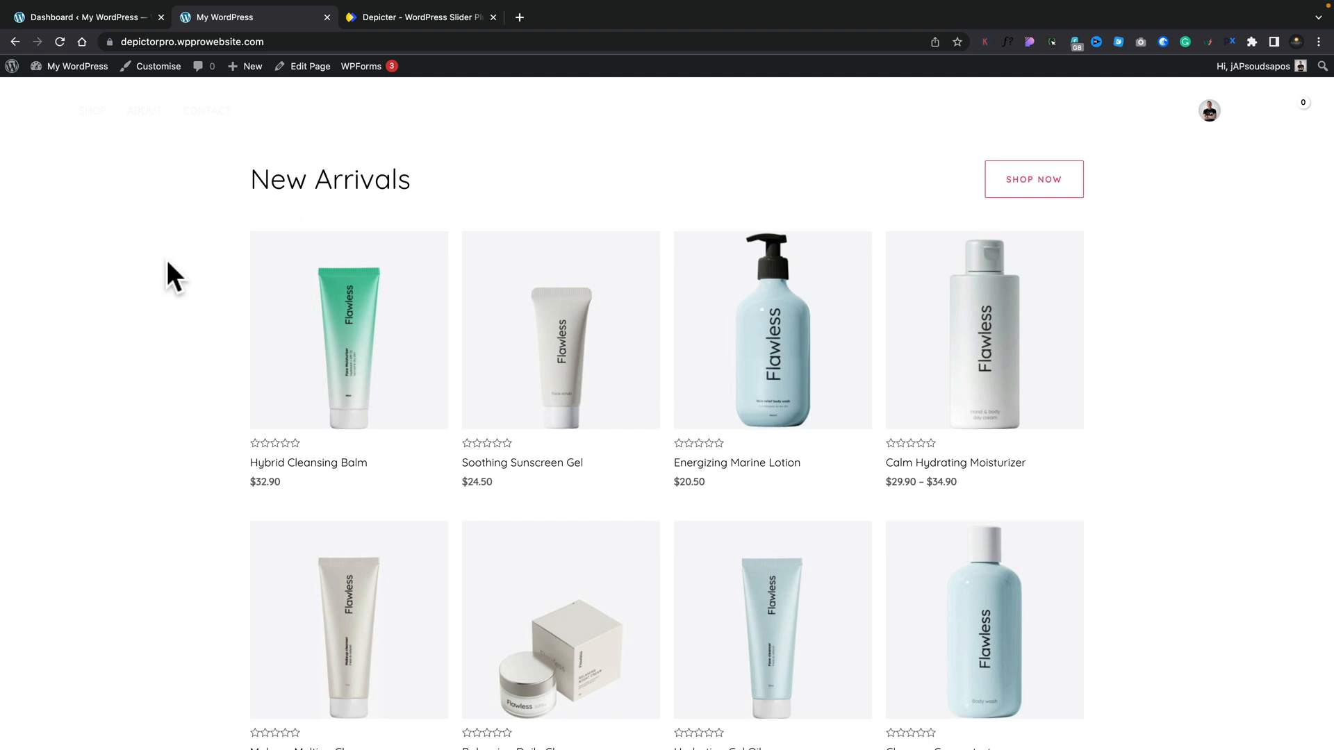
- From the WordPress admin sidebar, reach Depicter's Create New Slider gallery of 218 templates
{"action": "left_click", "coordinate": [85, 17]}
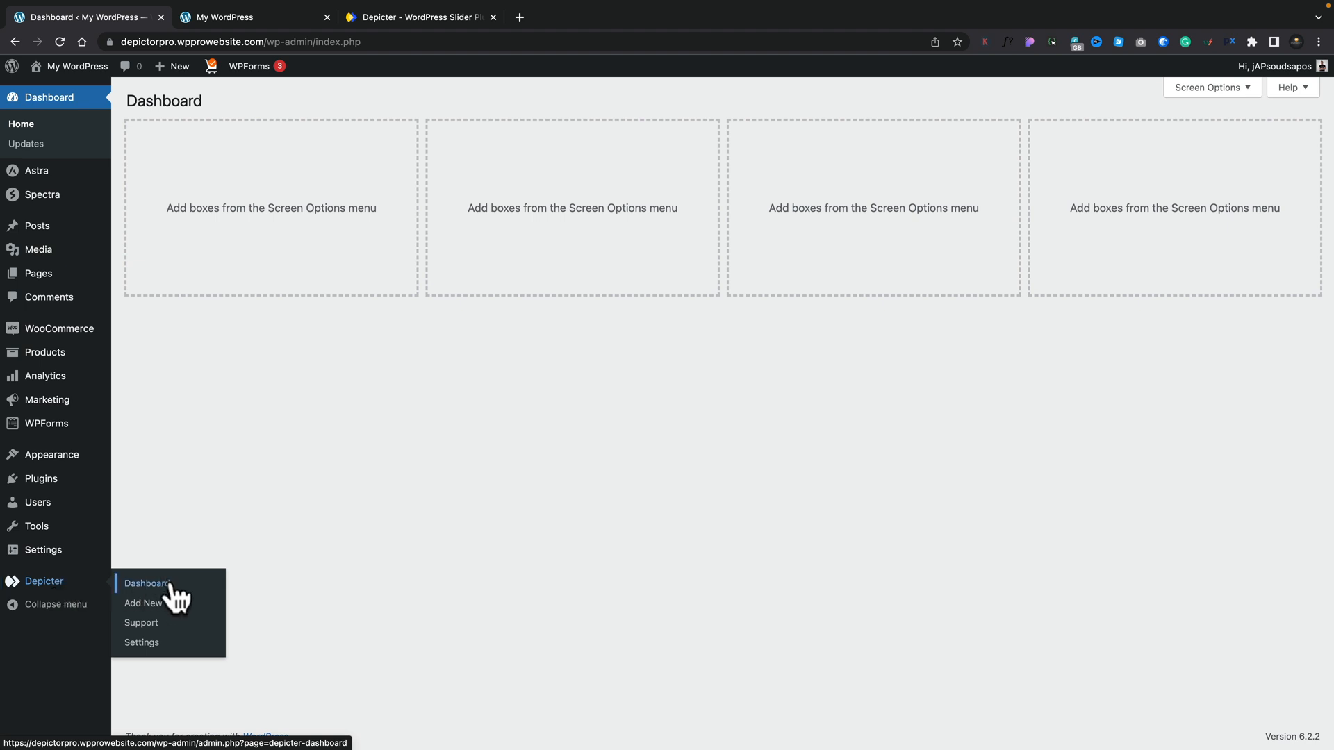
{"action": "left_click", "coordinate": [146, 584]}
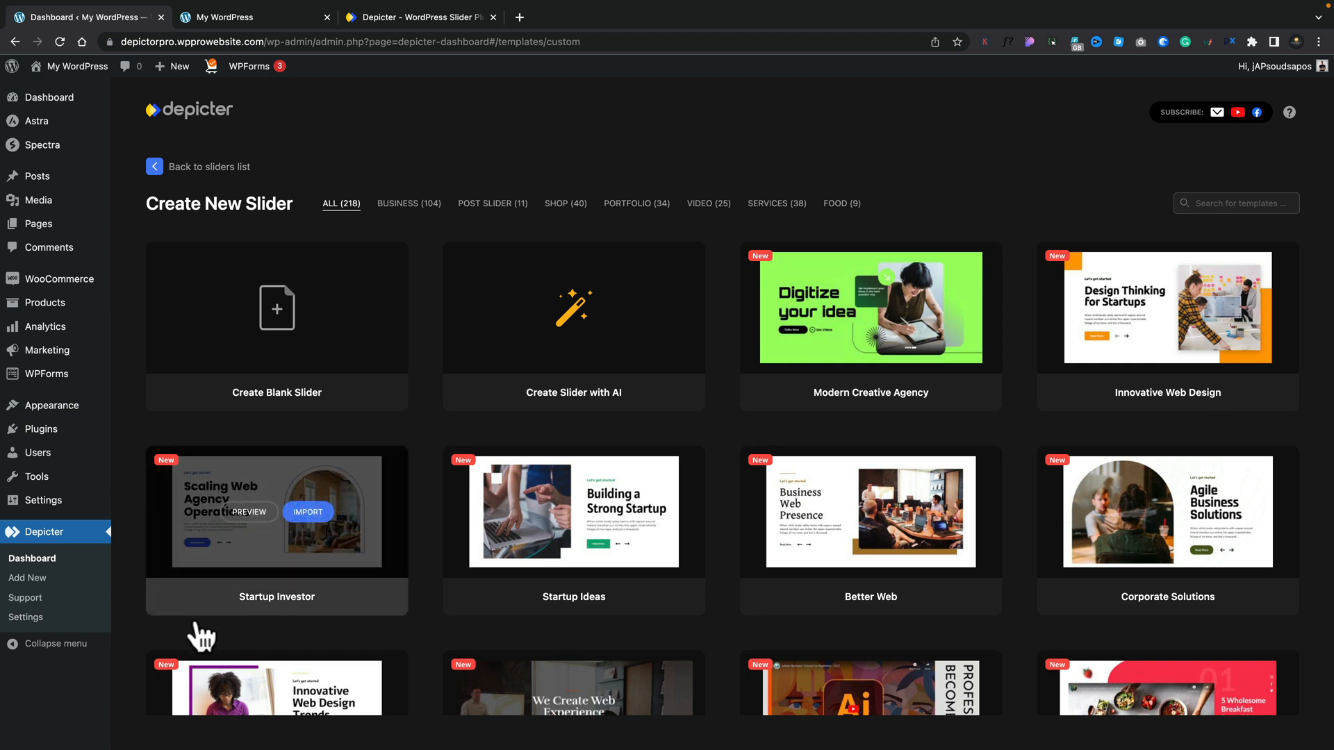
{"action": "mouse_move", "coordinate": [133, 602]}
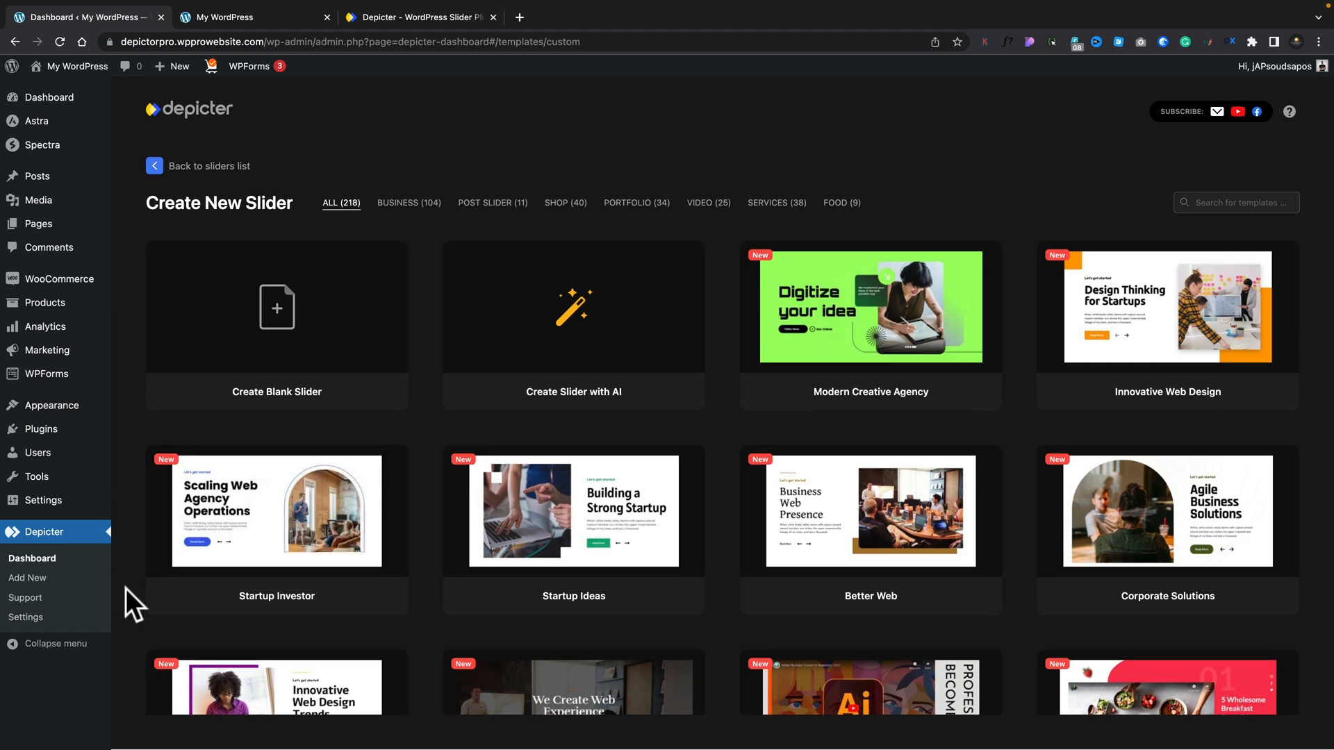
{"action": "scroll", "scroll_direction": "down", "scroll_amount": 3}
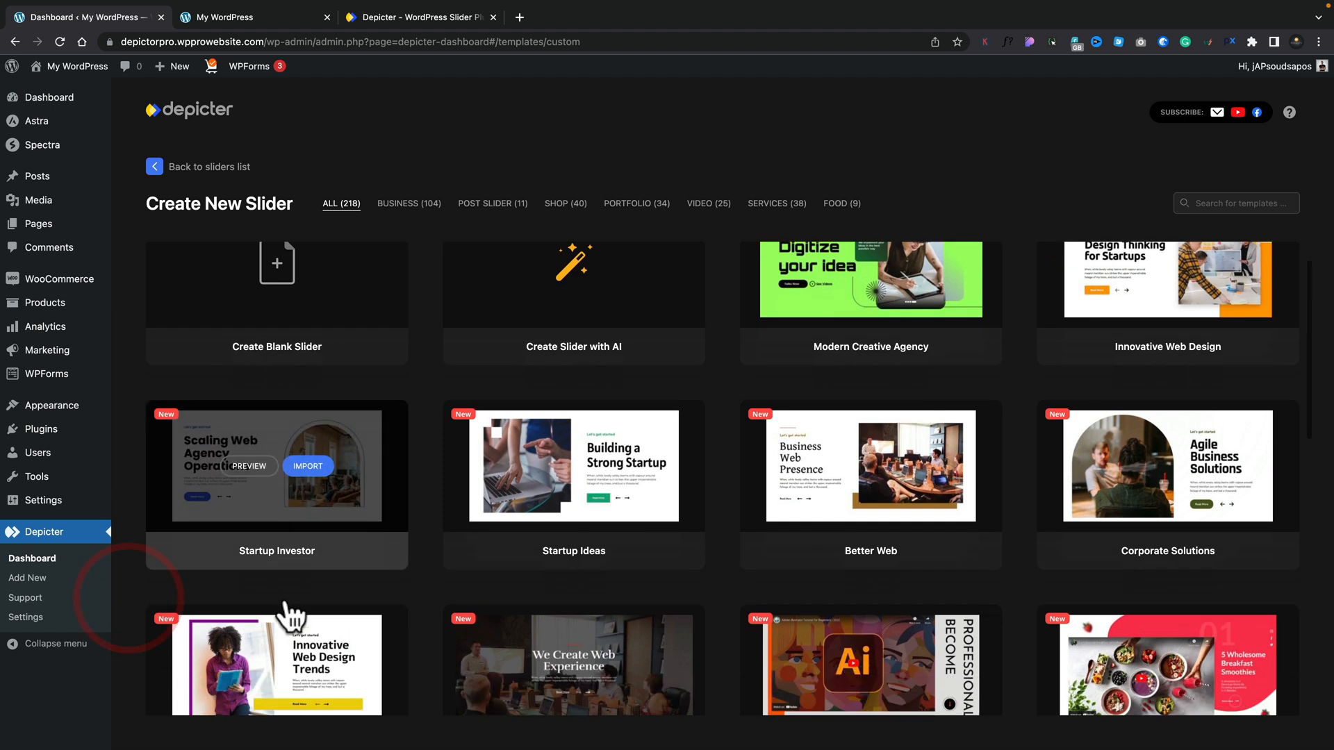
{"action": "scroll", "scroll_direction": "down", "scroll_amount": 3}
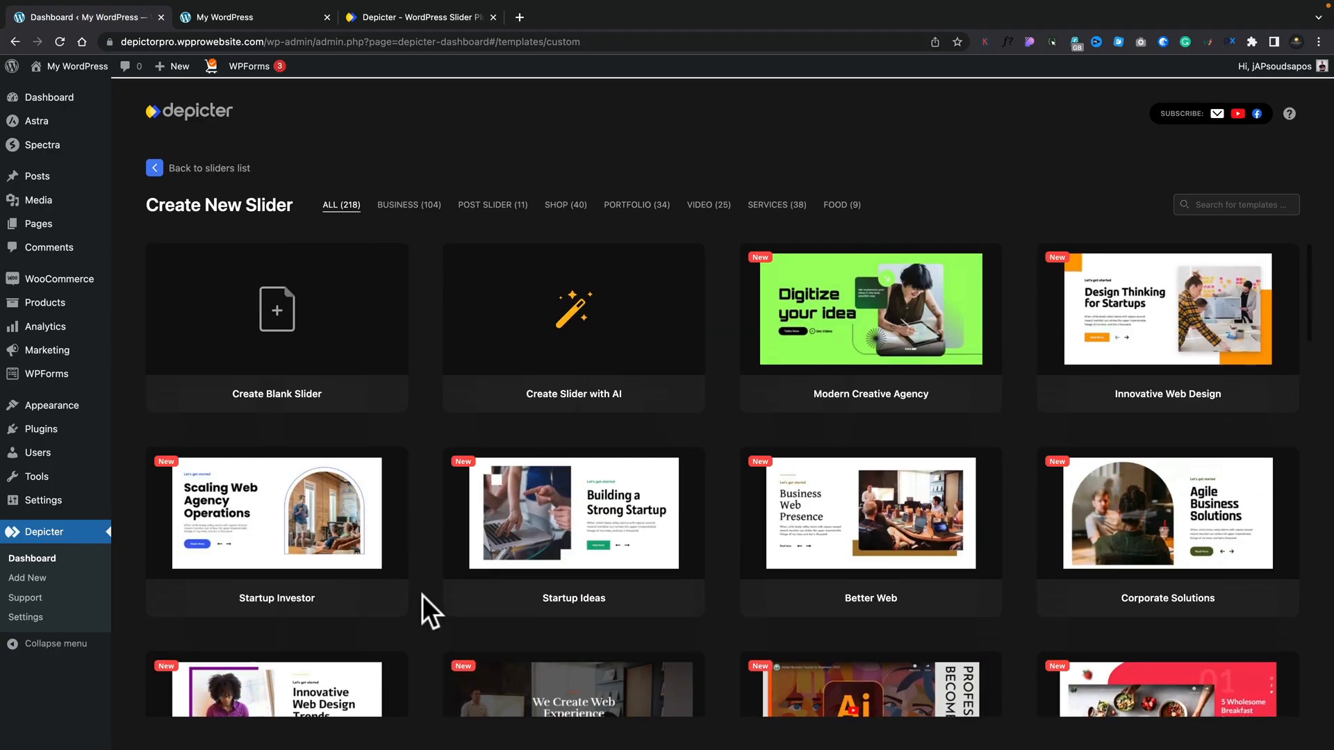
{"action": "mouse_move", "coordinate": [574, 332]}
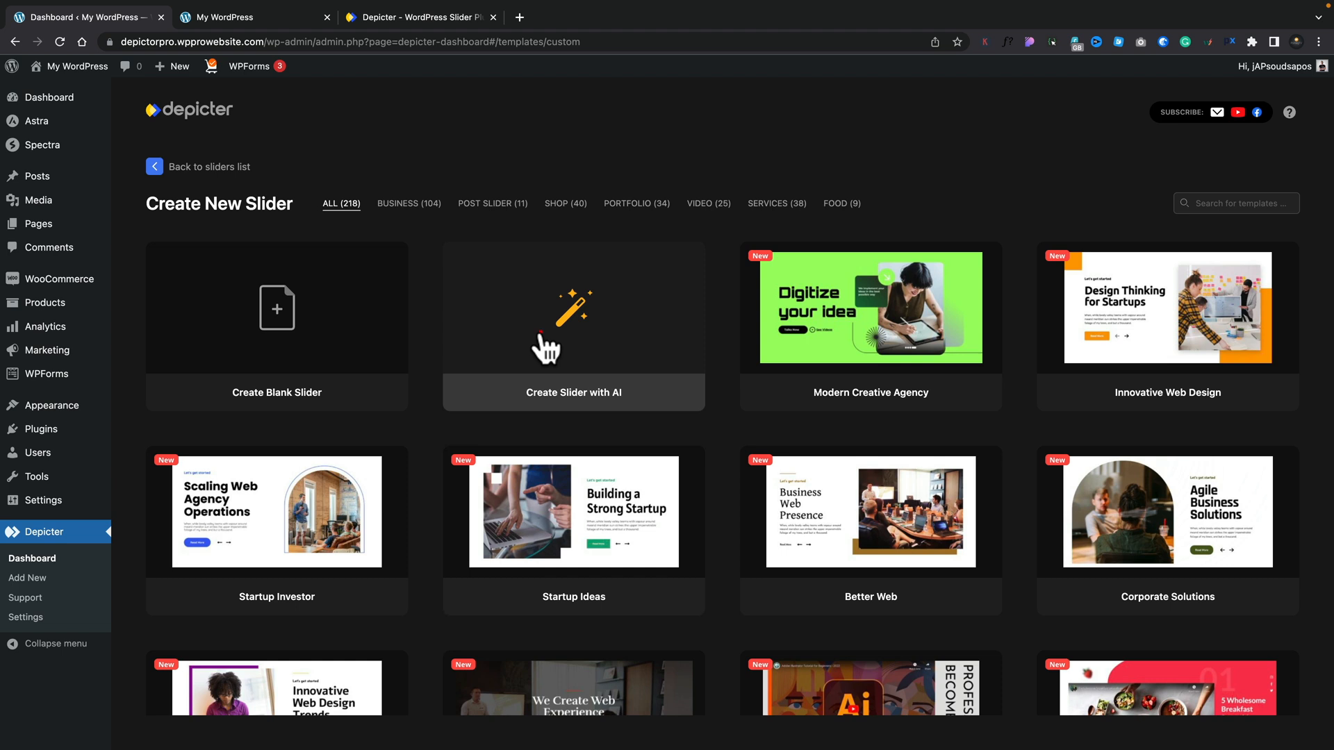
- Start the Create Slider with AI wizard and choose Health and Medicine as the category
{"action": "left_click", "coordinate": [572, 325]}
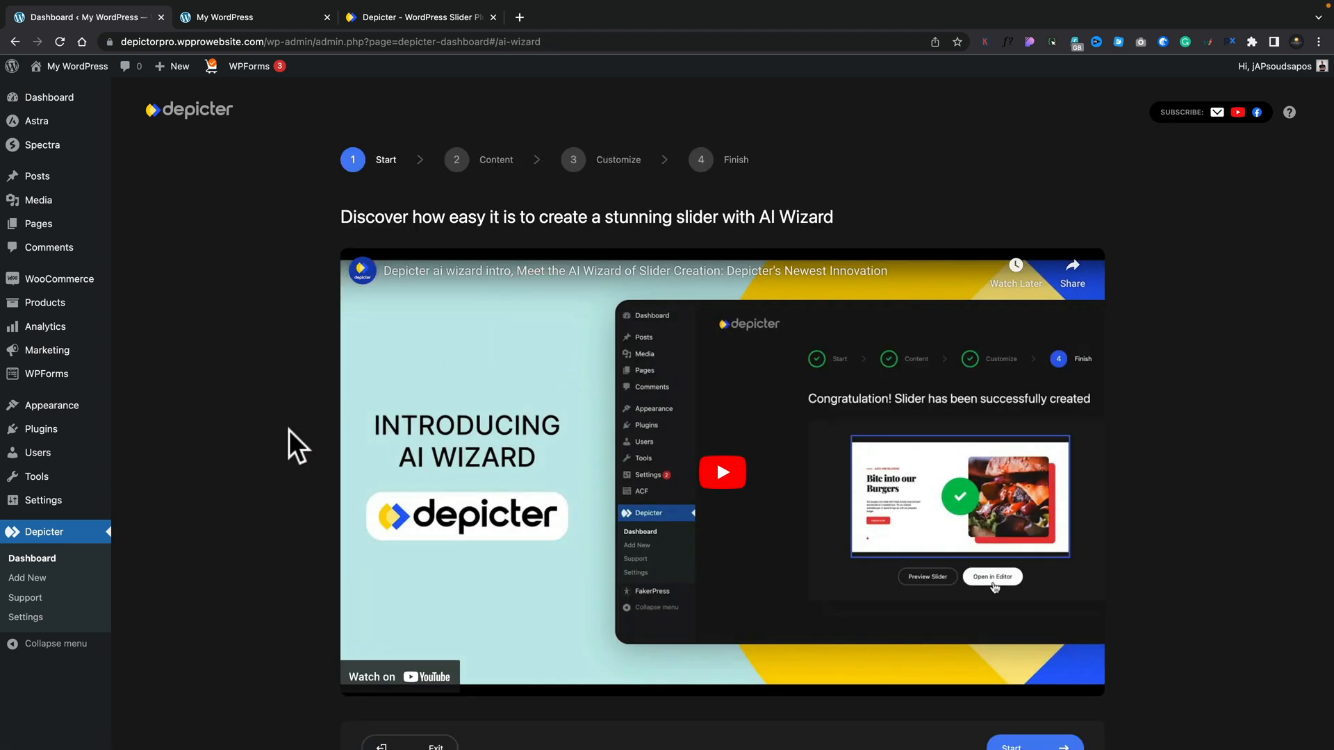
{"action": "scroll", "scroll_direction": "down", "scroll_amount": 3}
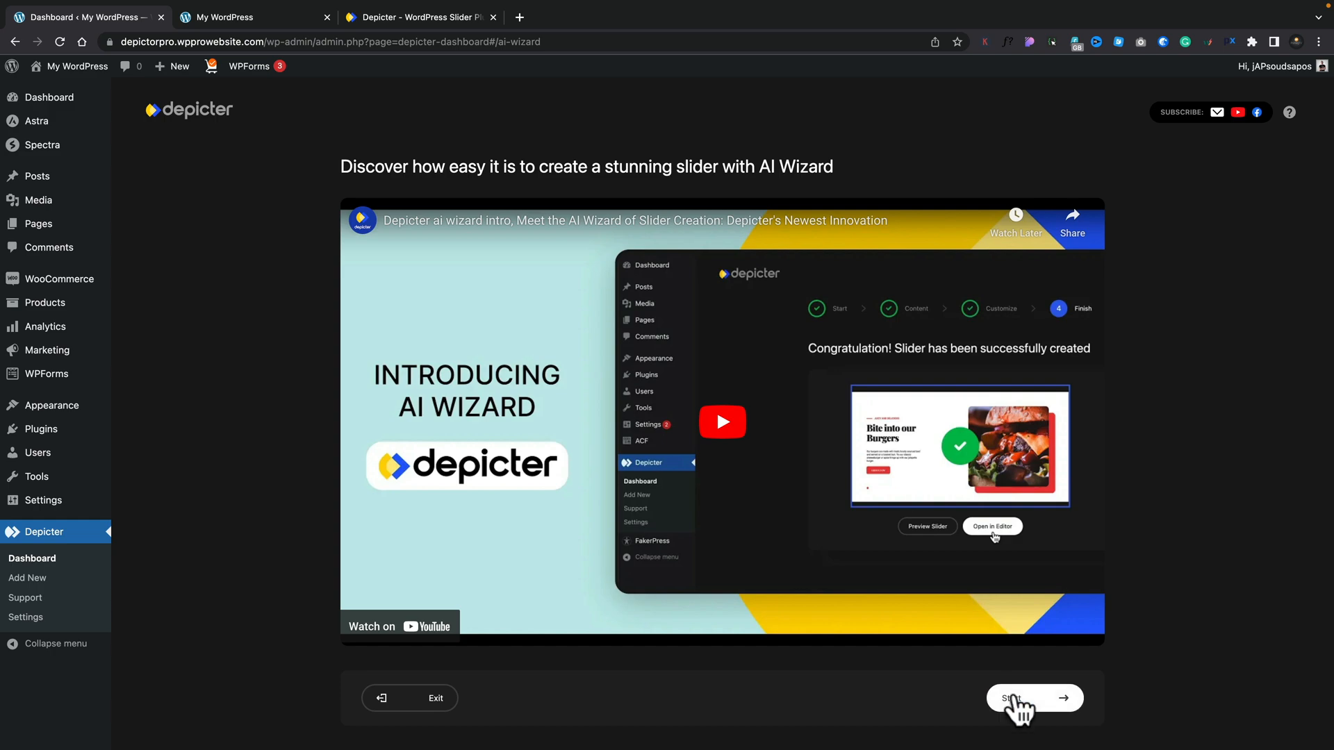
{"action": "left_click", "coordinate": [1034, 698]}
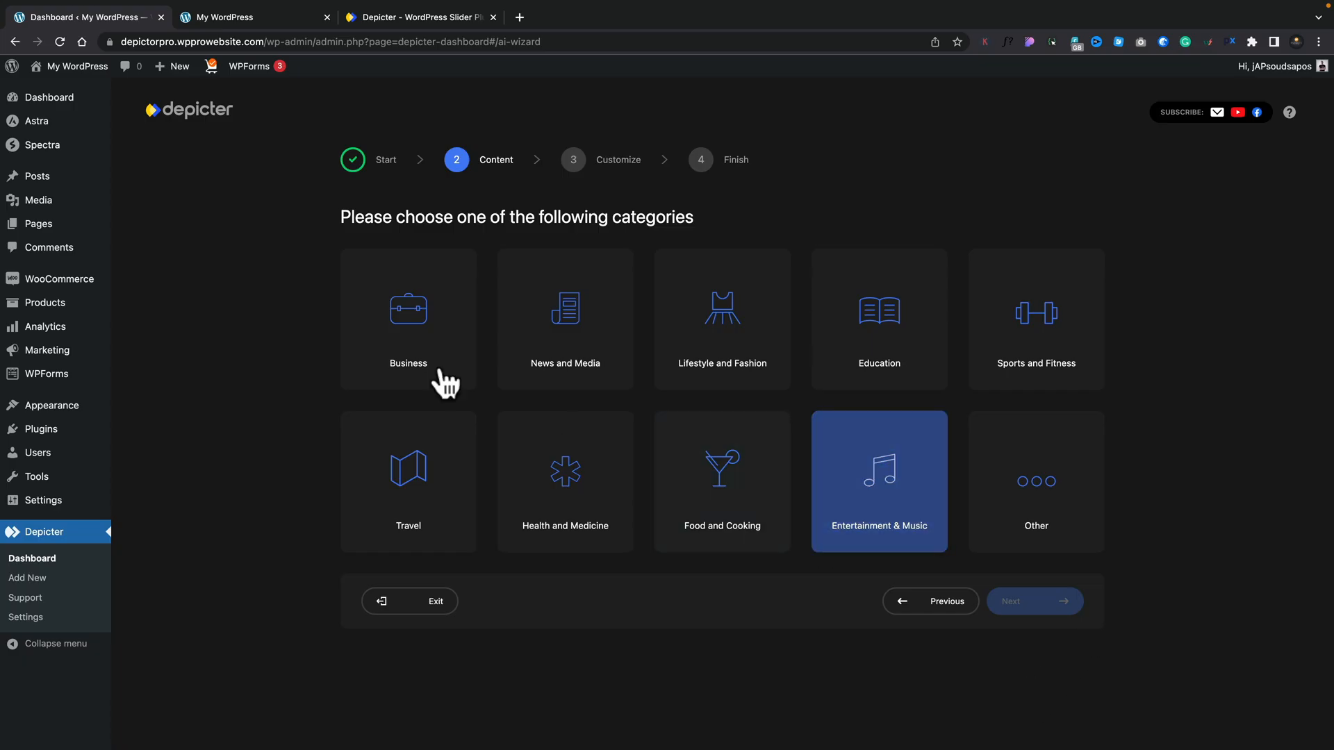
{"action": "left_click", "coordinate": [879, 320]}
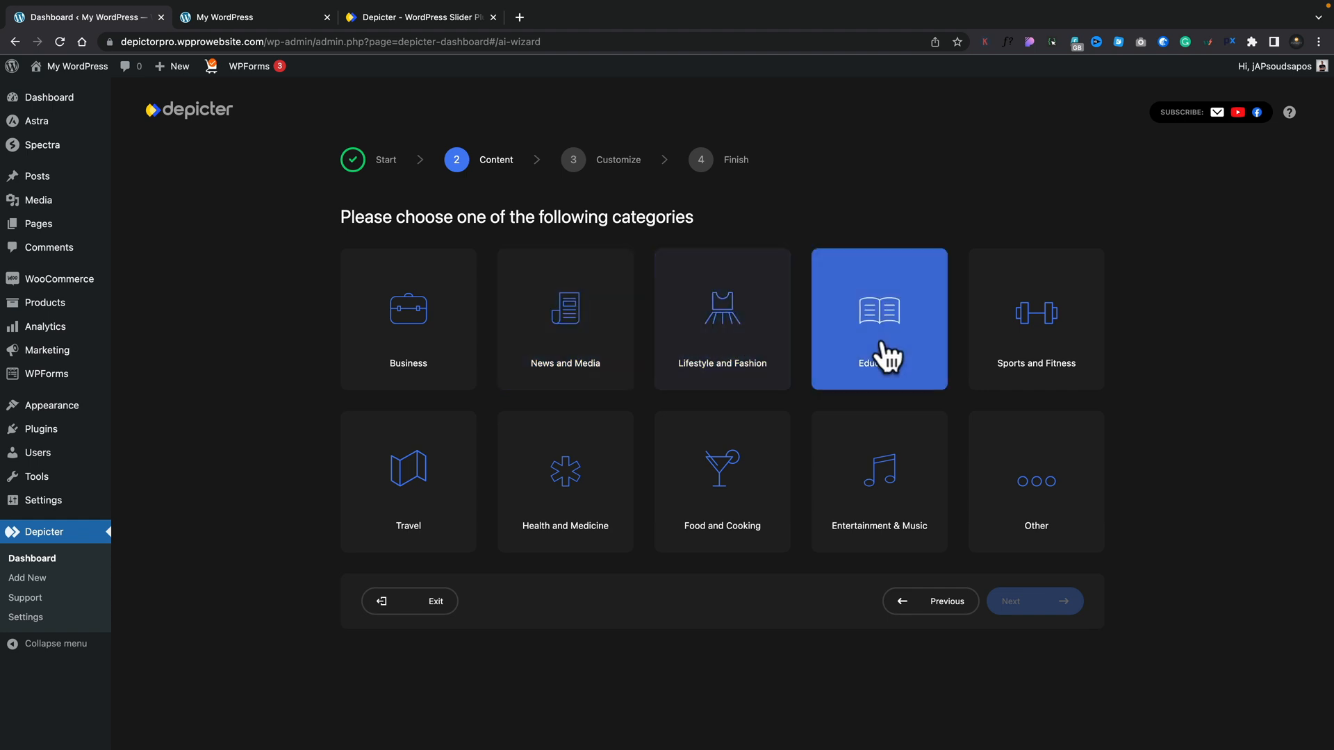
{"action": "left_click", "coordinate": [407, 320]}
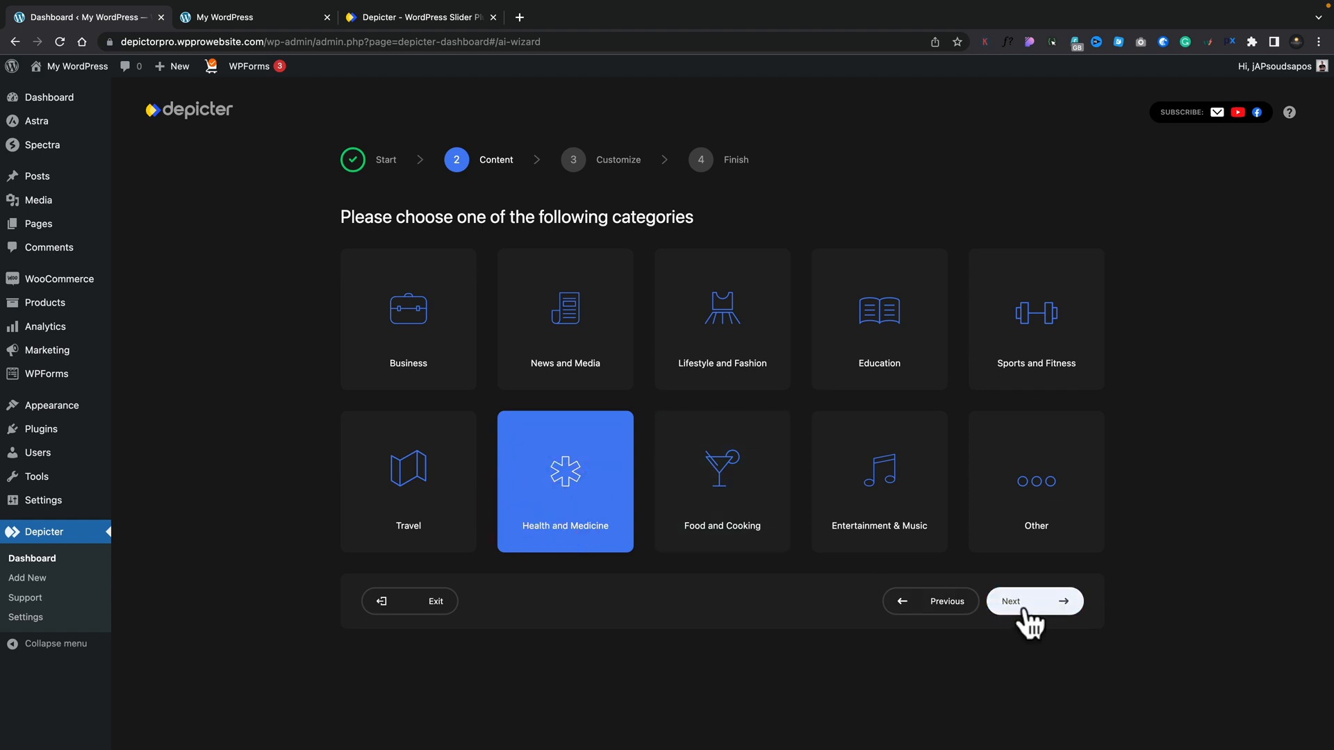
- Describe the site as Women's health and beauty products and set the slider to 3 slides
{"action": "left_click", "coordinate": [1032, 600]}
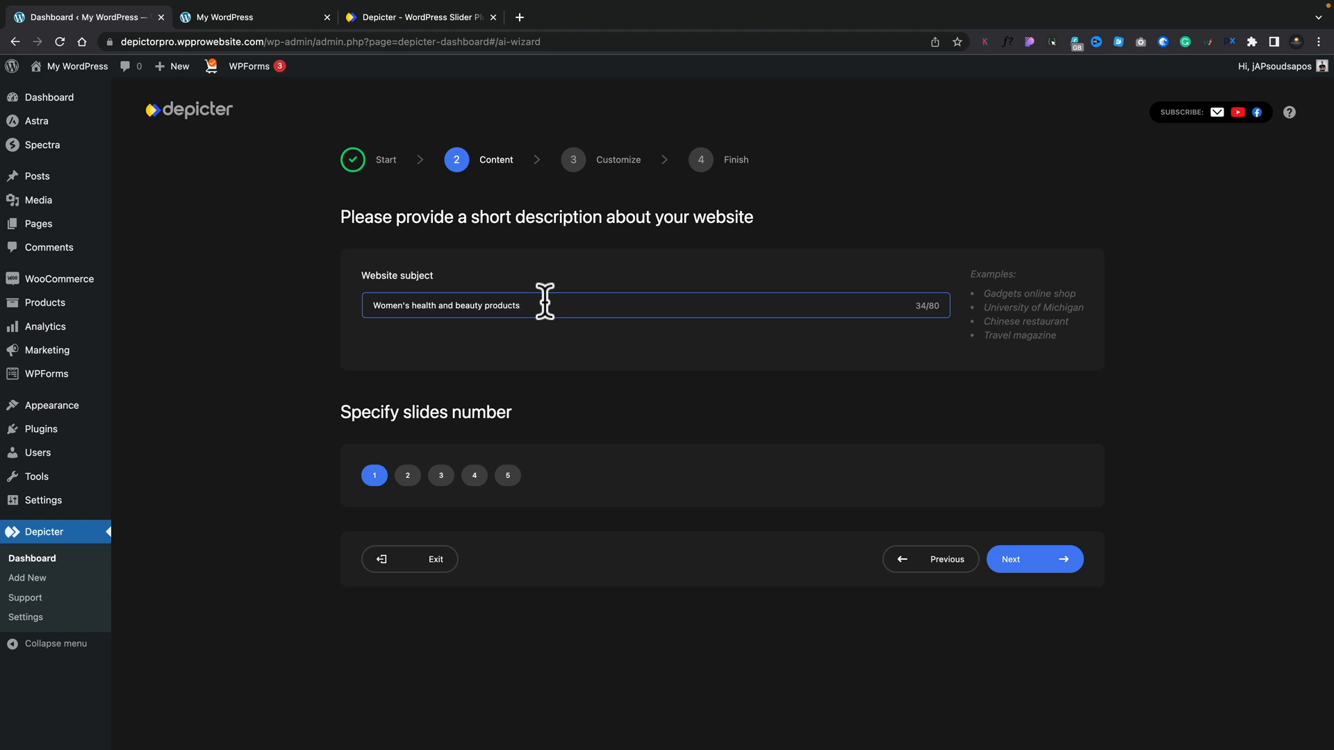
{"action": "mouse_move", "coordinate": [488, 417]}
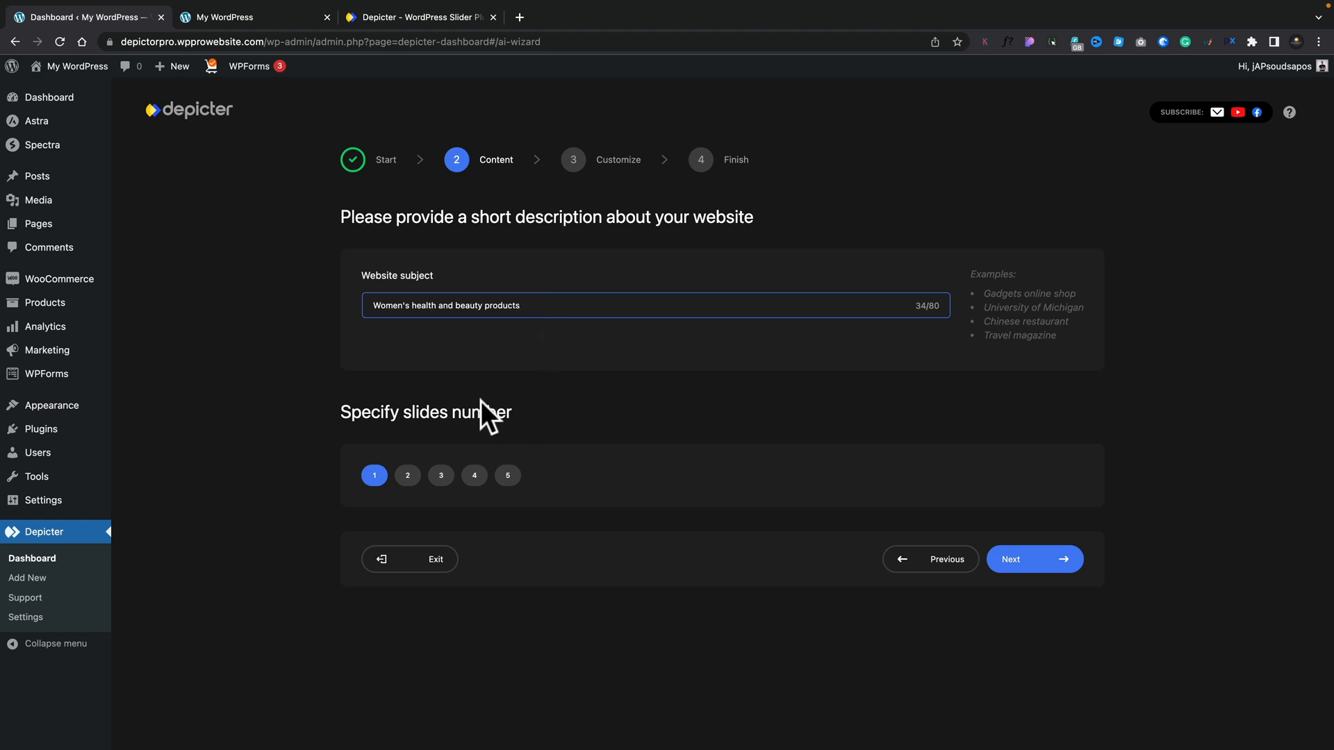
{"action": "mouse_move", "coordinate": [418, 430]}
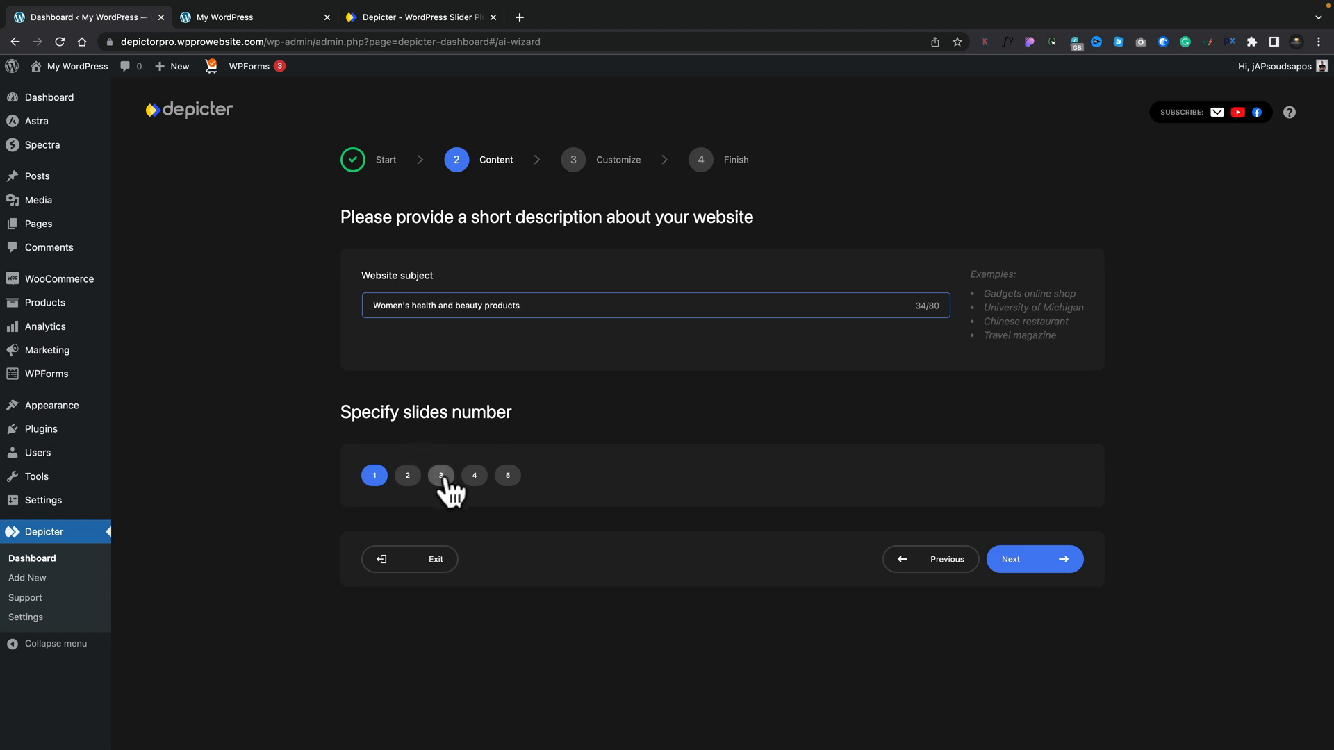
{"action": "left_click", "coordinate": [441, 475]}
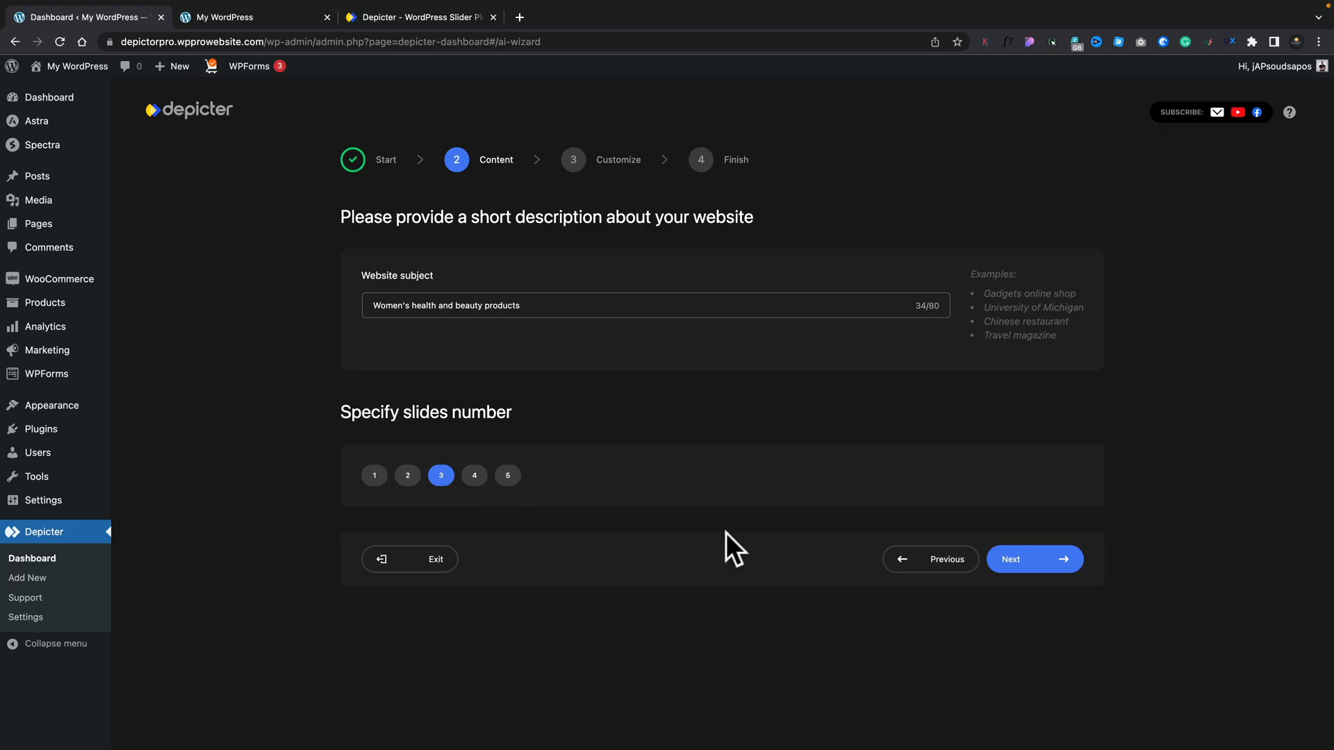
- Advance to the topics step and check Skincare, Wellness and Grooming as relevant items
{"action": "left_click", "coordinate": [1034, 559]}
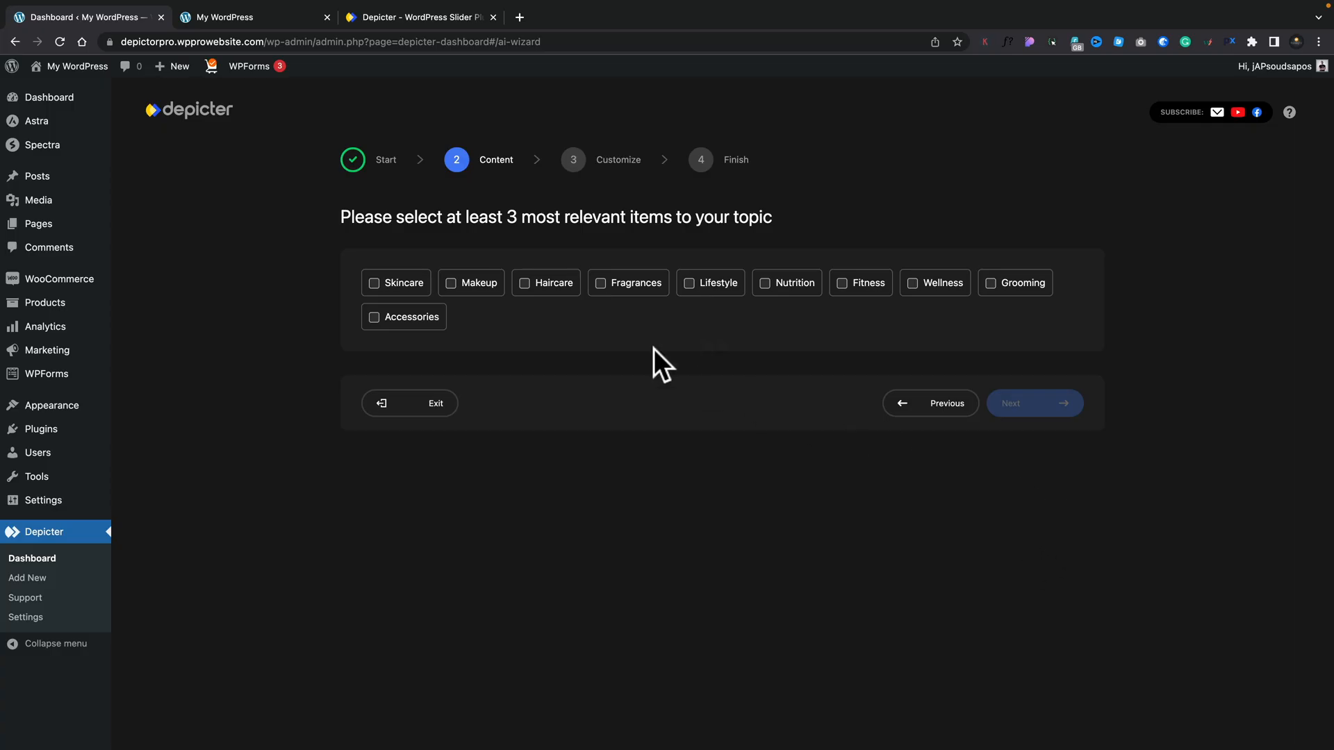
{"action": "mouse_move", "coordinate": [409, 376]}
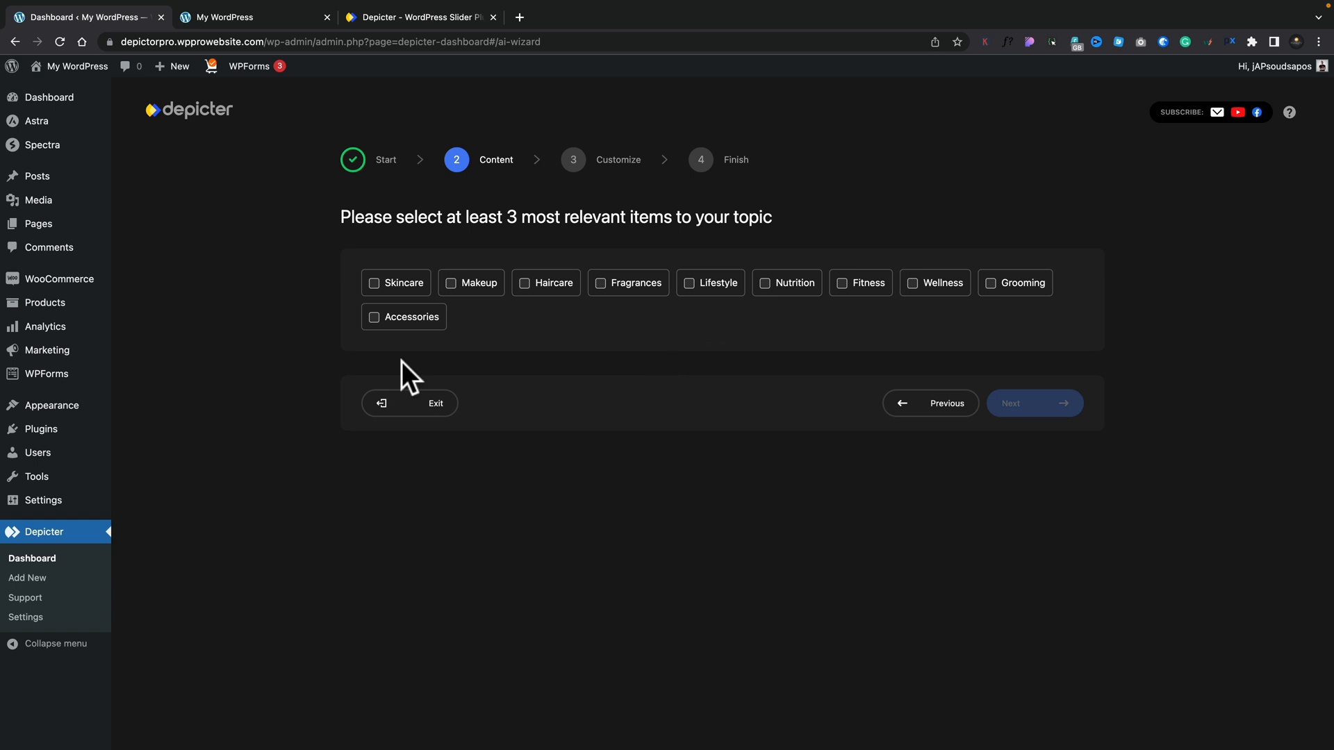
{"action": "left_click", "coordinate": [374, 282]}
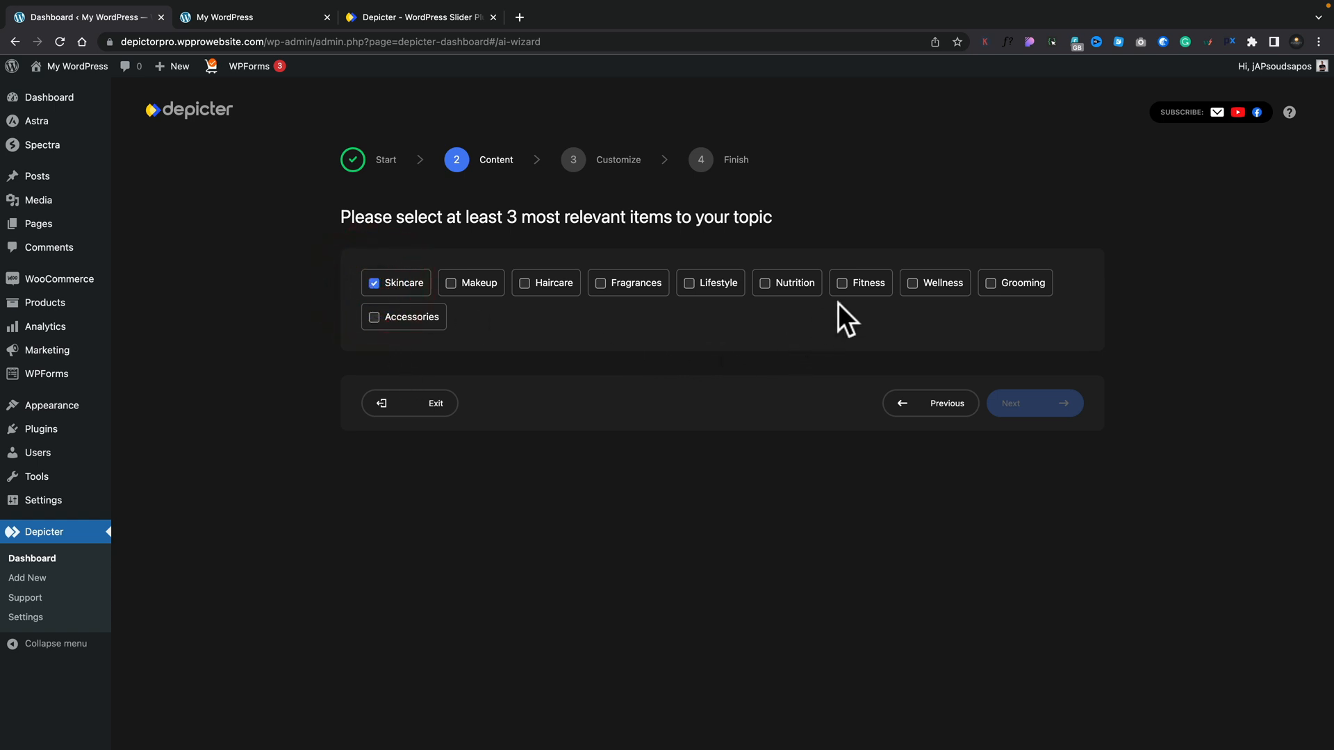
{"action": "left_click", "coordinate": [913, 282]}
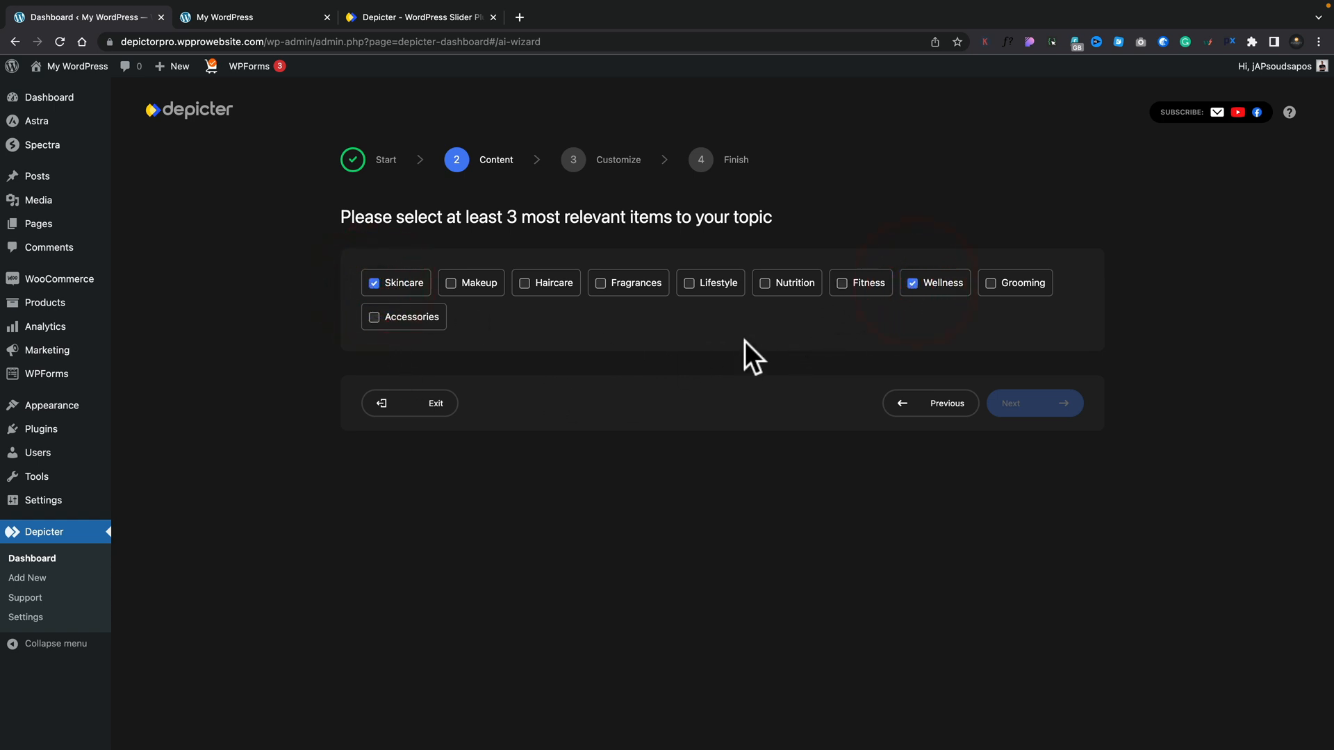
{"action": "left_click", "coordinate": [991, 282]}
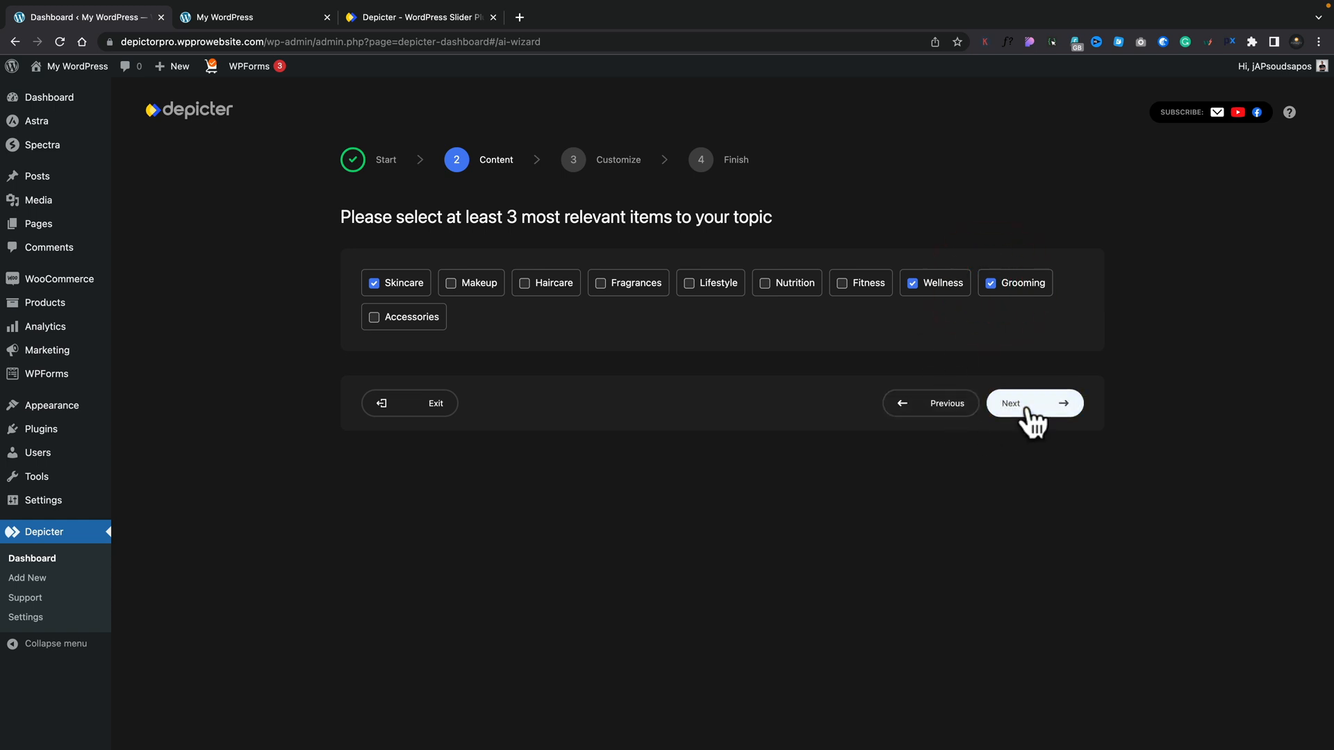
- Browse Skincare stock photos and My Photos, then choose the facial treatment photo for the Get flawless skin slide
{"action": "left_click", "coordinate": [1034, 403]}
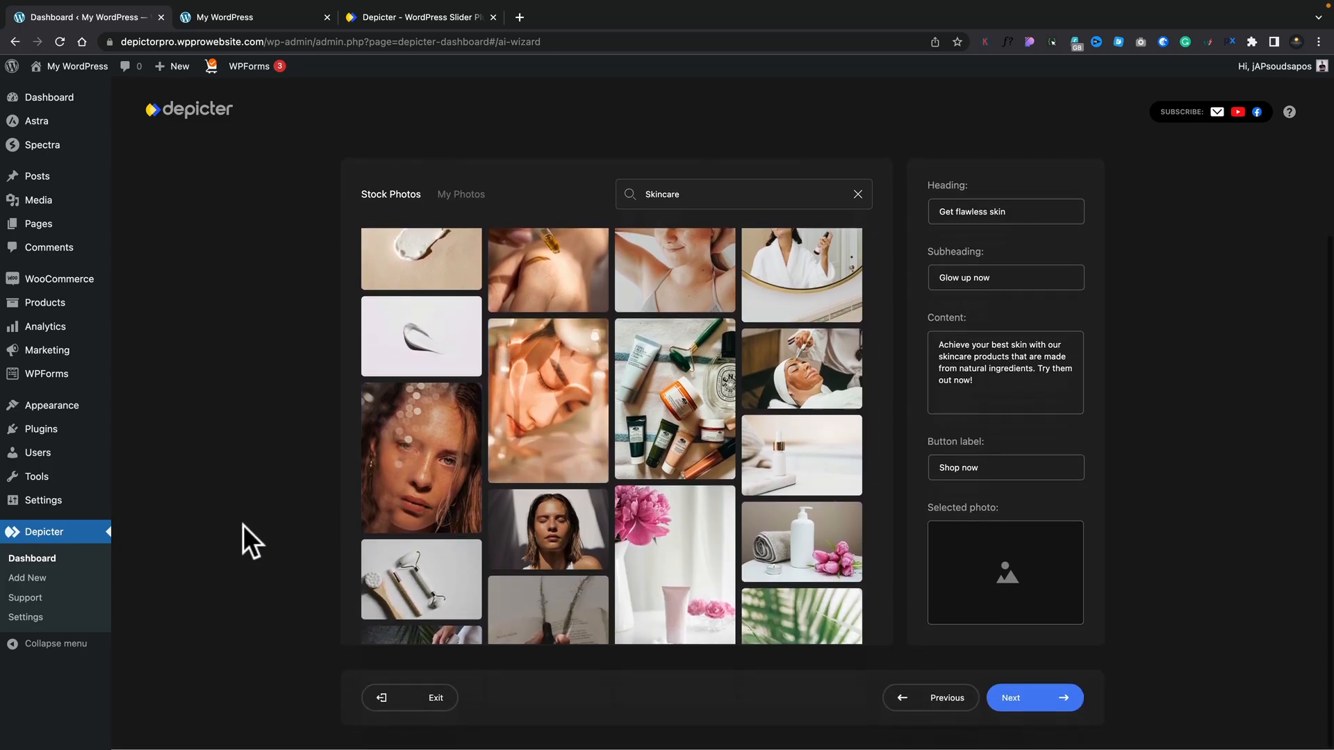
{"action": "scroll", "scroll_direction": "down", "scroll_amount": 3}
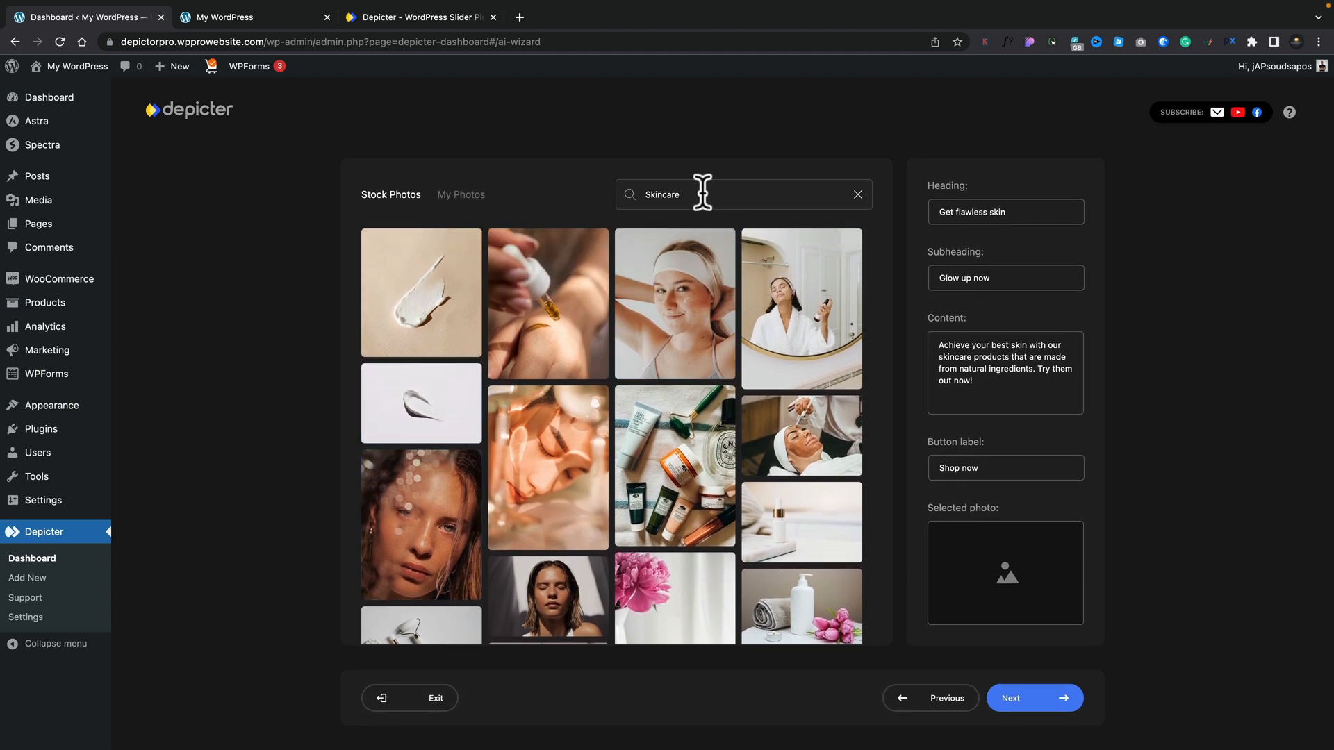
{"action": "scroll", "scroll_direction": "down", "scroll_amount": 3}
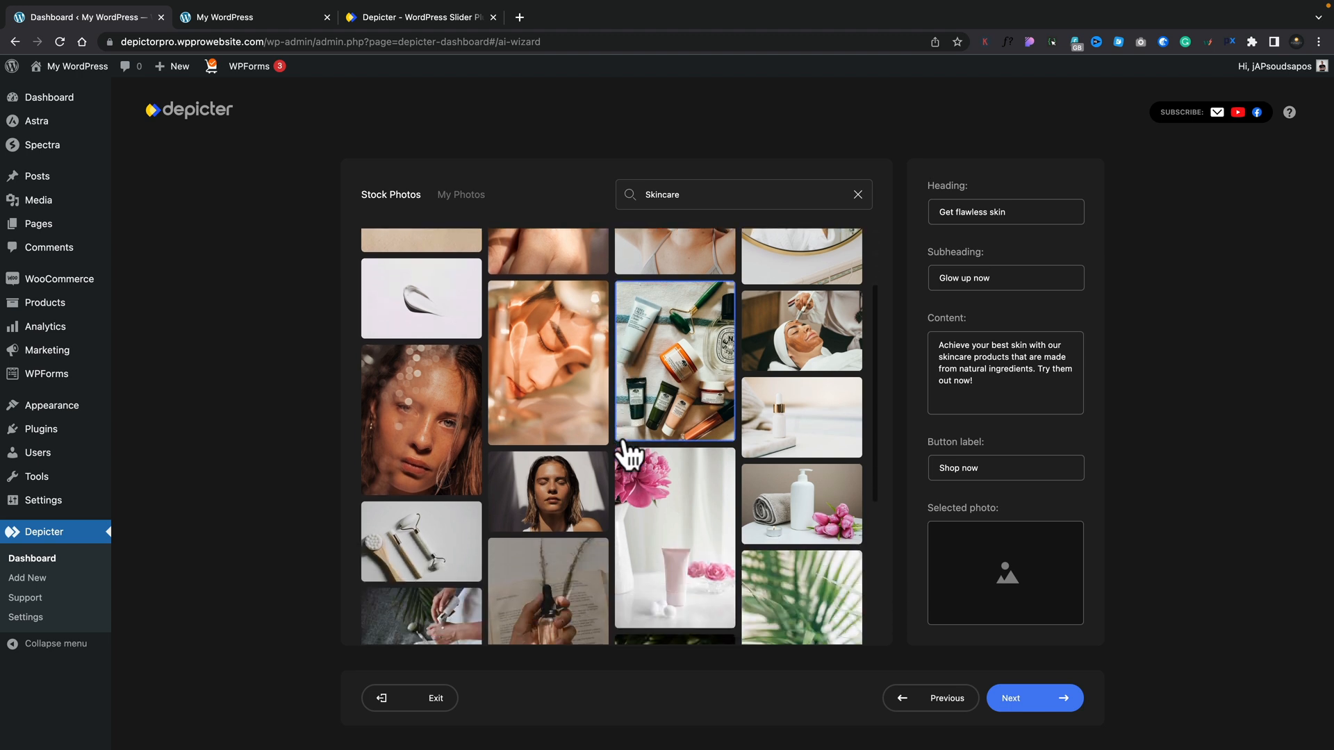
{"action": "scroll", "scroll_direction": "down", "scroll_amount": 3}
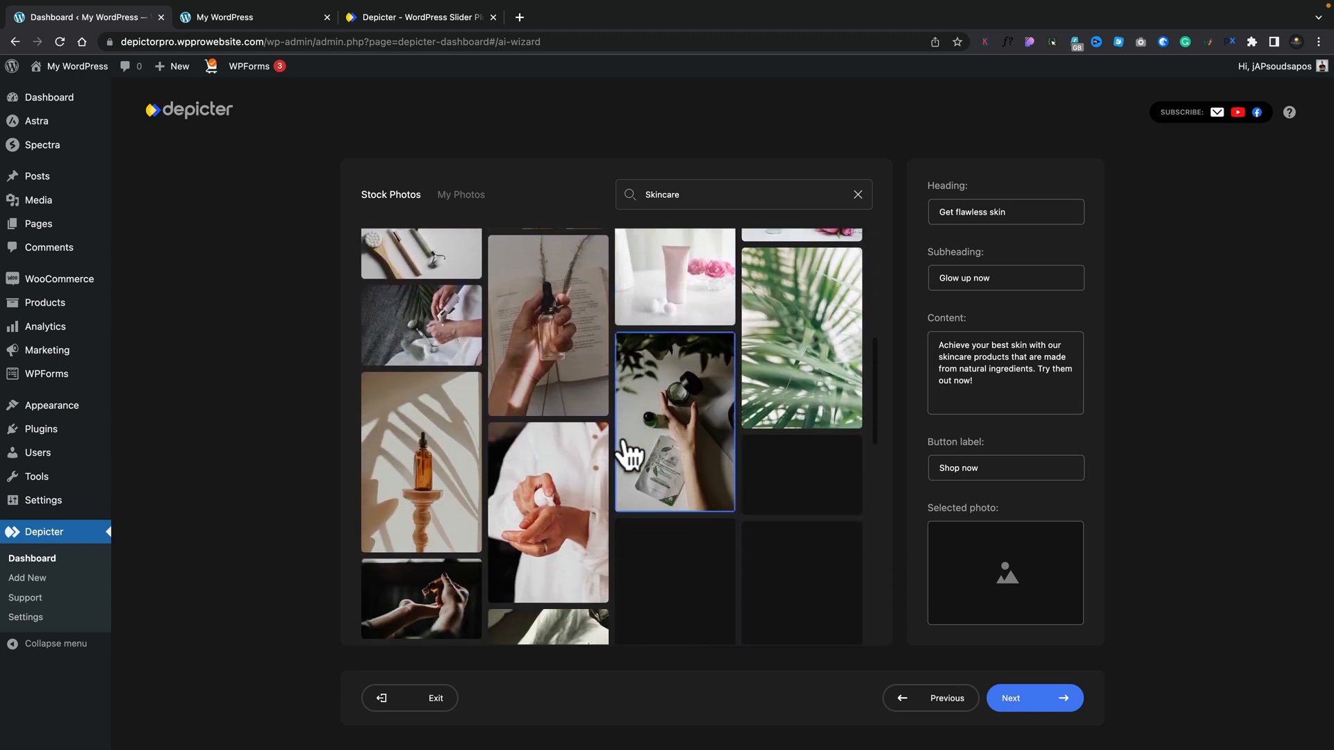
{"action": "scroll", "scroll_direction": "down", "scroll_amount": 3}
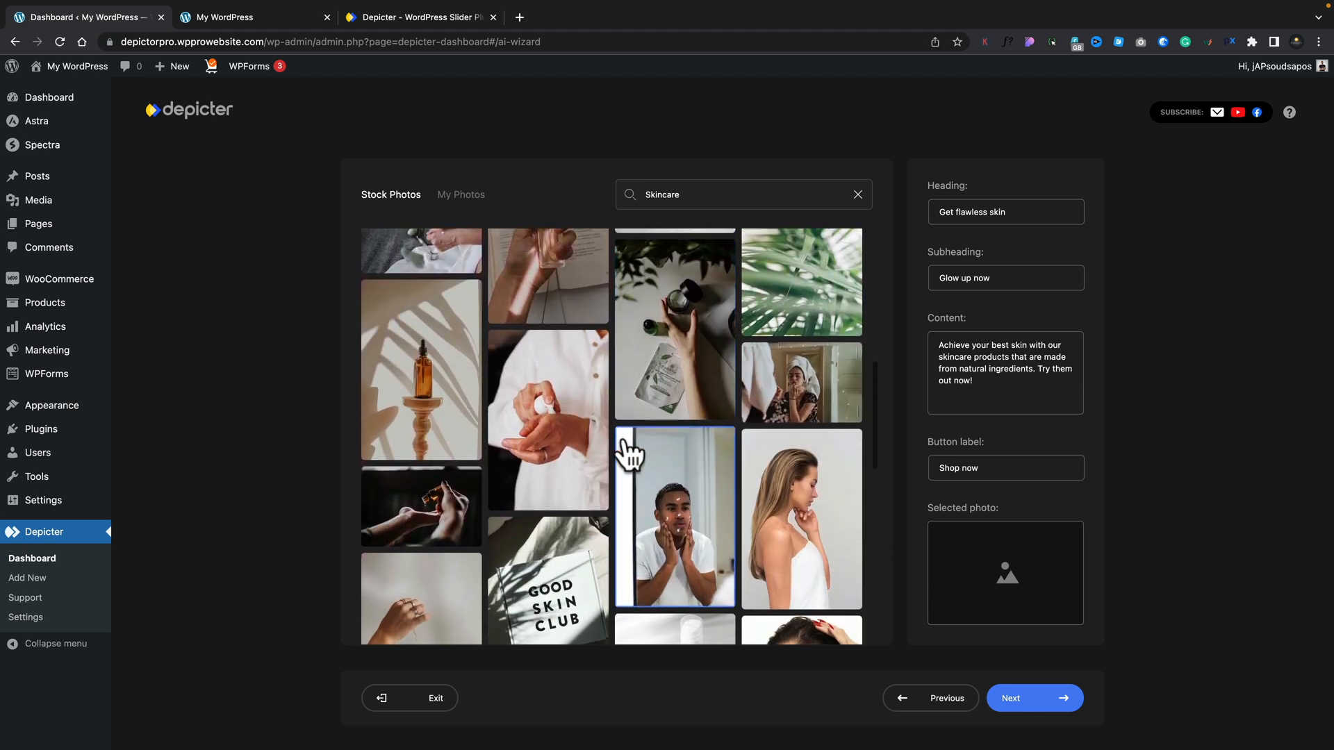
{"action": "scroll", "scroll_direction": "down", "scroll_amount": 3}
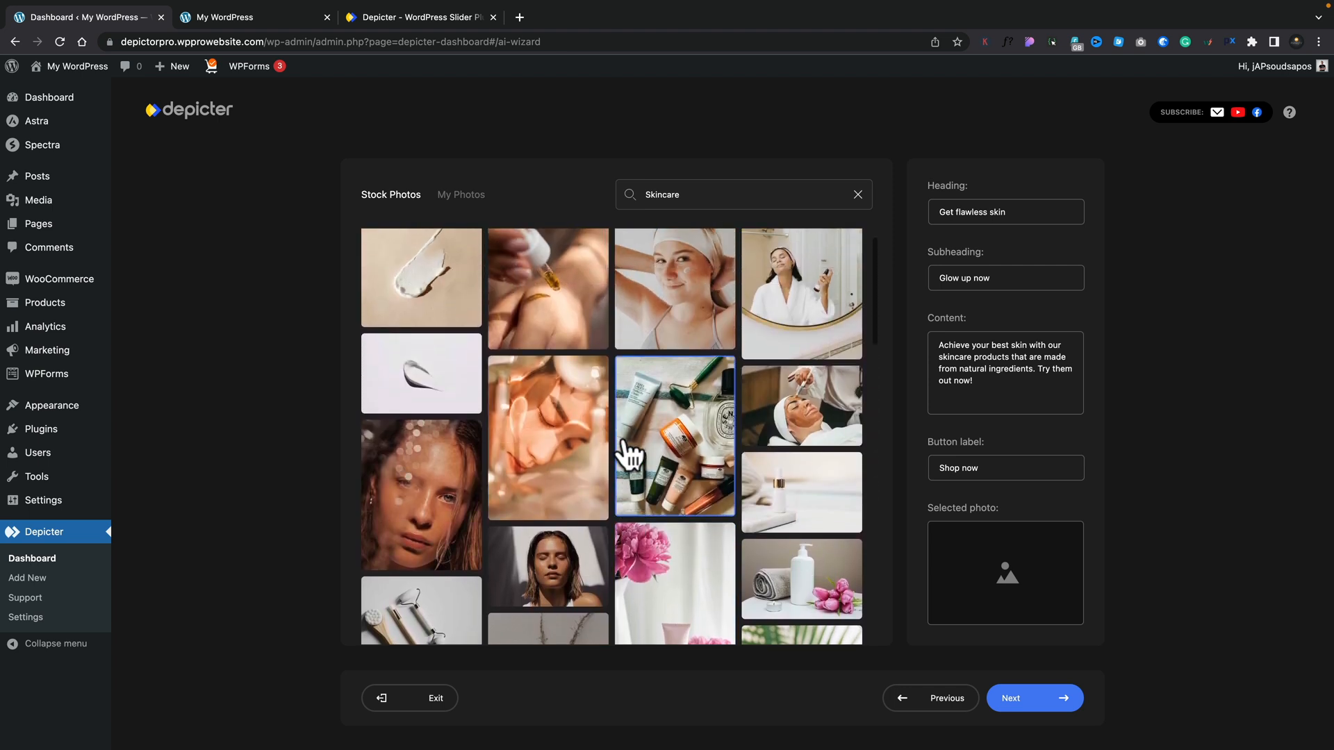
{"action": "scroll", "scroll_direction": "down", "scroll_amount": 3}
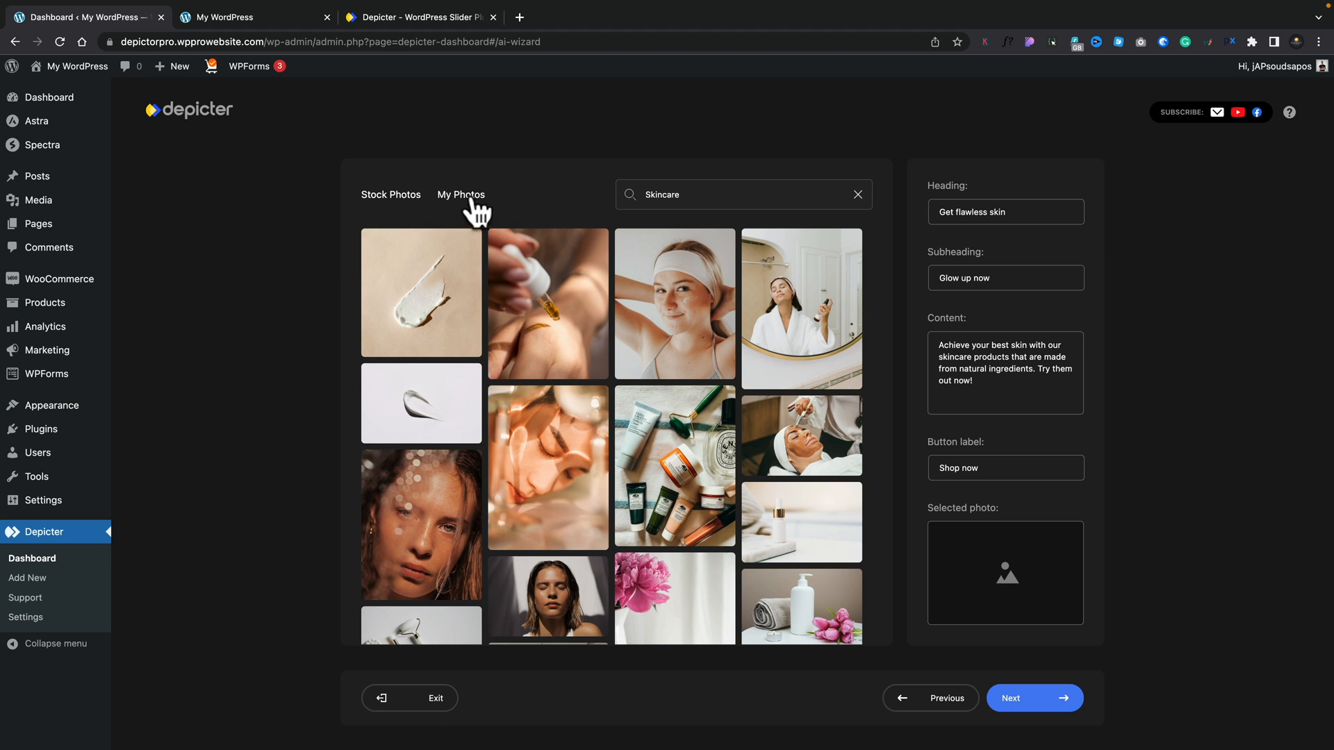
{"action": "left_click", "coordinate": [461, 195]}
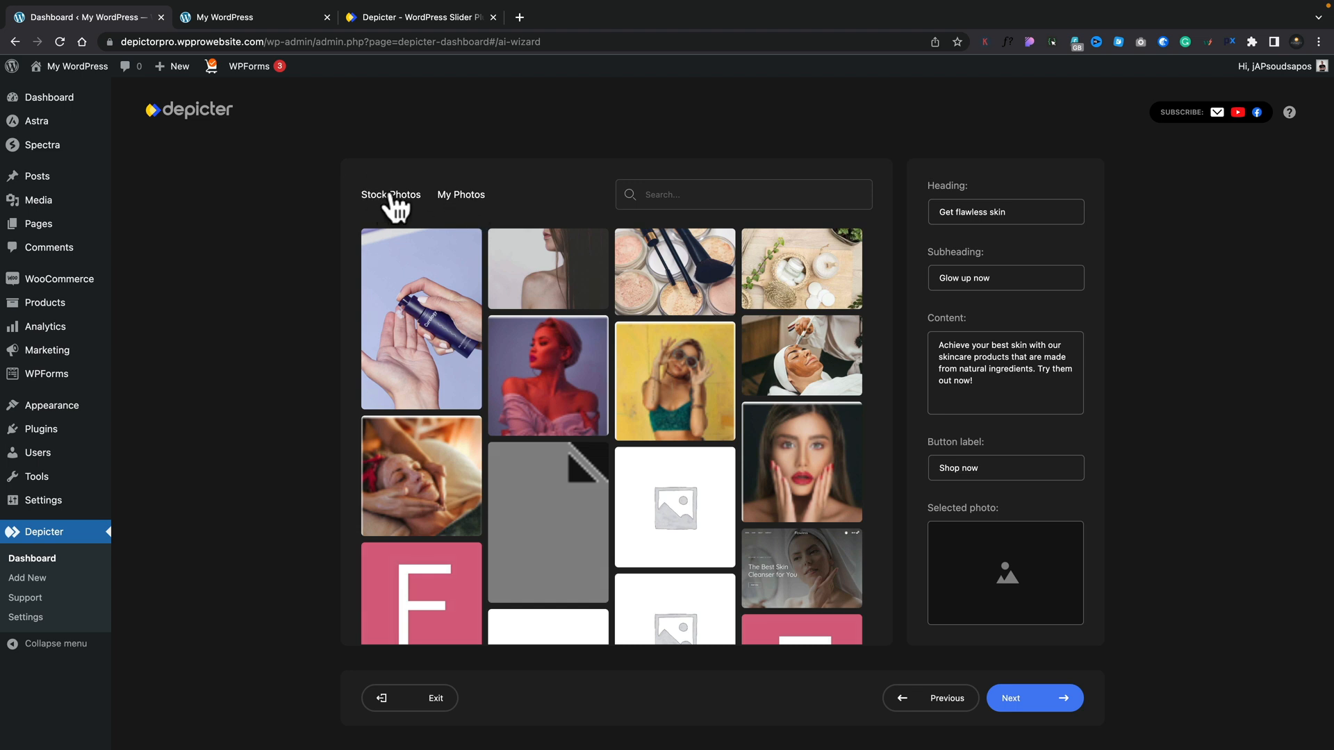
{"action": "type", "text": "Skincare"}
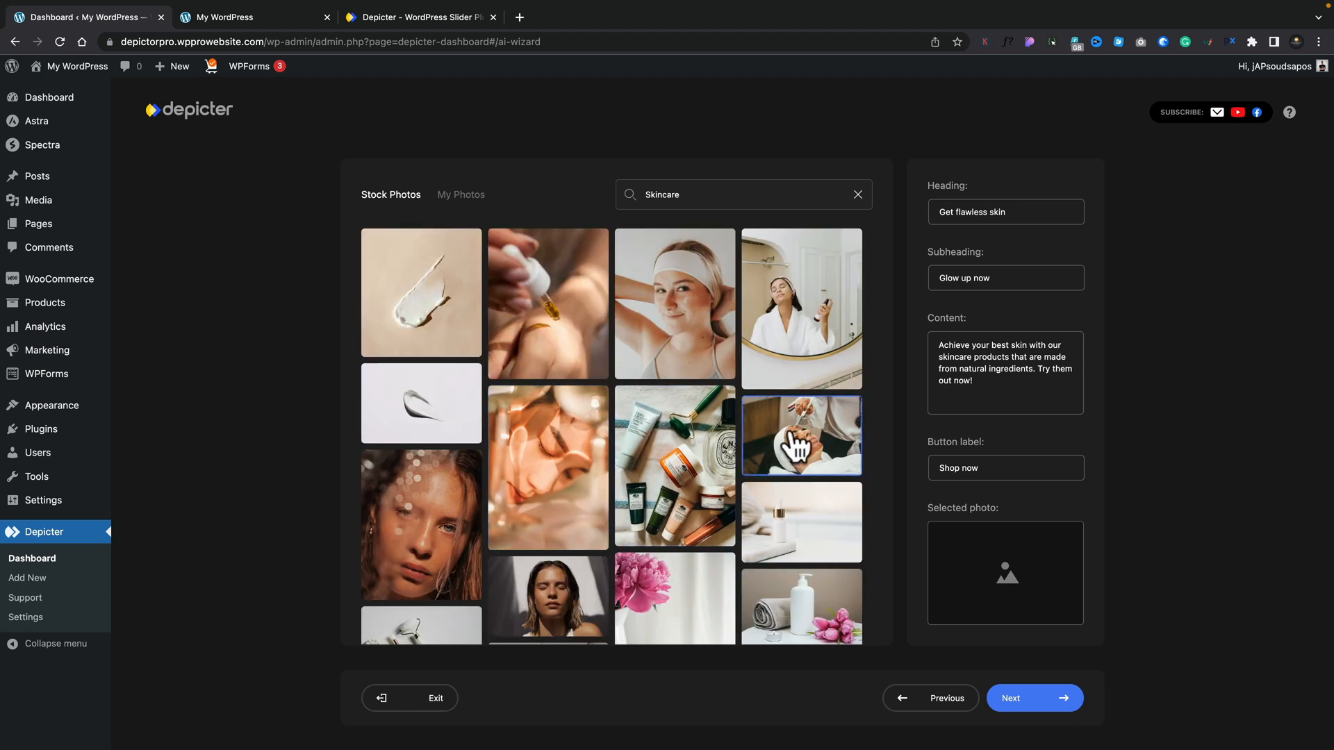
{"action": "left_click", "coordinate": [800, 435]}
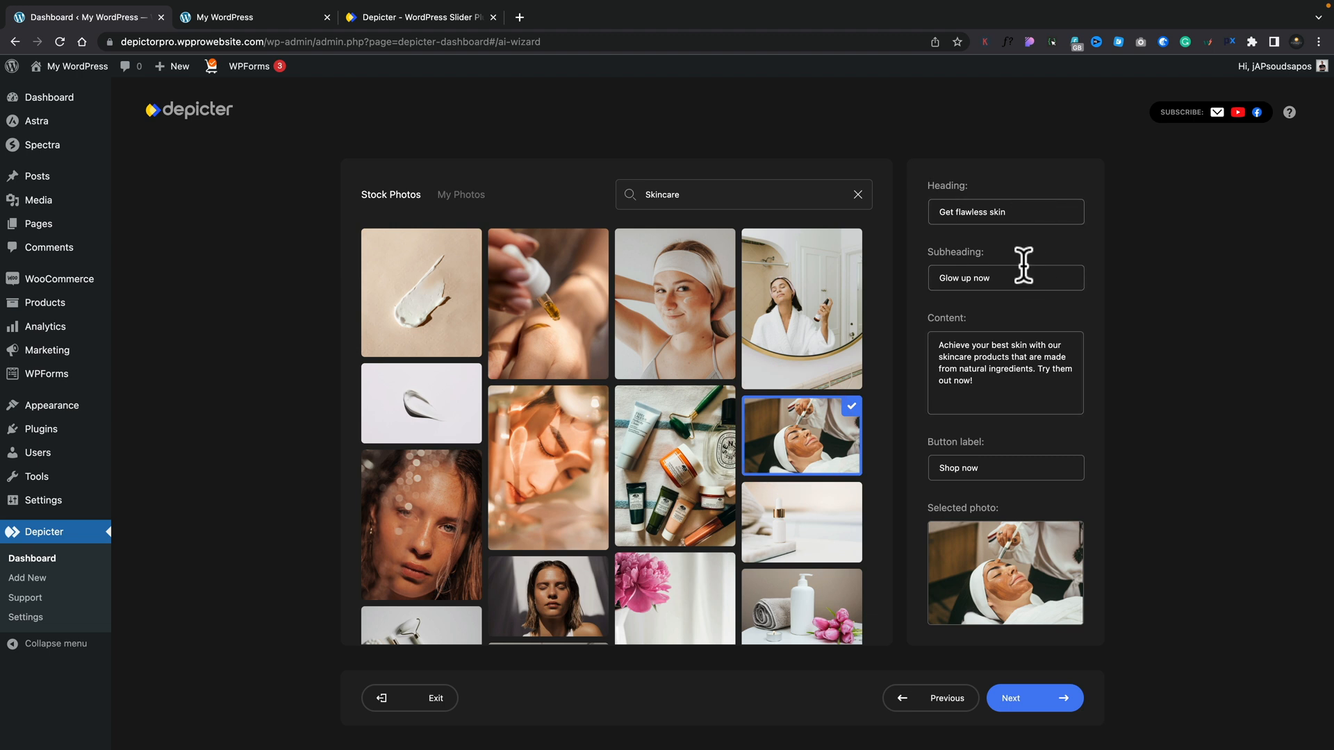
{"action": "mouse_move", "coordinate": [1030, 276]}
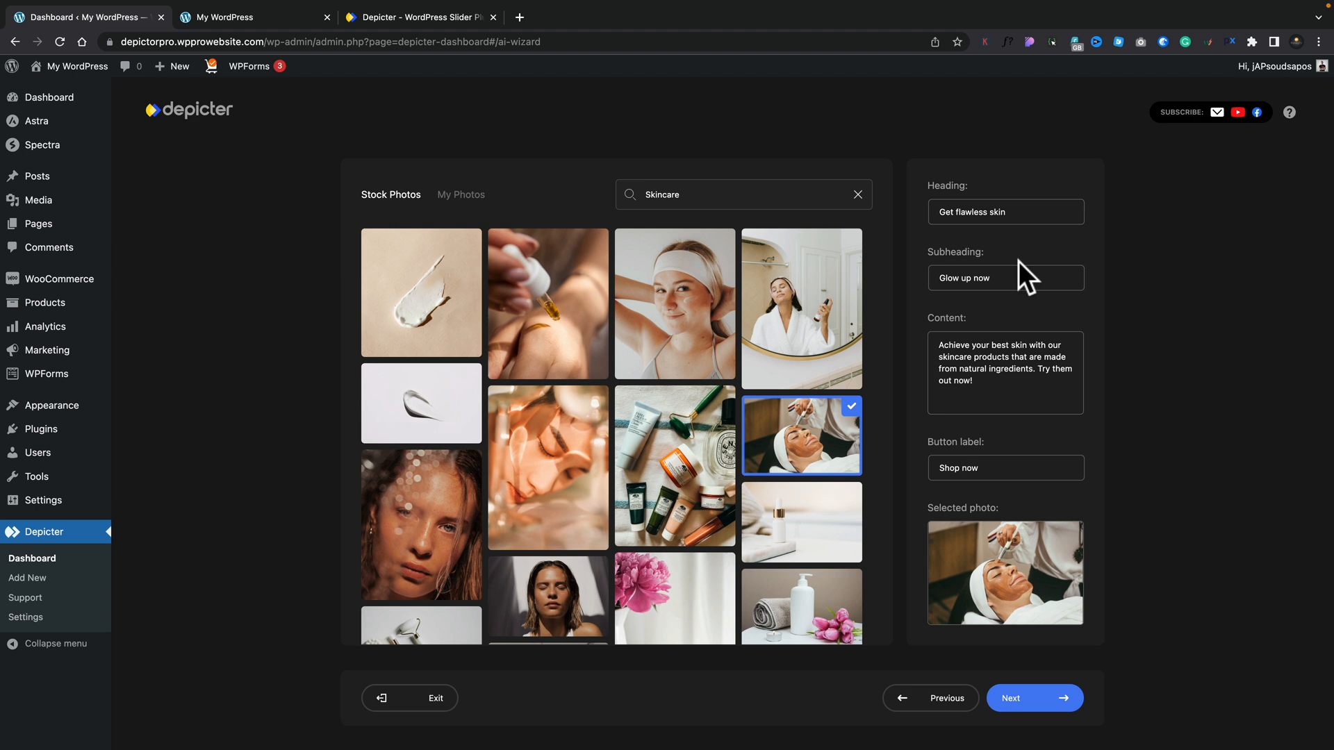
{"action": "mouse_move", "coordinate": [994, 248]}
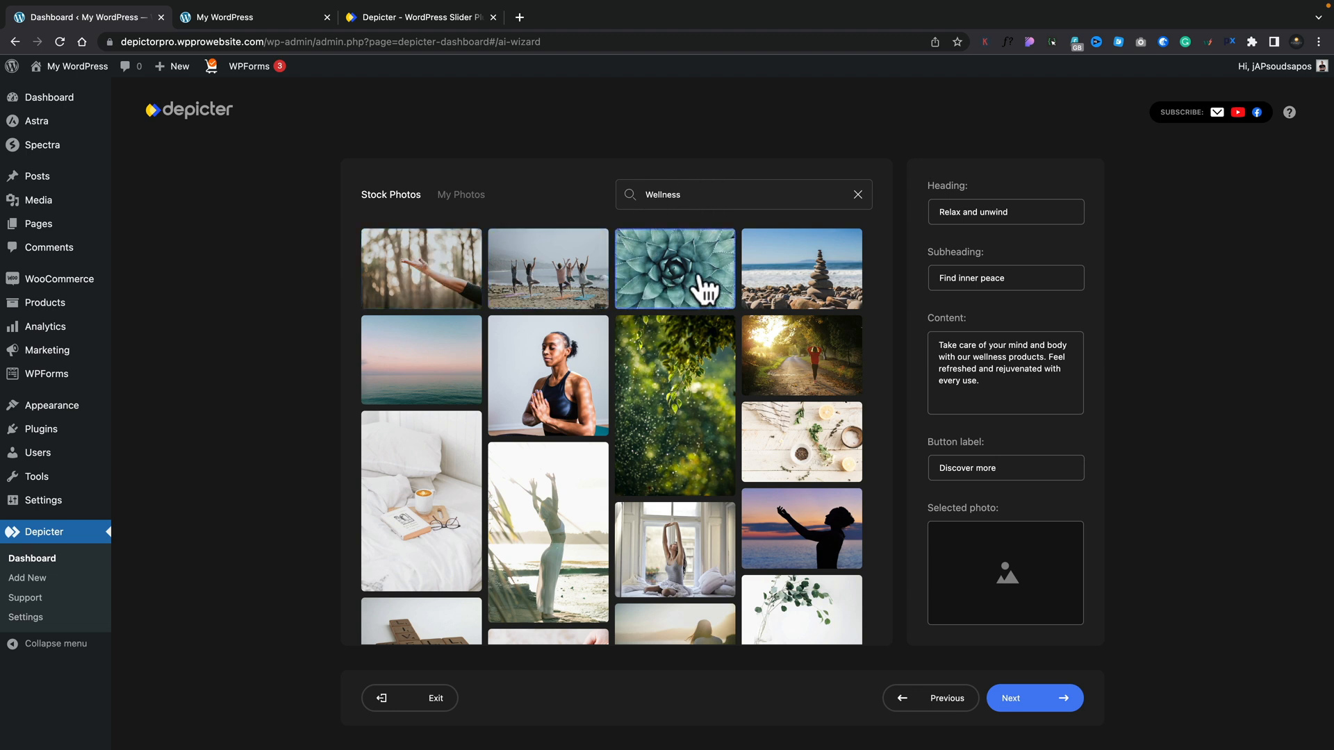
{"action": "mouse_move", "coordinate": [446, 192]}
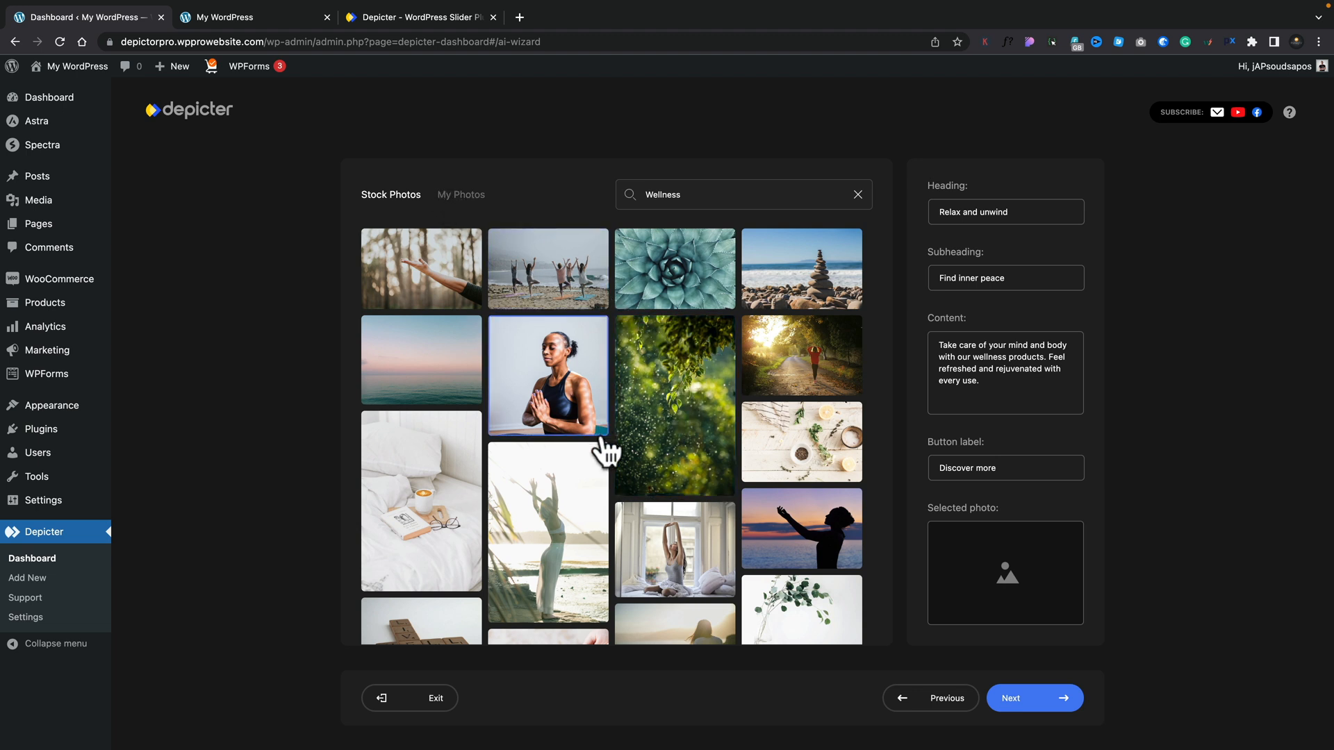
- Choose the woman-by-the-sea Wellness stock photo for the Relax and unwind slide
{"action": "scroll", "scroll_direction": "down", "scroll_amount": 3}
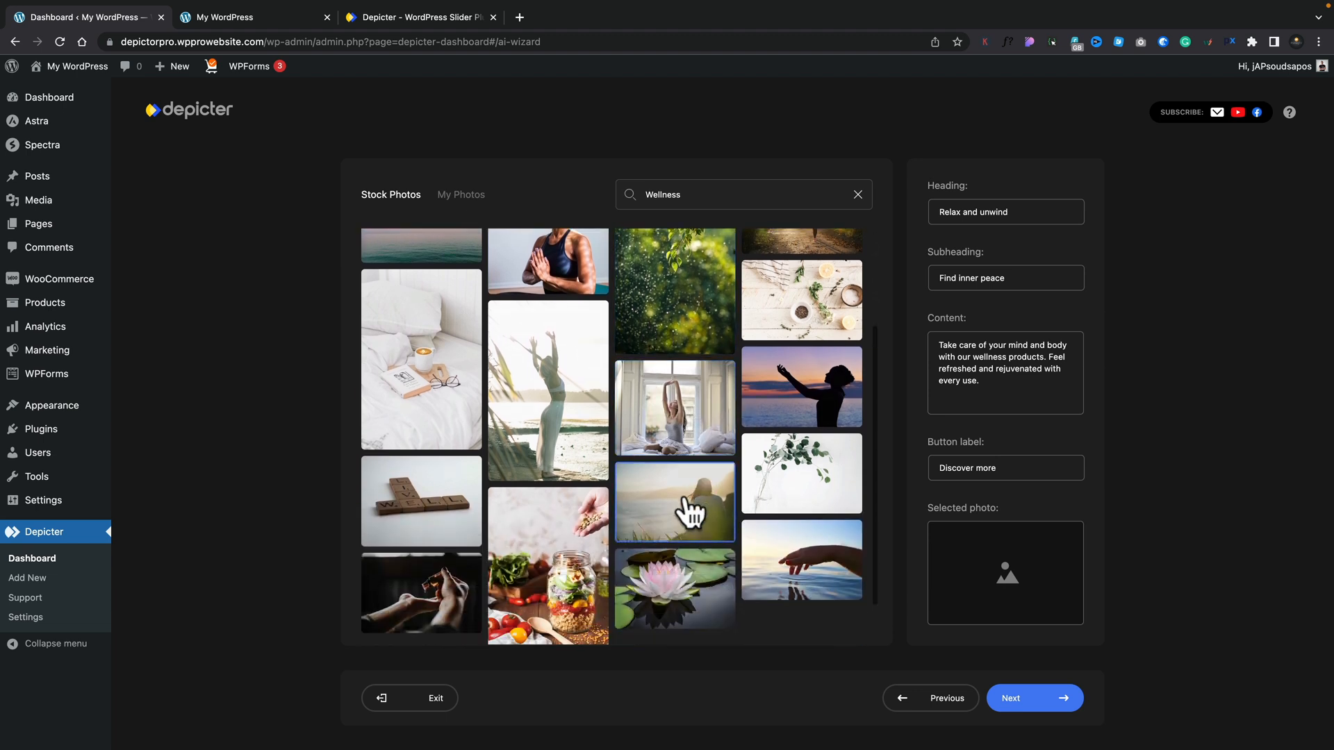
{"action": "left_click", "coordinate": [675, 502]}
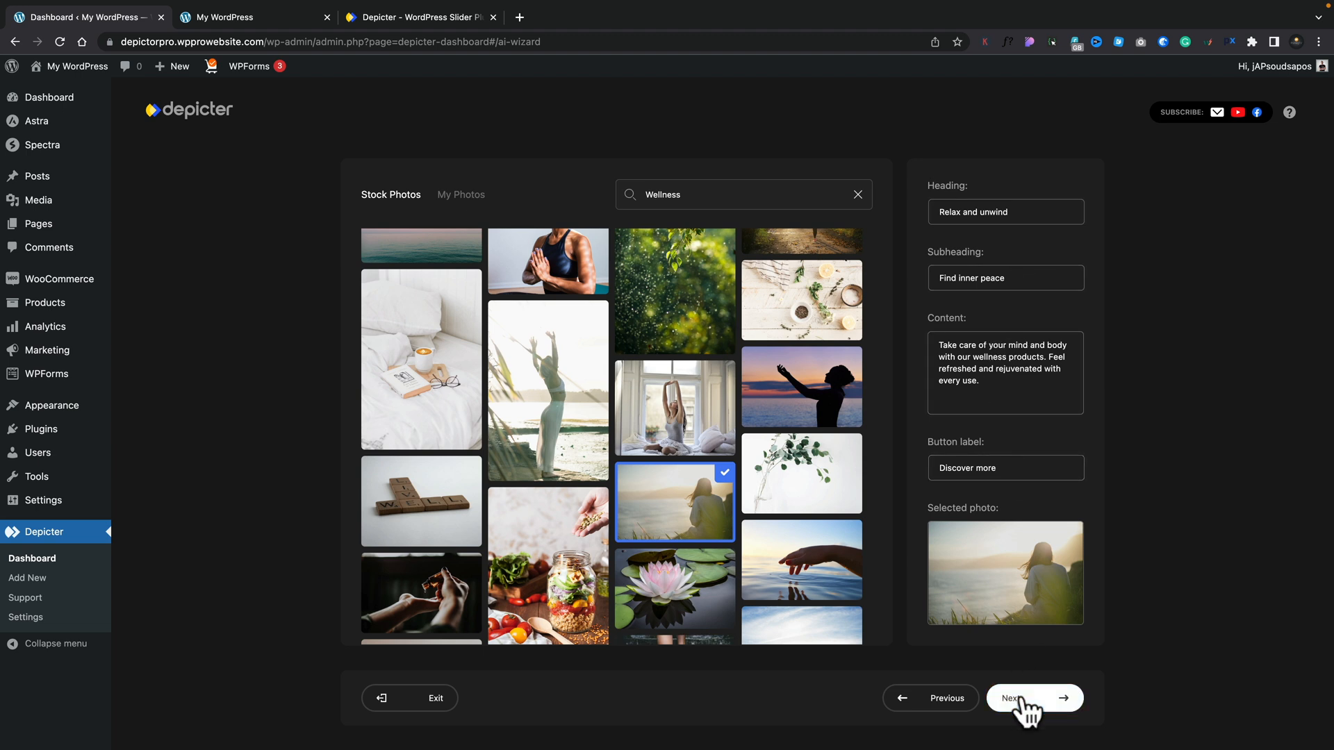
- Pick the white/black/red colour style and the layout with a full photo behind a text card
{"action": "left_click", "coordinate": [1034, 698]}
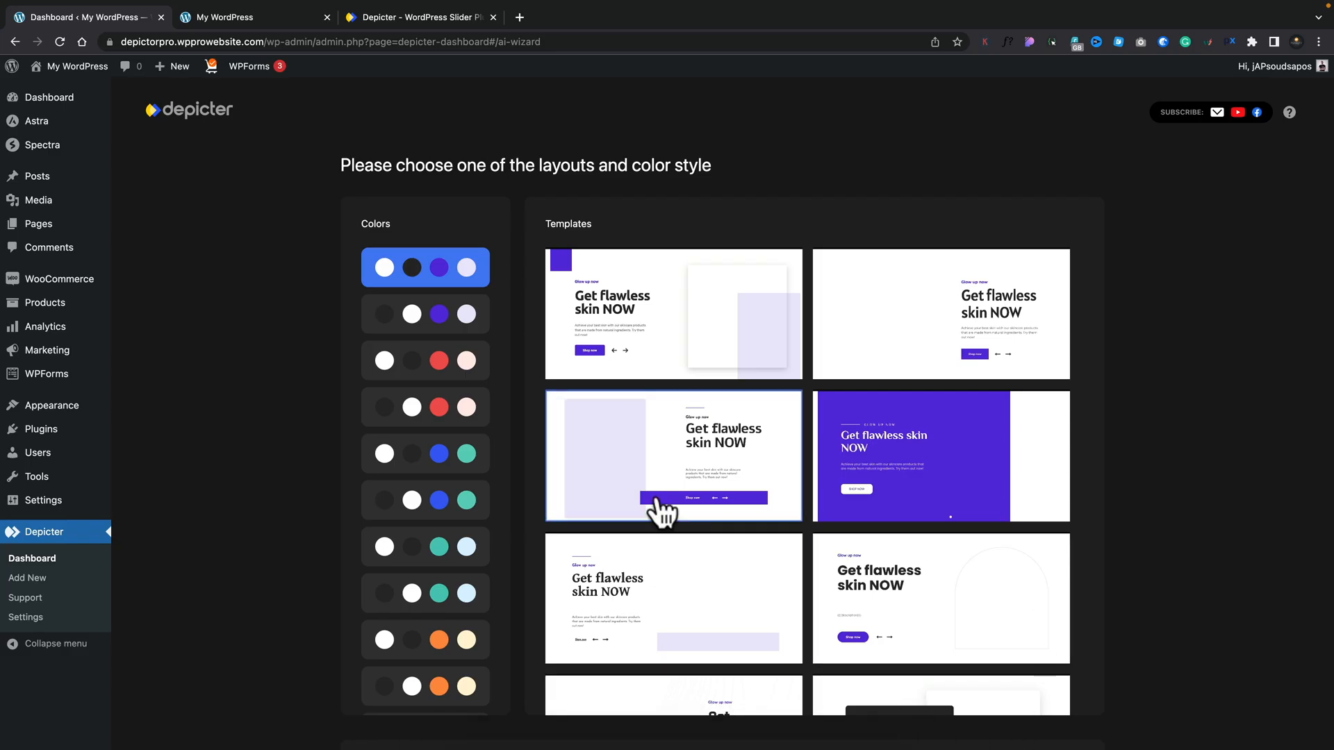
{"action": "left_click", "coordinate": [425, 408]}
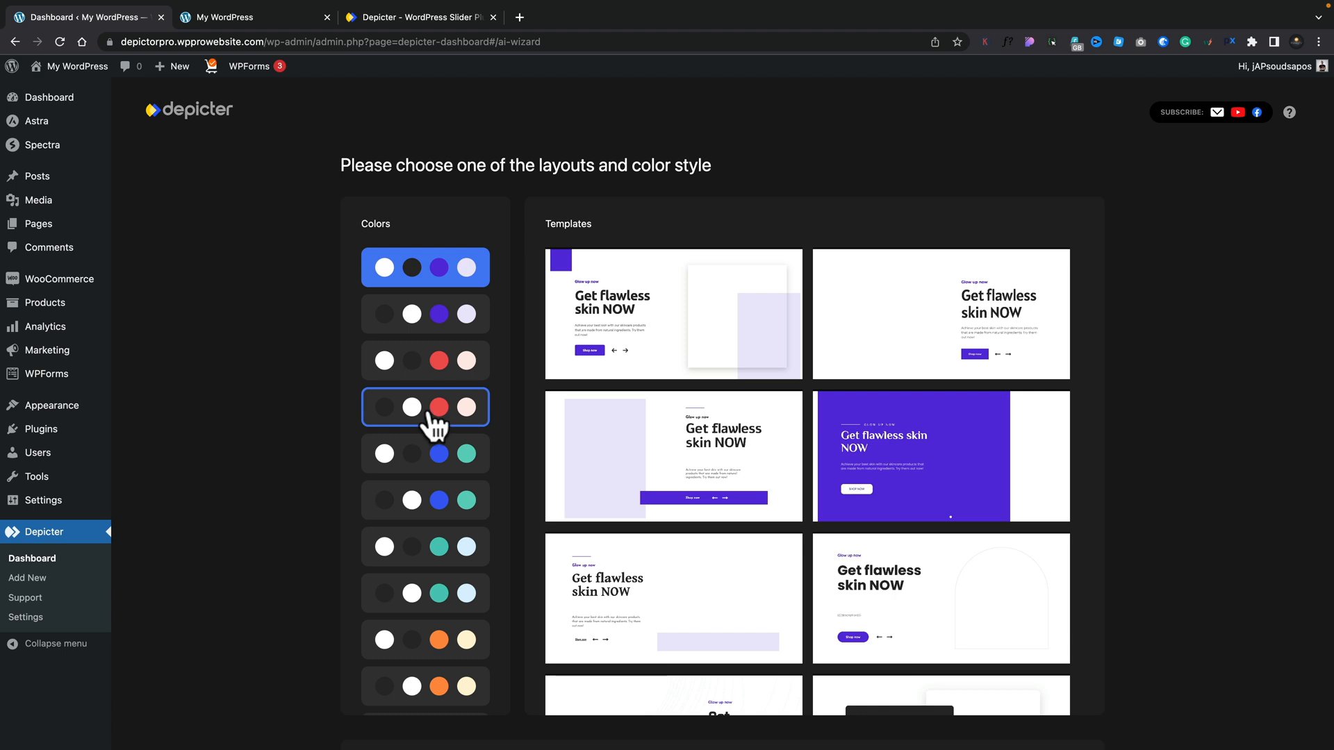
{"action": "left_click", "coordinate": [425, 407]}
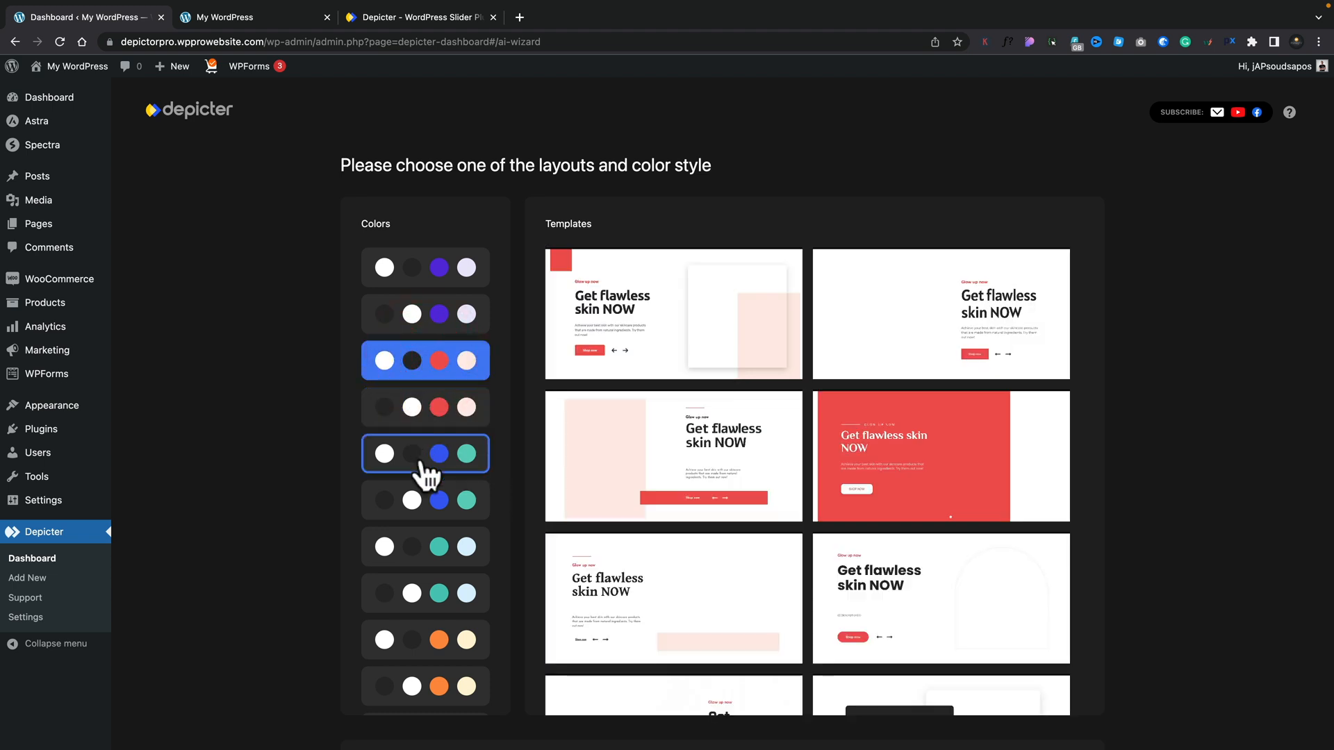
{"action": "left_click", "coordinate": [425, 360]}
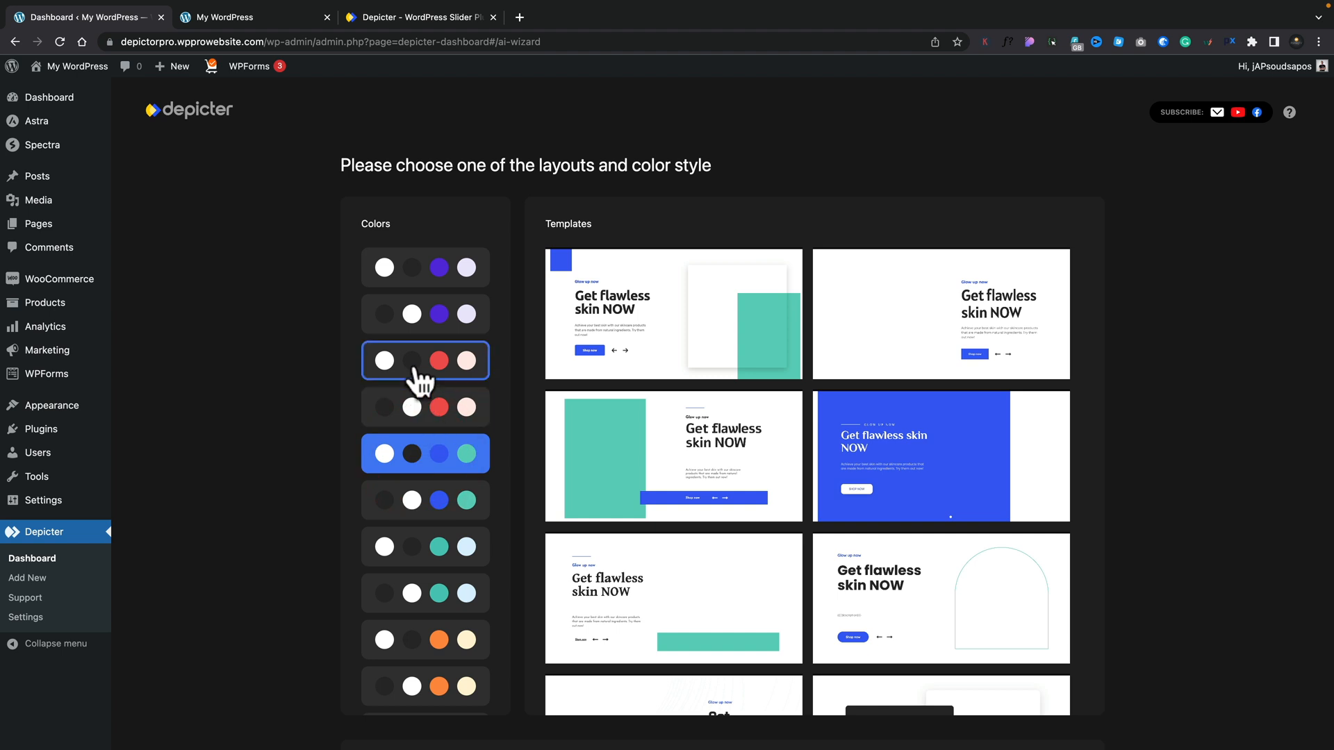
{"action": "left_click", "coordinate": [425, 359]}
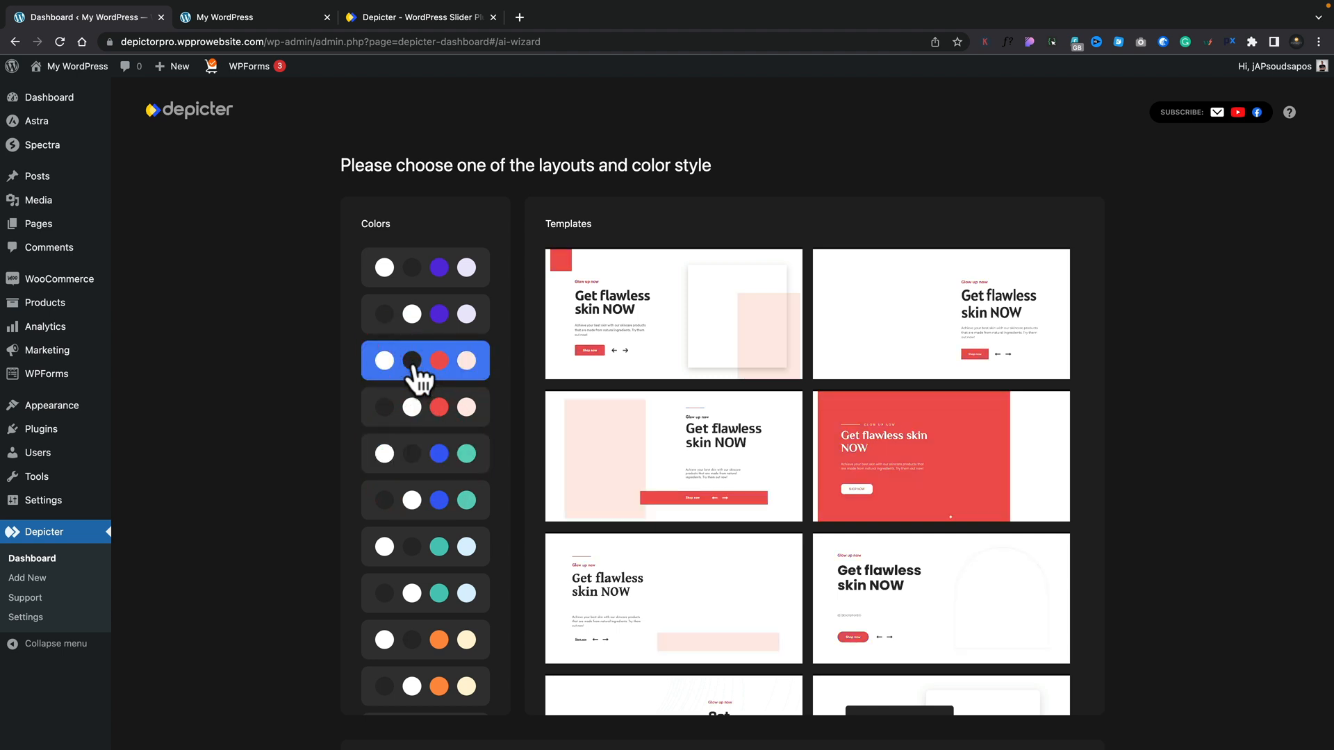
{"action": "left_click", "coordinate": [425, 407]}
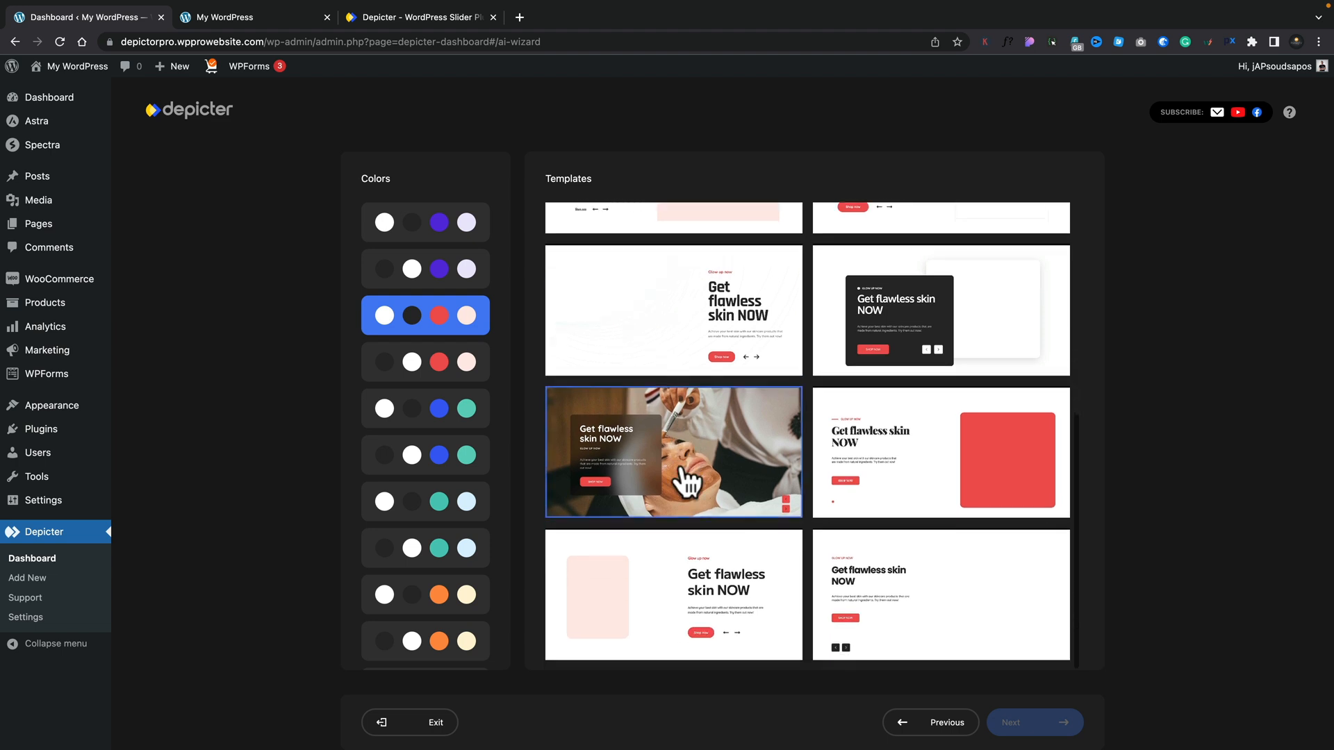
{"action": "mouse_move", "coordinate": [602, 483]}
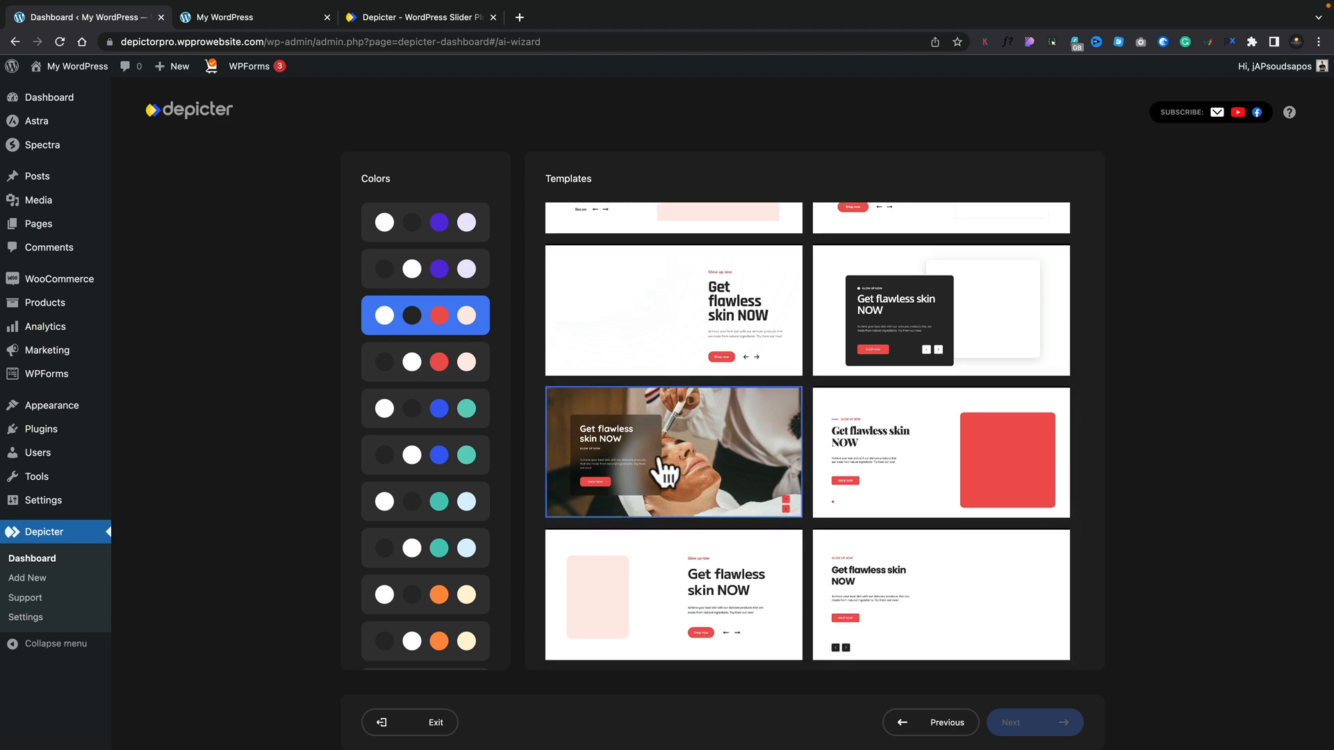
{"action": "left_click", "coordinate": [673, 451]}
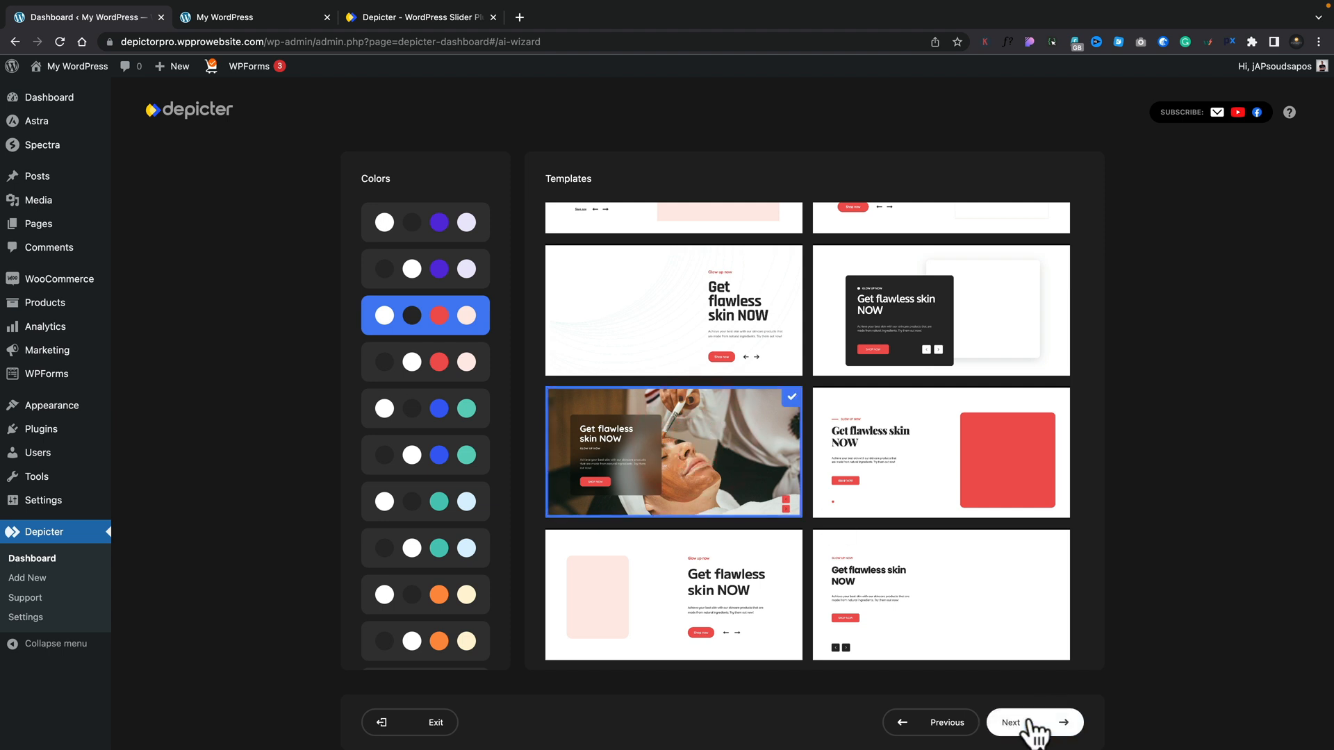
- Finish the AI wizard so the three-slide skincare slider is generated
{"action": "left_click", "coordinate": [1034, 722]}
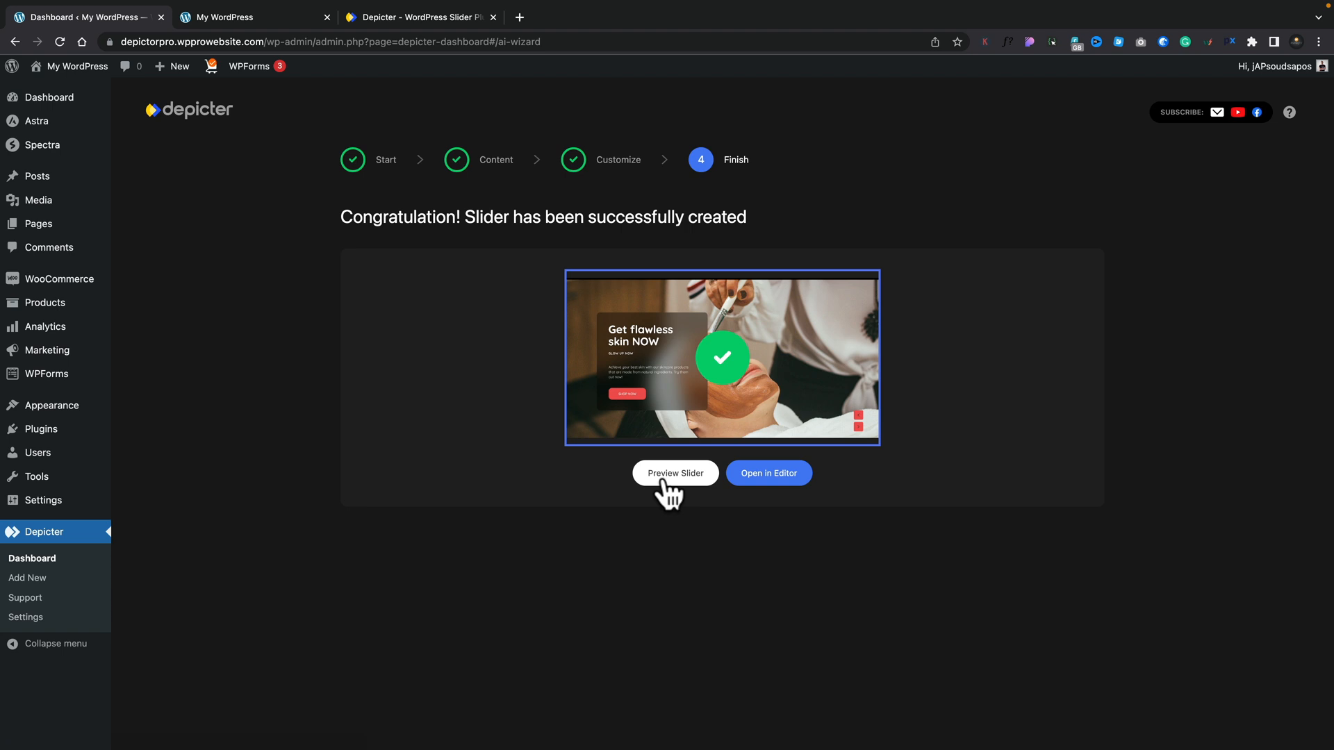
- Preview the slider on tablet and desktop sizes, cycle through all three slides, then close the preview
{"action": "left_click", "coordinate": [675, 473]}
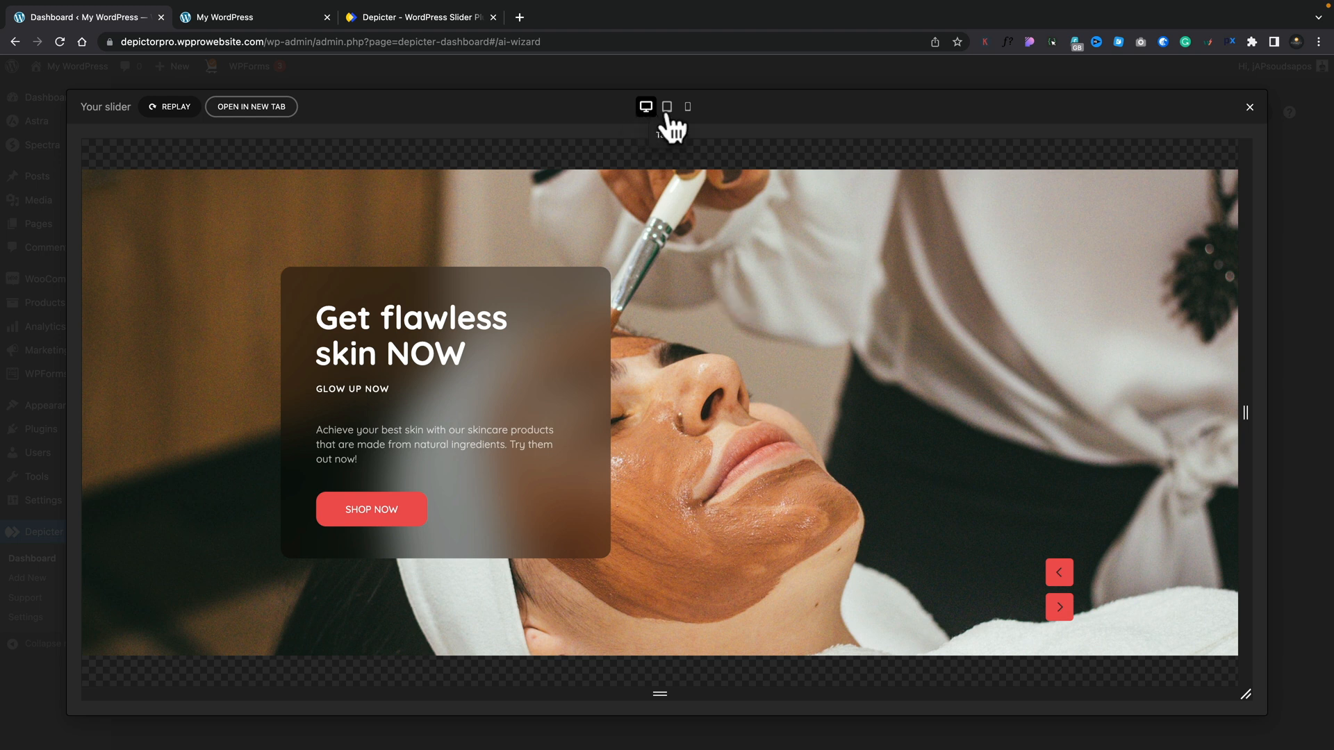
{"action": "left_click", "coordinate": [667, 107]}
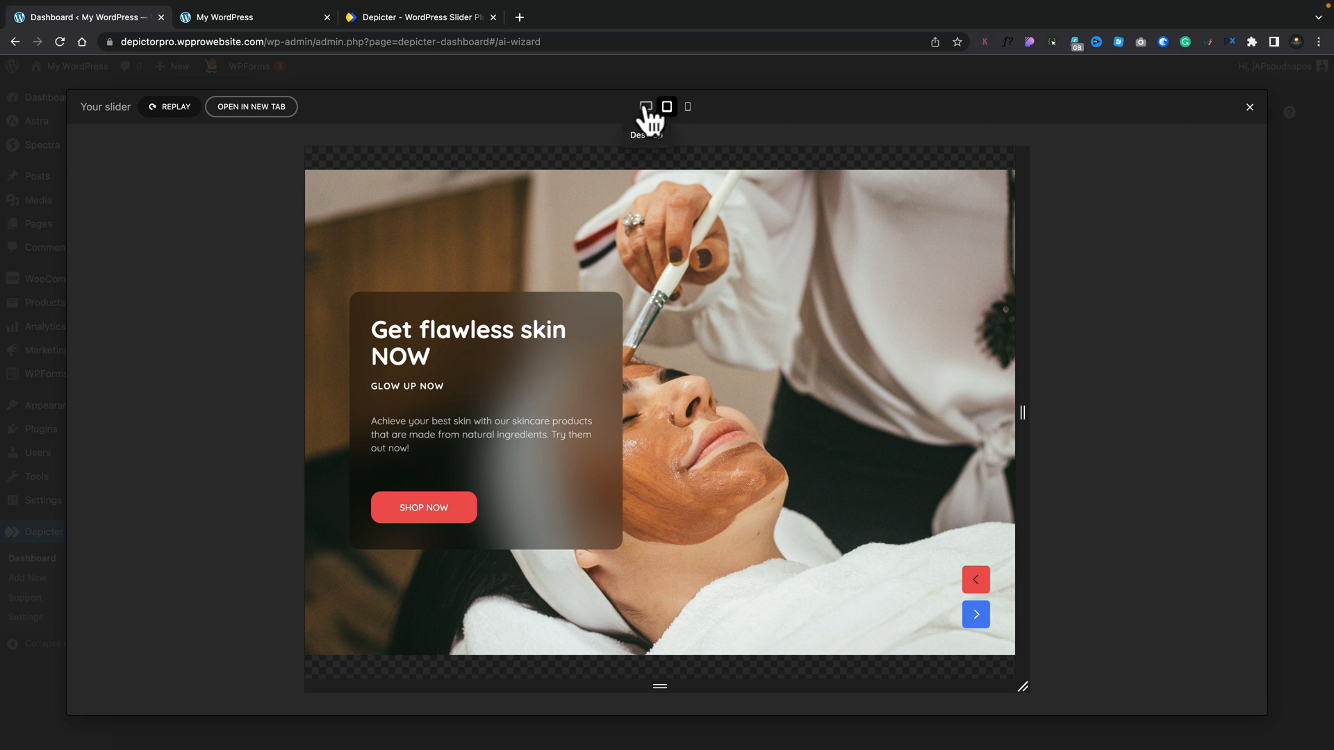
{"action": "left_click", "coordinate": [646, 107]}
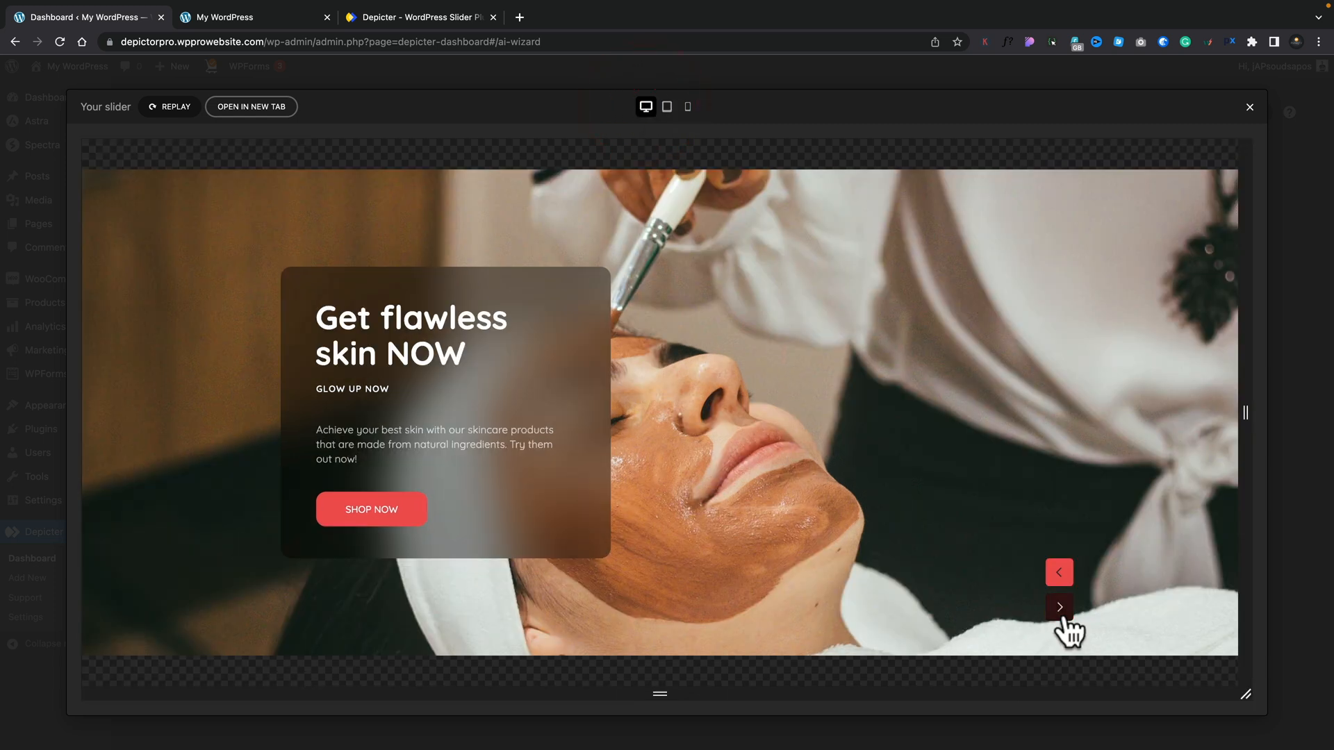
{"action": "left_click", "coordinate": [1059, 607]}
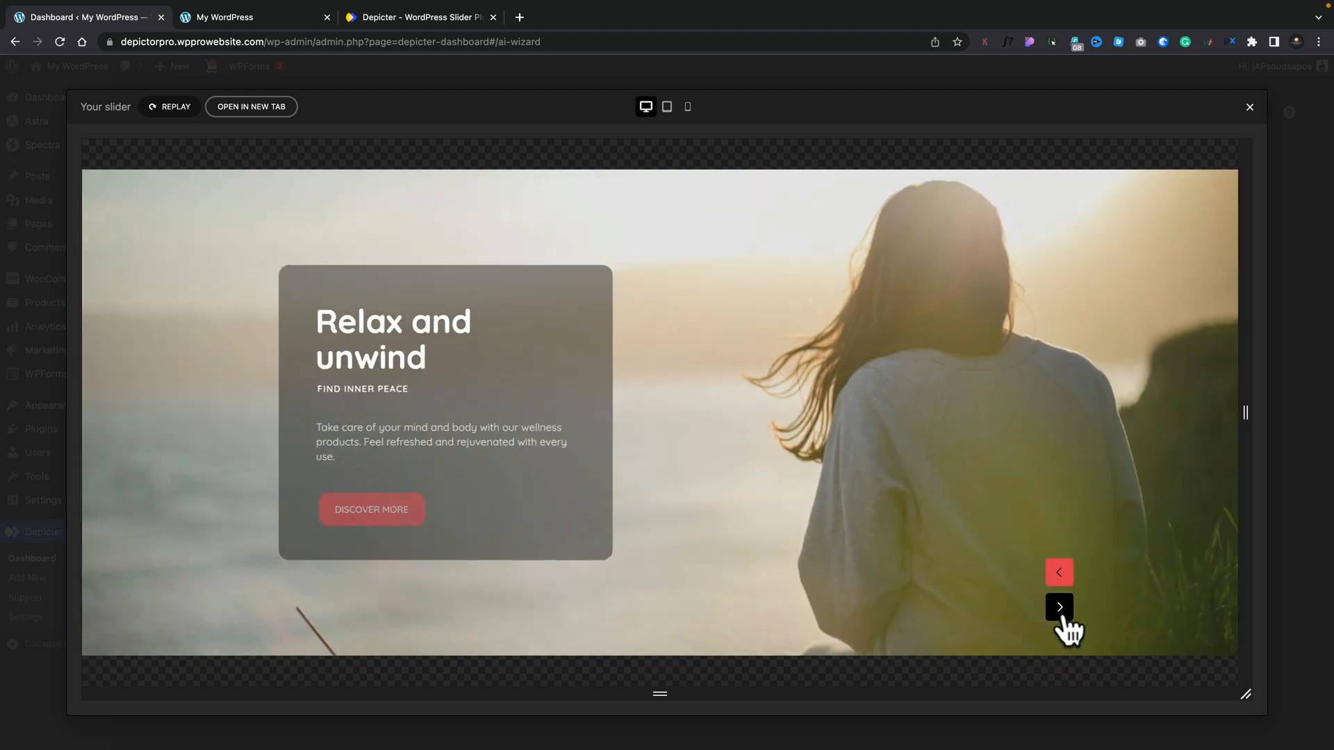
{"action": "left_click", "coordinate": [1059, 607]}
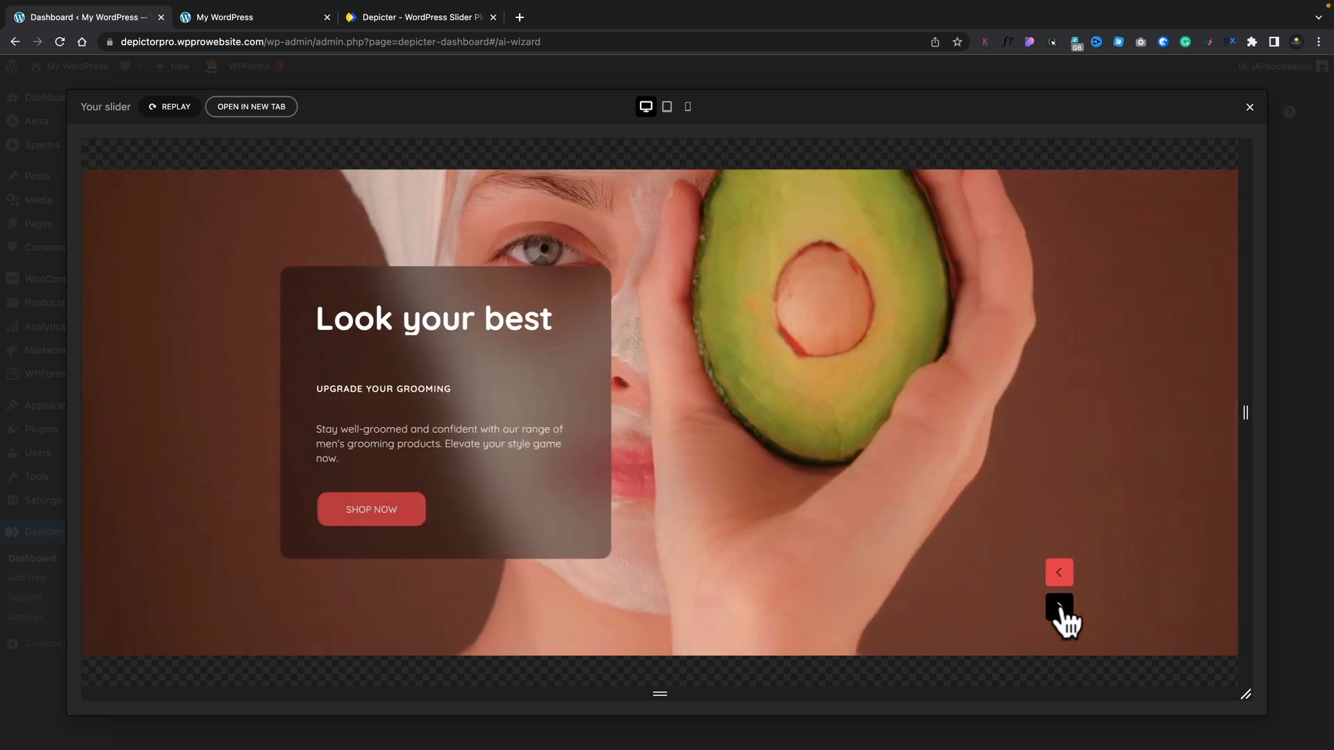
{"action": "left_click", "coordinate": [1059, 615]}
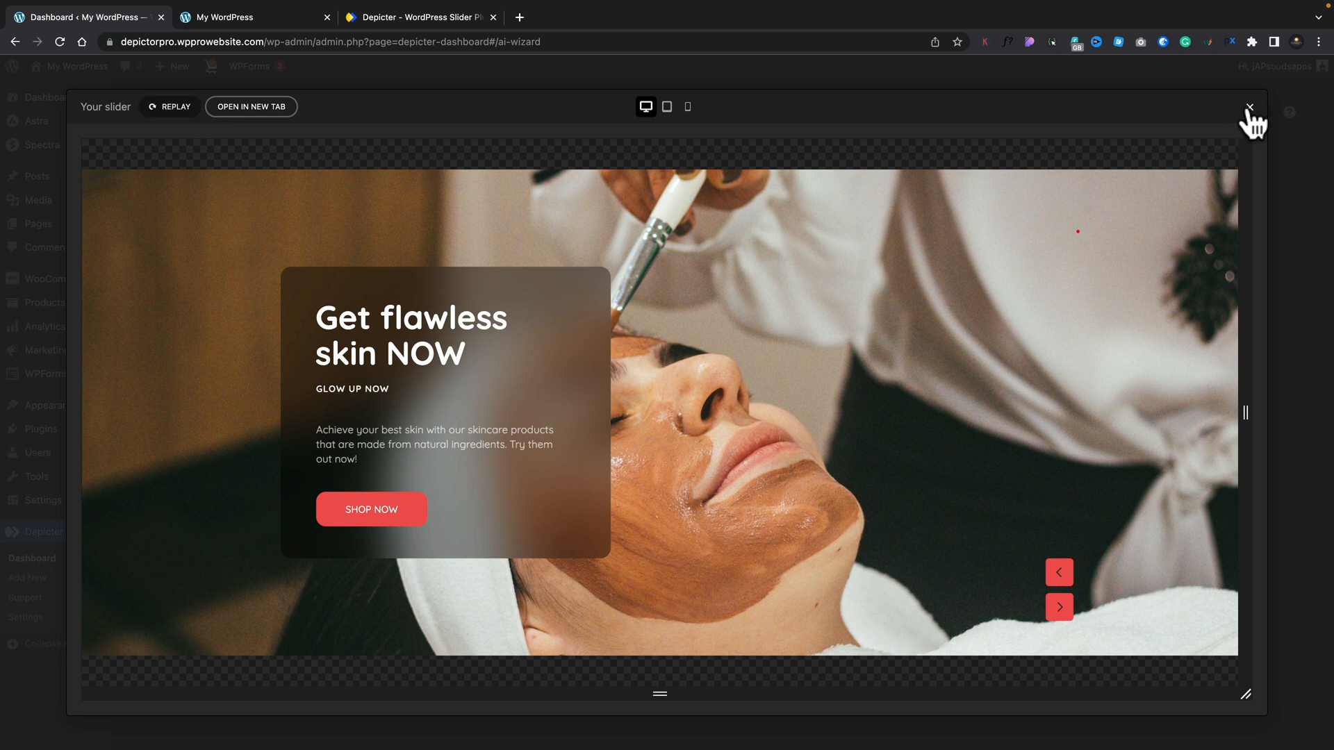
{"action": "left_click", "coordinate": [1249, 107]}
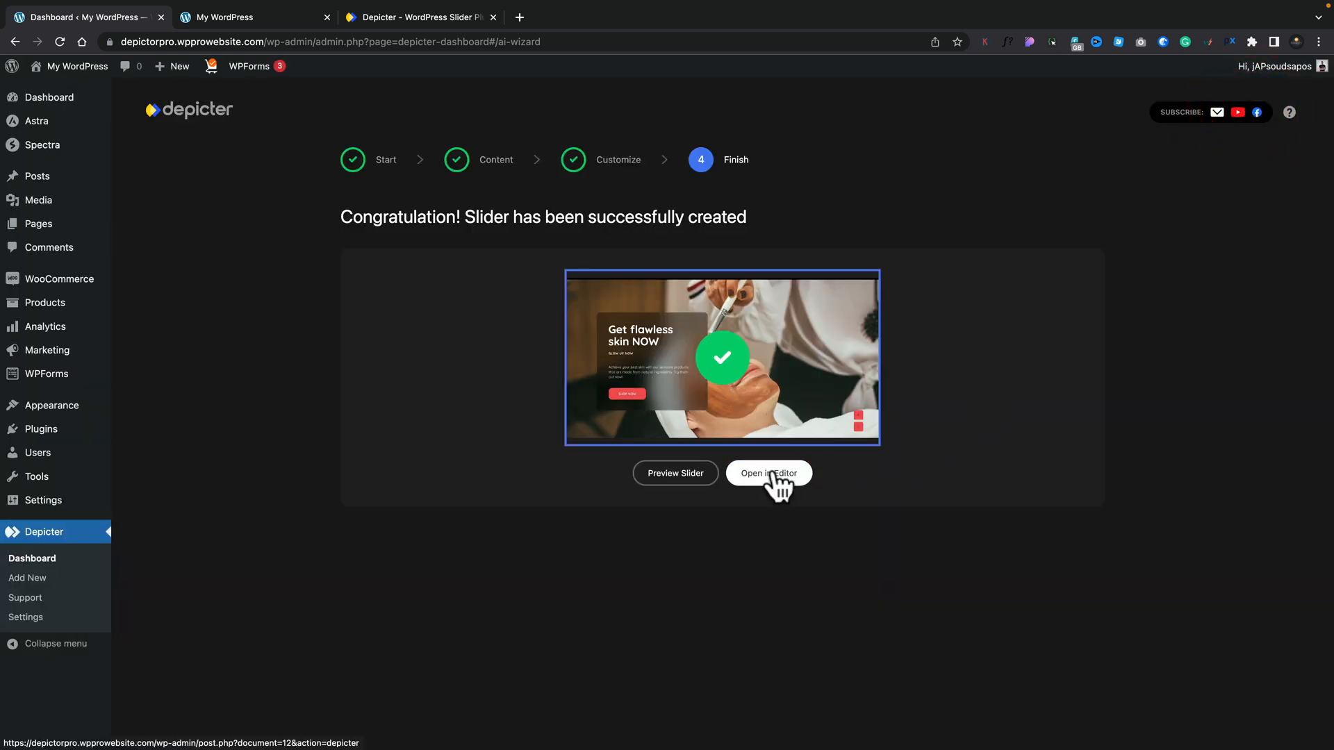
- Load AI-Aided Slider 12 in the Depicter editor on Slide 1, Get flawless skin NOW
{"action": "left_click", "coordinate": [767, 473]}
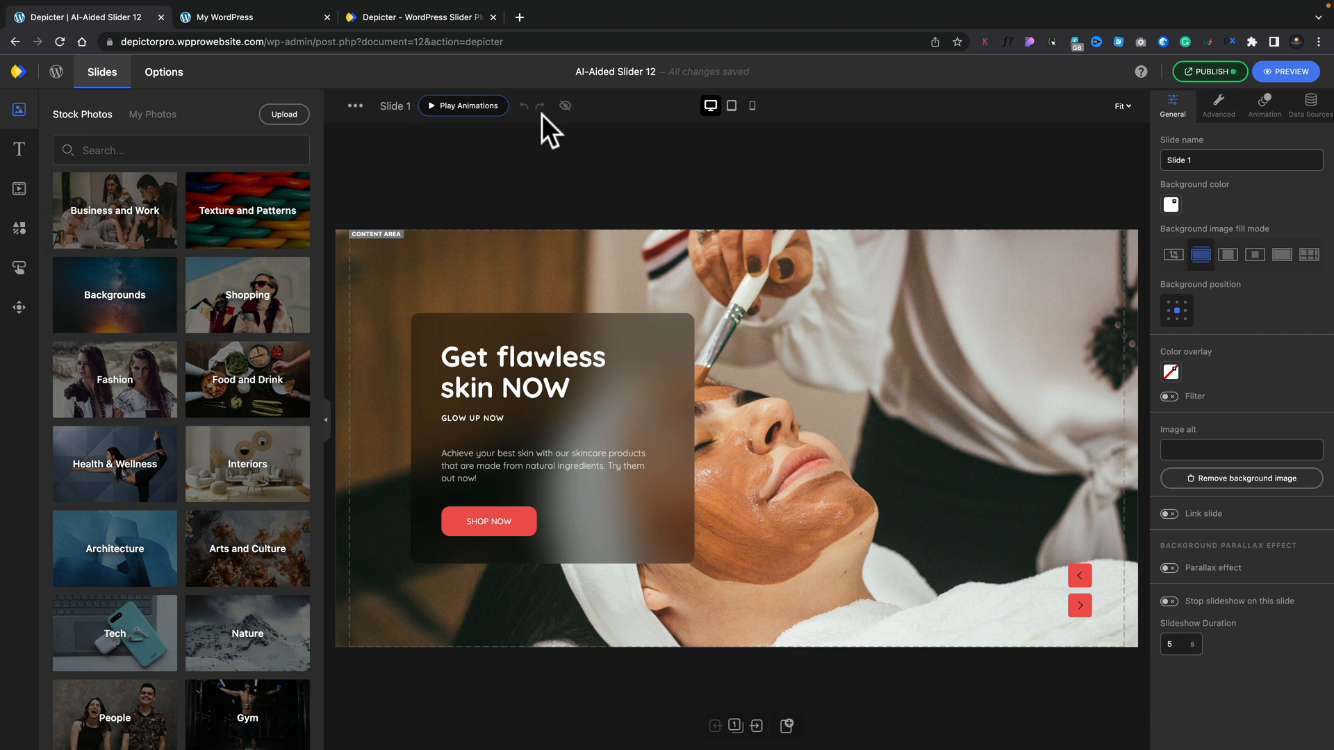
{"action": "mouse_move", "coordinate": [730, 106]}
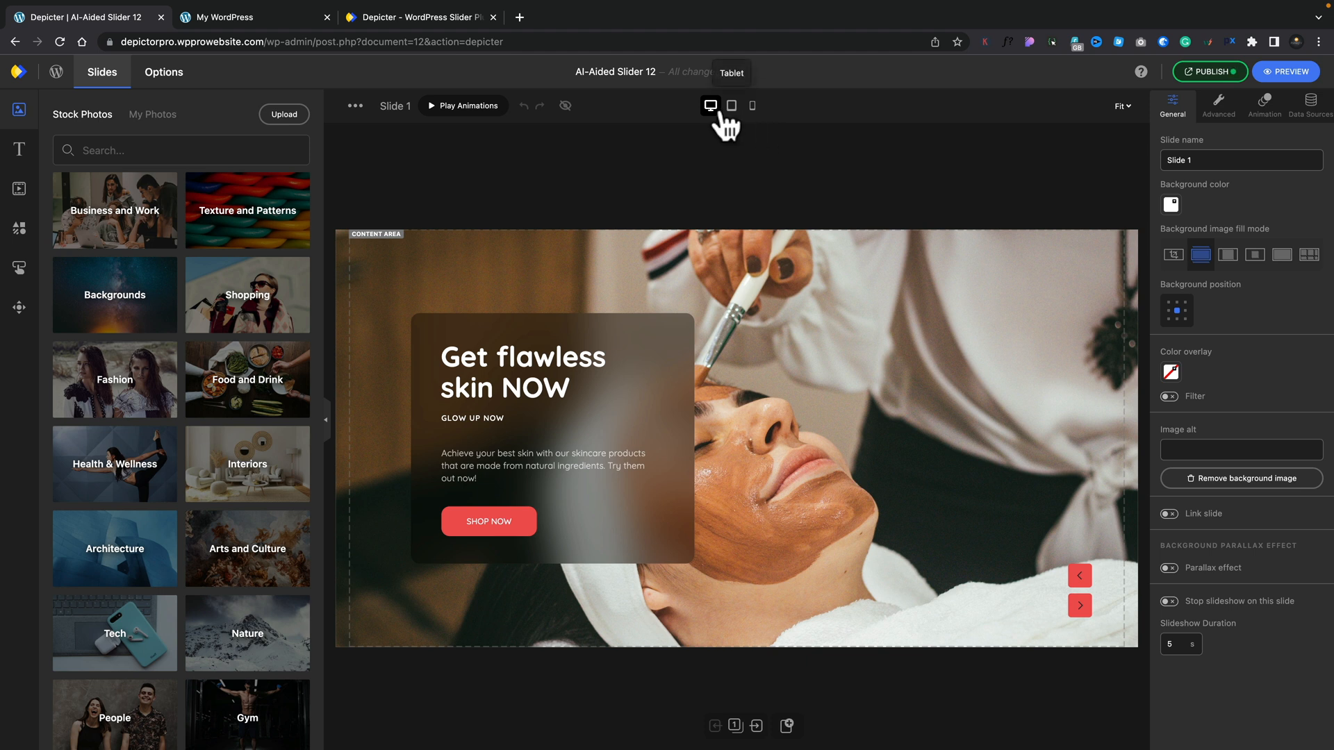
{"action": "mouse_move", "coordinate": [415, 129]}
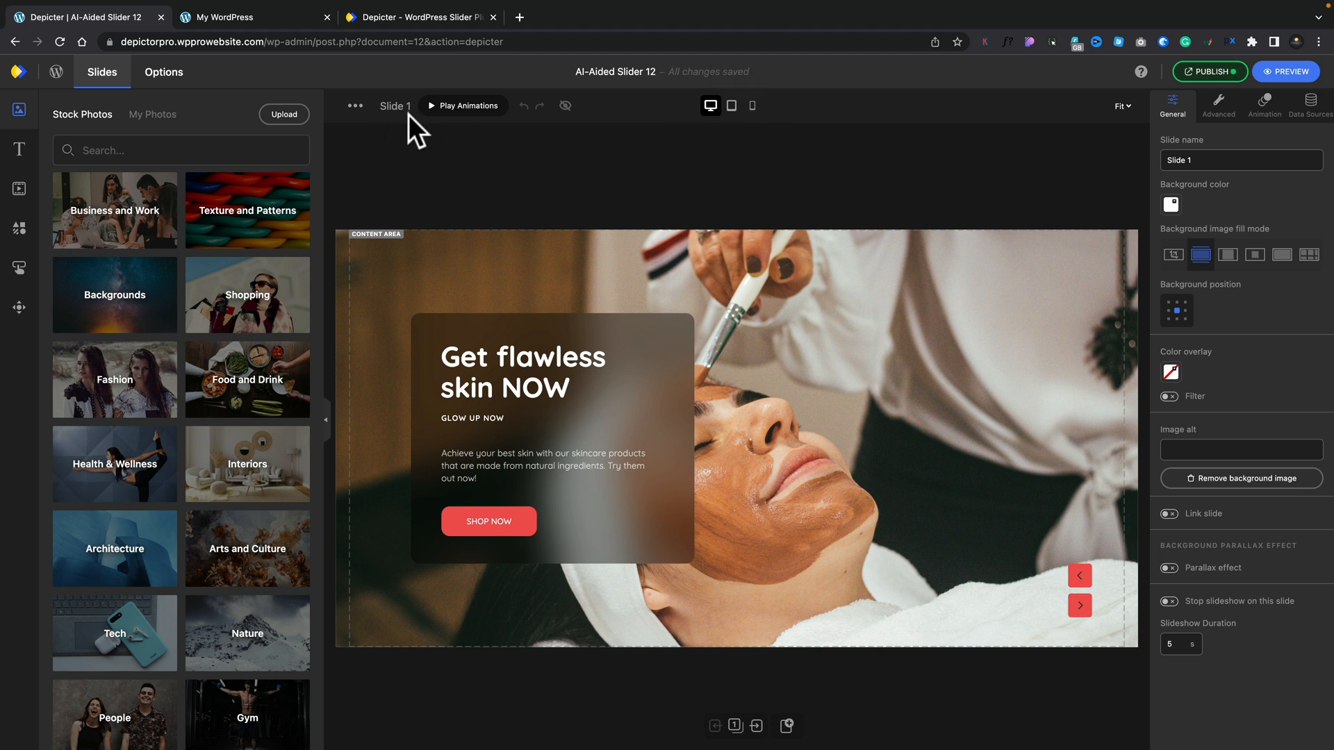
{"action": "mouse_move", "coordinate": [1076, 124]}
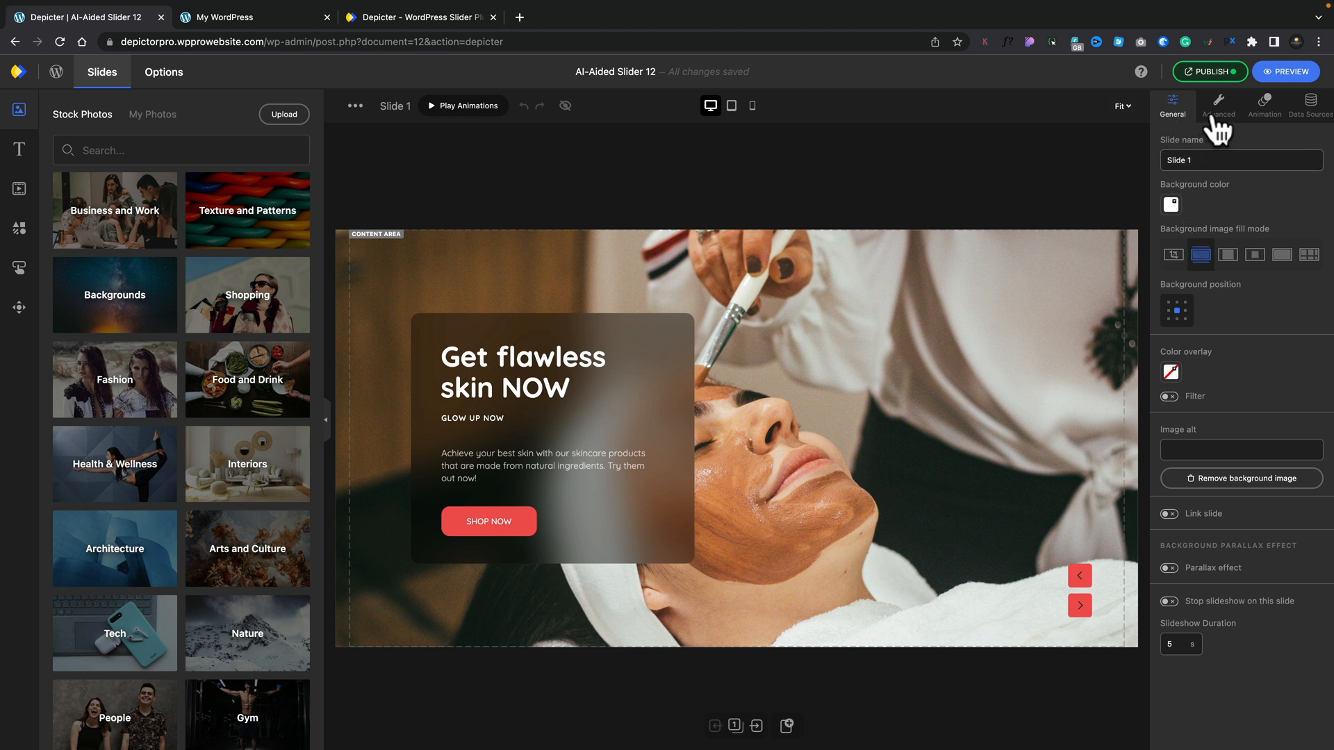
{"action": "mouse_move", "coordinate": [661, 204]}
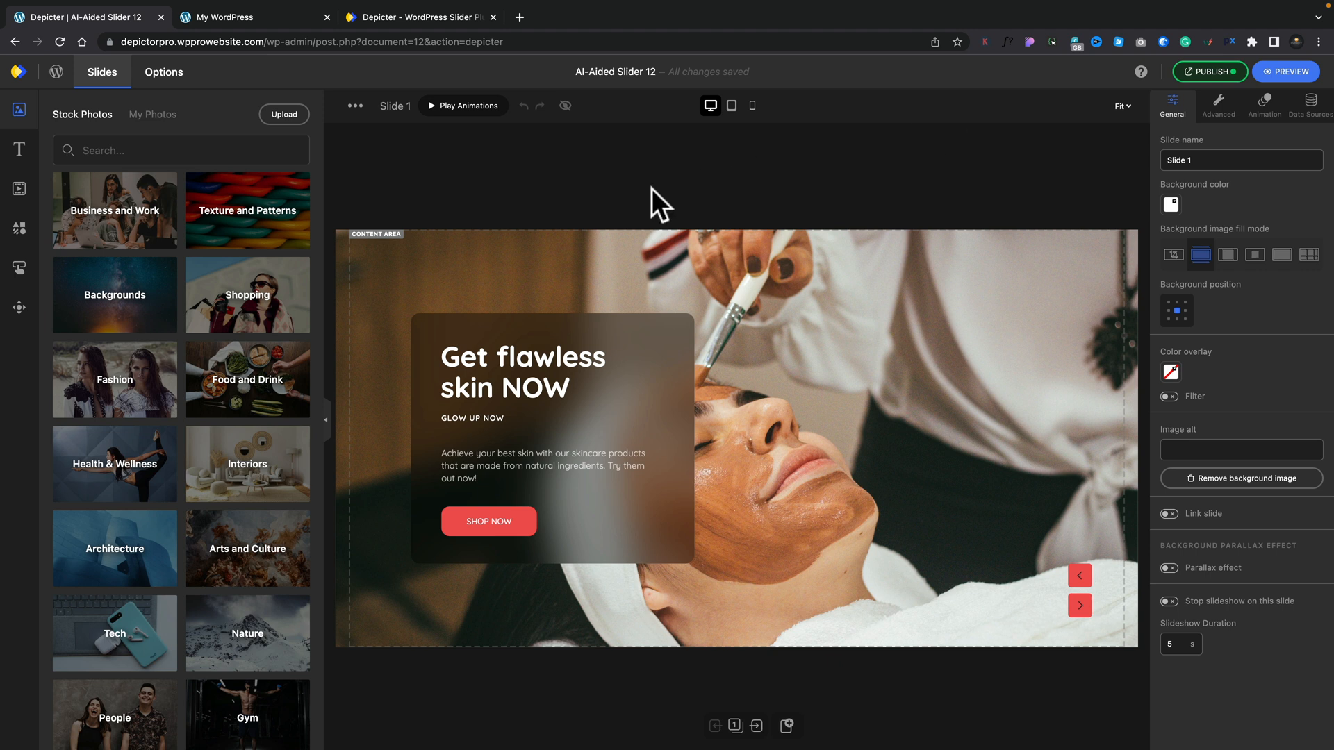
{"action": "mouse_move", "coordinate": [613, 702]}
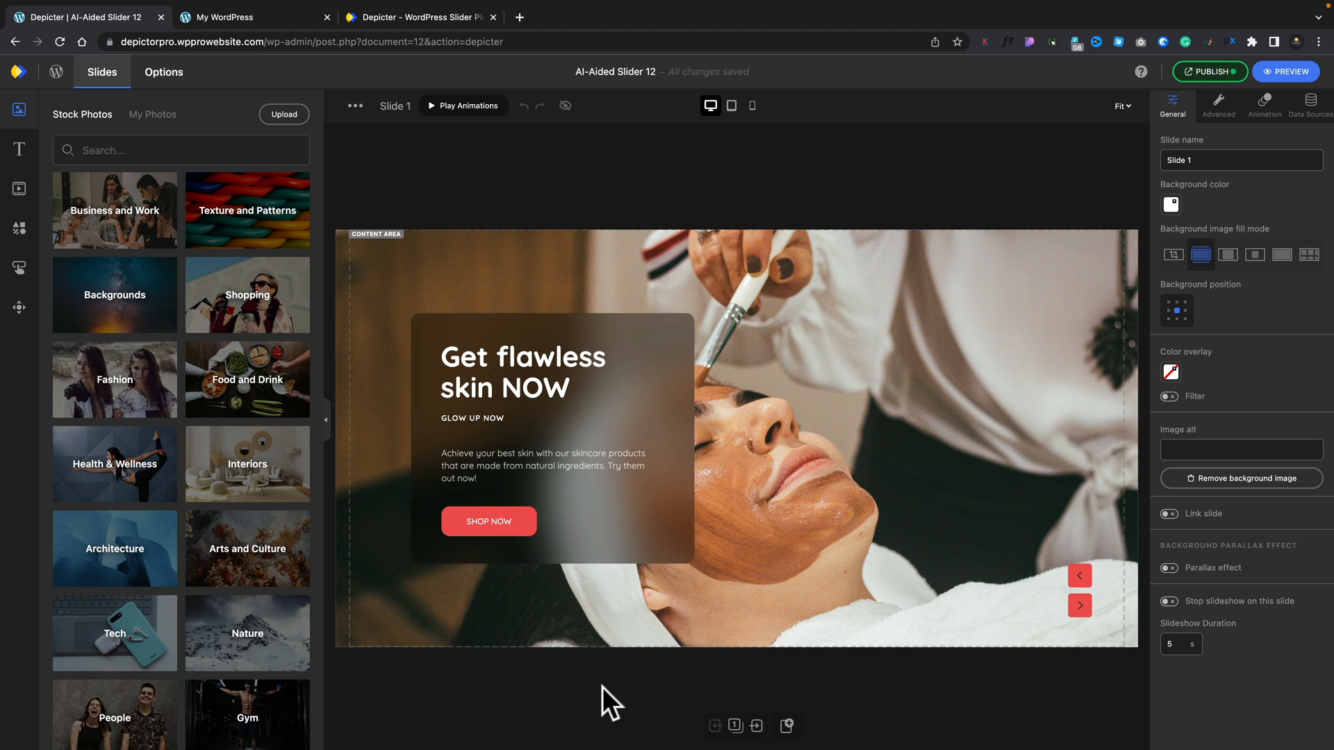
{"action": "mouse_move", "coordinate": [638, 622]}
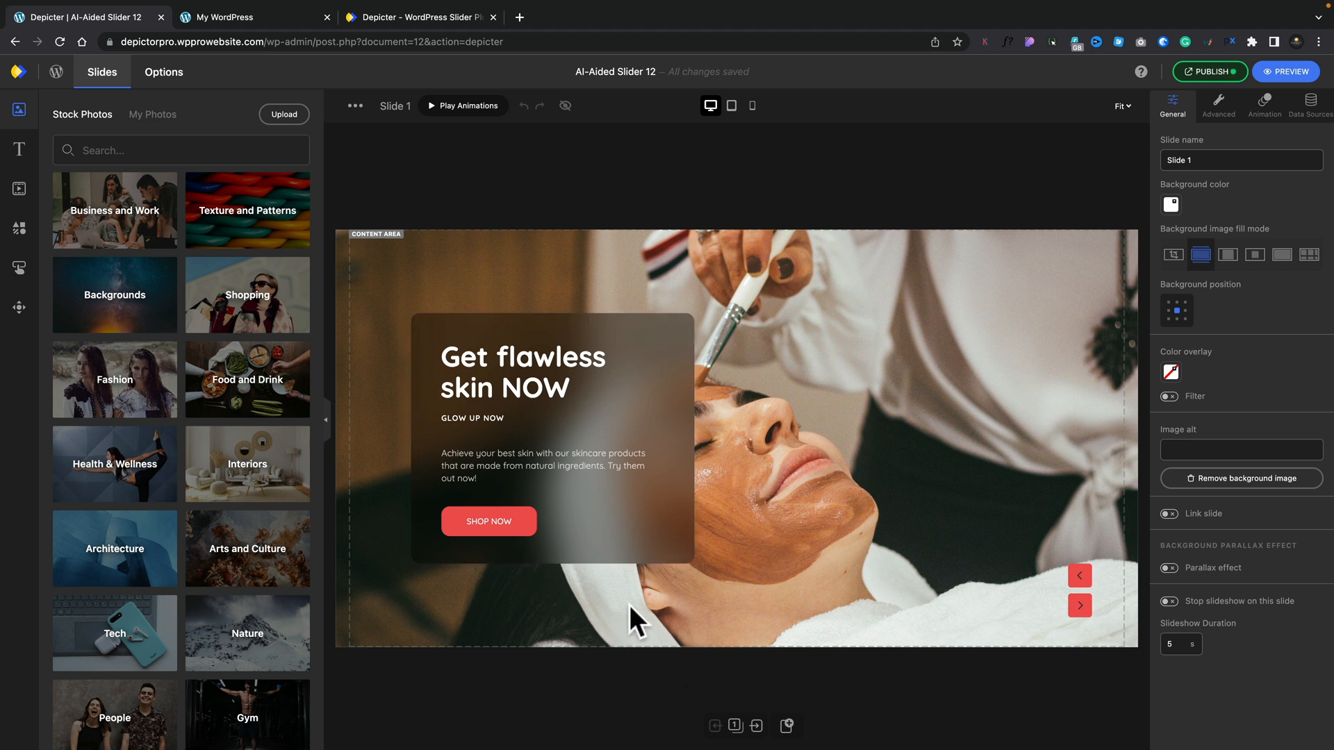
{"action": "mouse_move", "coordinate": [756, 727]}
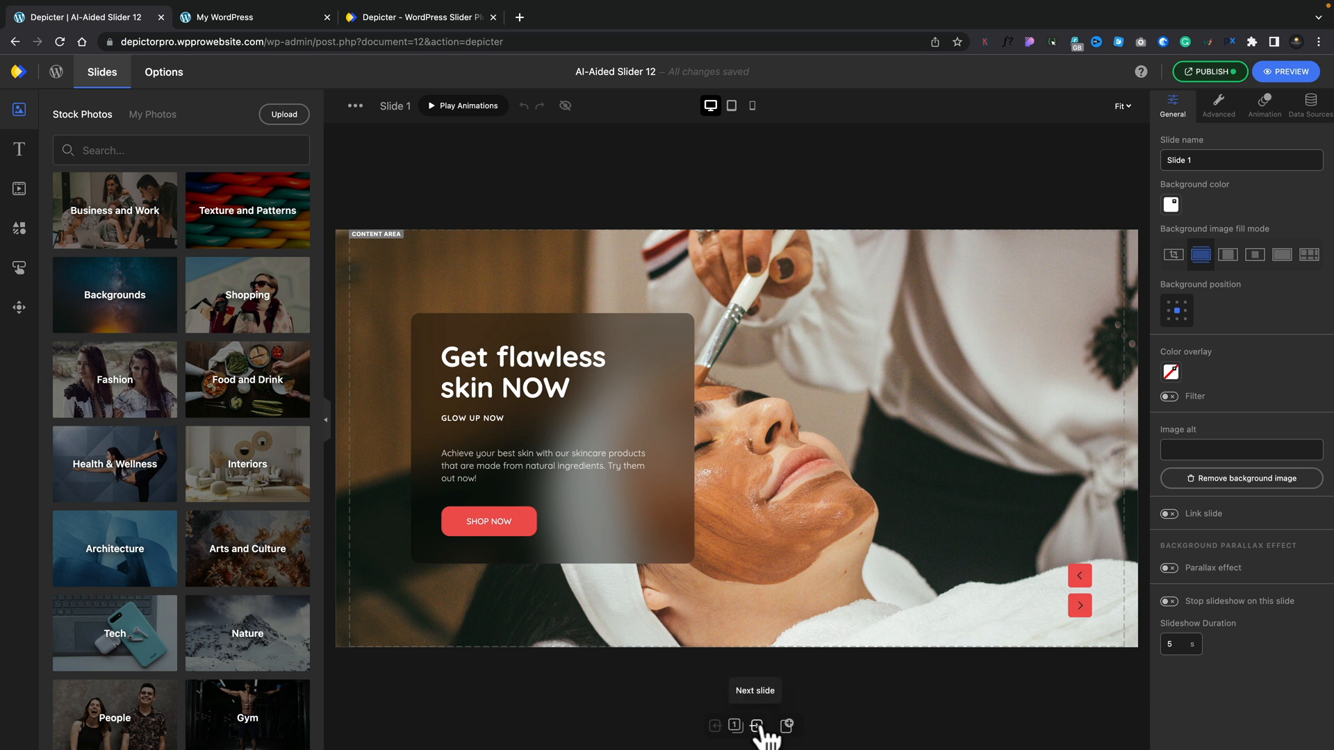
- Step forward to the third slide and show all three slides as thumbnails
{"action": "left_click", "coordinate": [755, 726]}
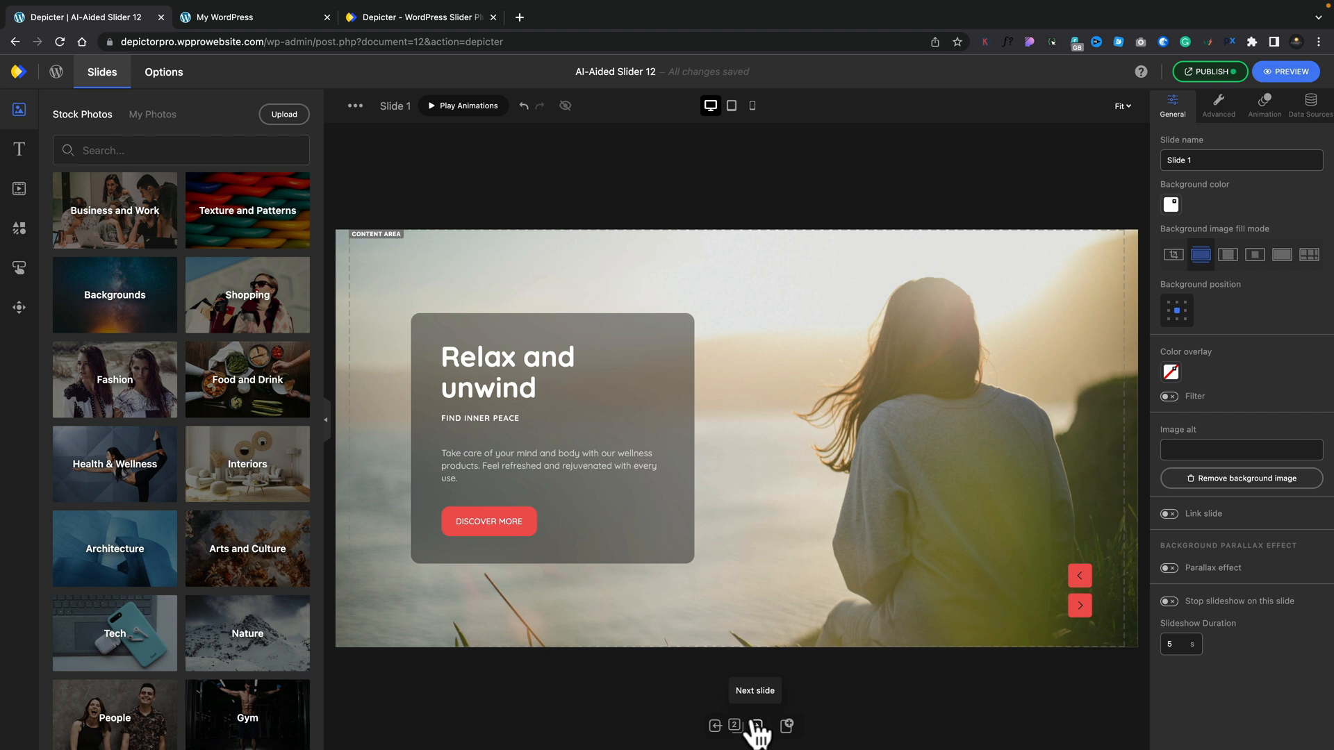
{"action": "left_click", "coordinate": [754, 726]}
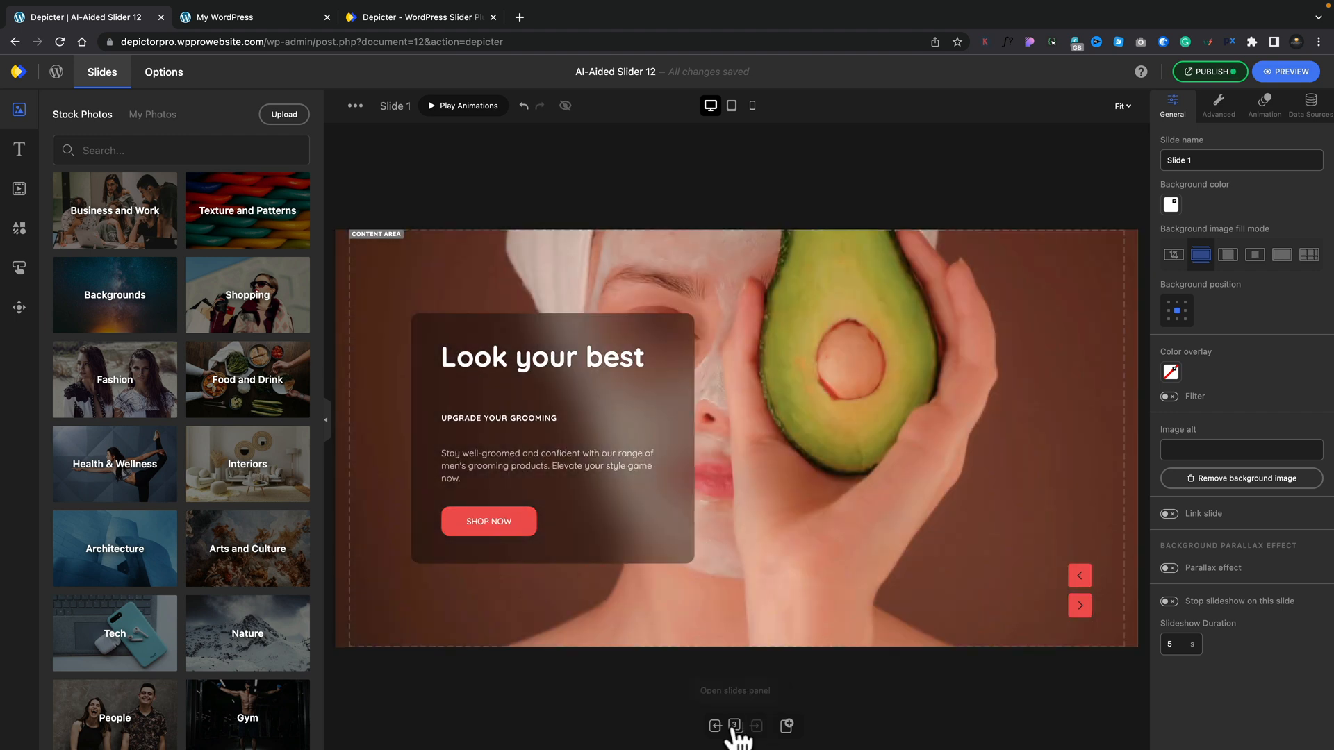
{"action": "mouse_move", "coordinate": [734, 726]}
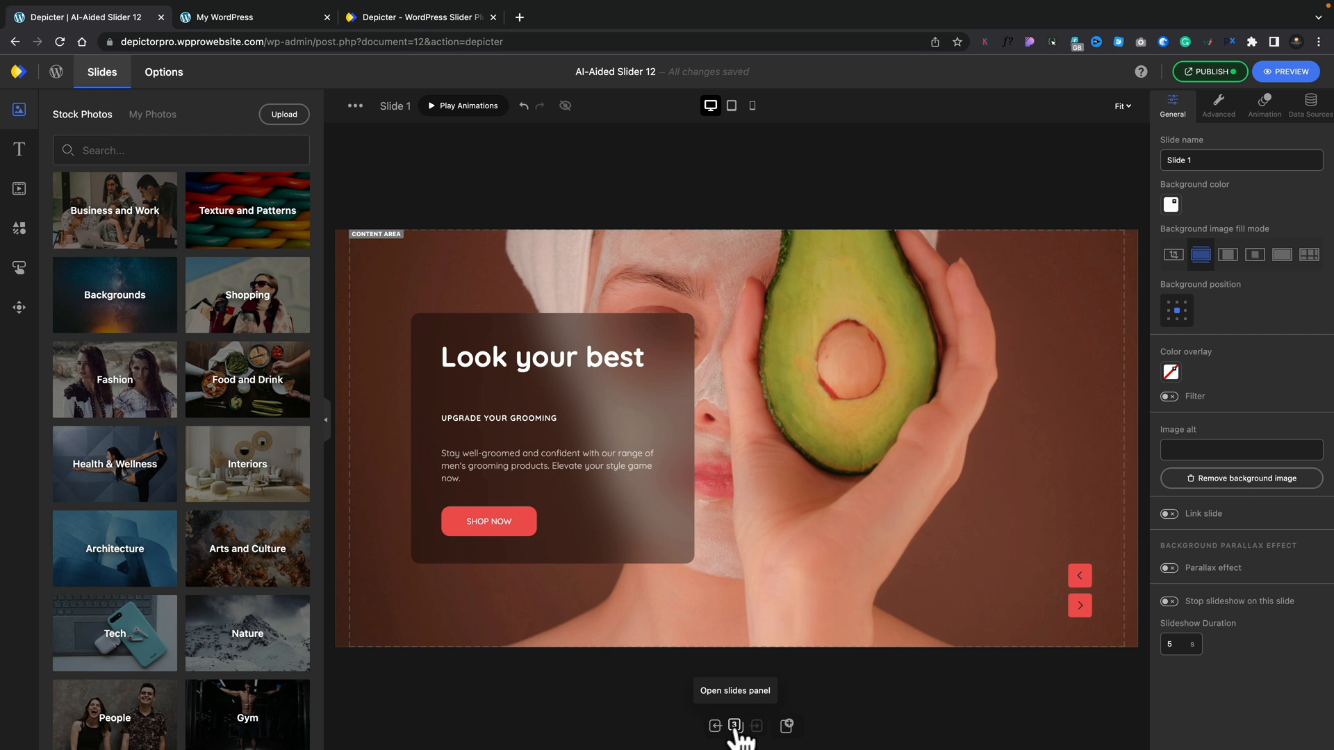
{"action": "left_click", "coordinate": [734, 725]}
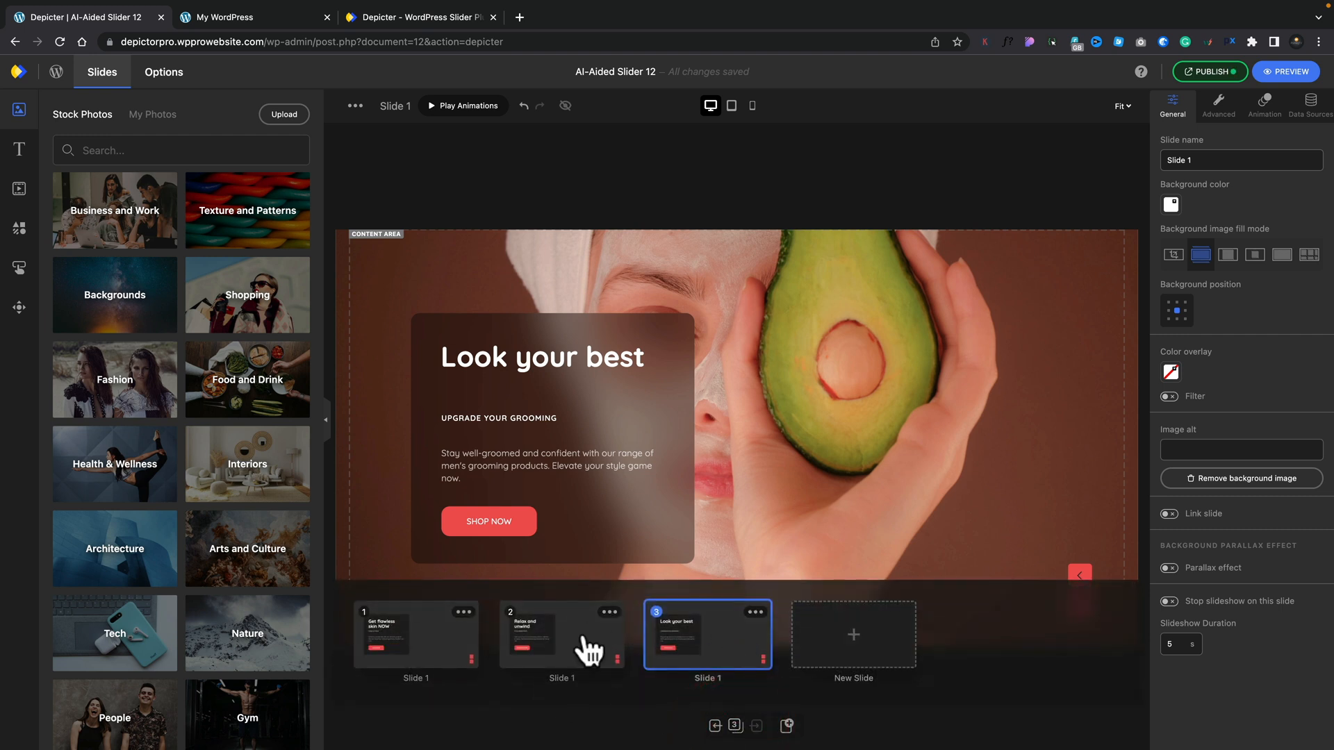
{"action": "mouse_move", "coordinate": [436, 658]}
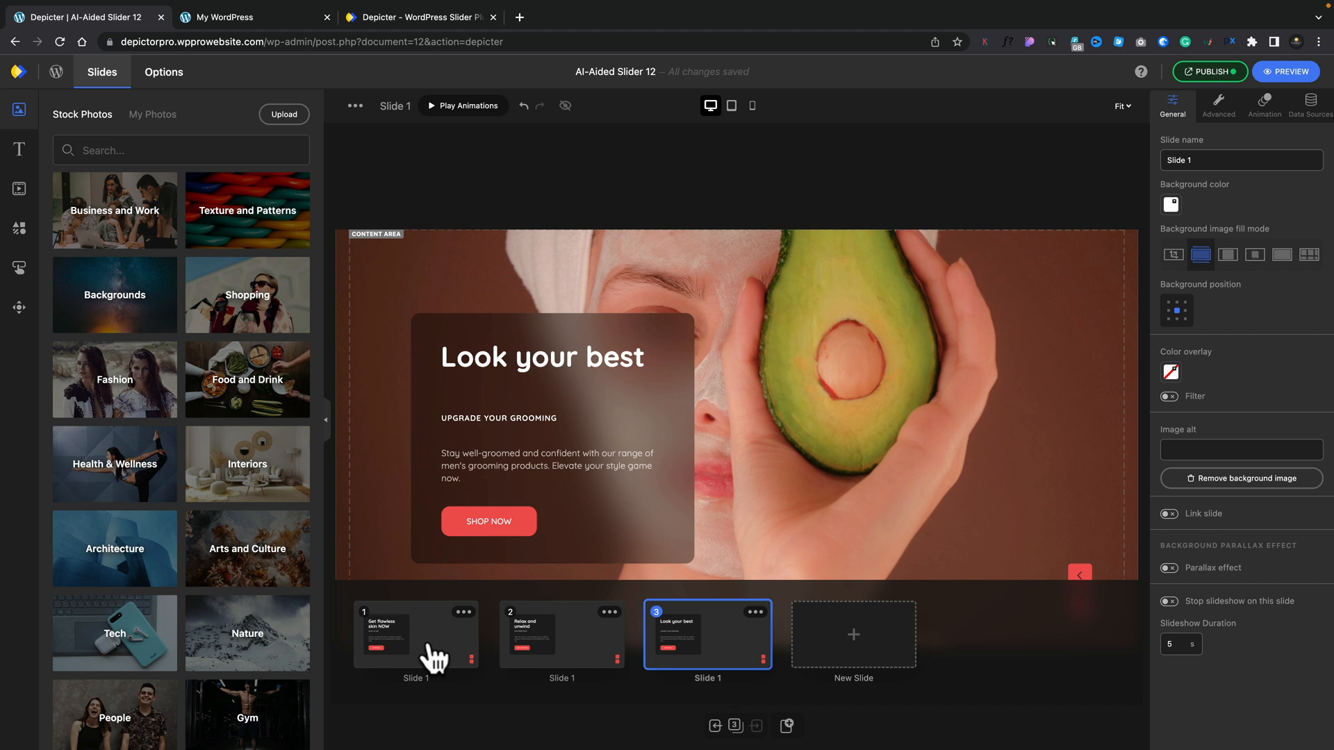
{"action": "mouse_move", "coordinate": [340, 642]}
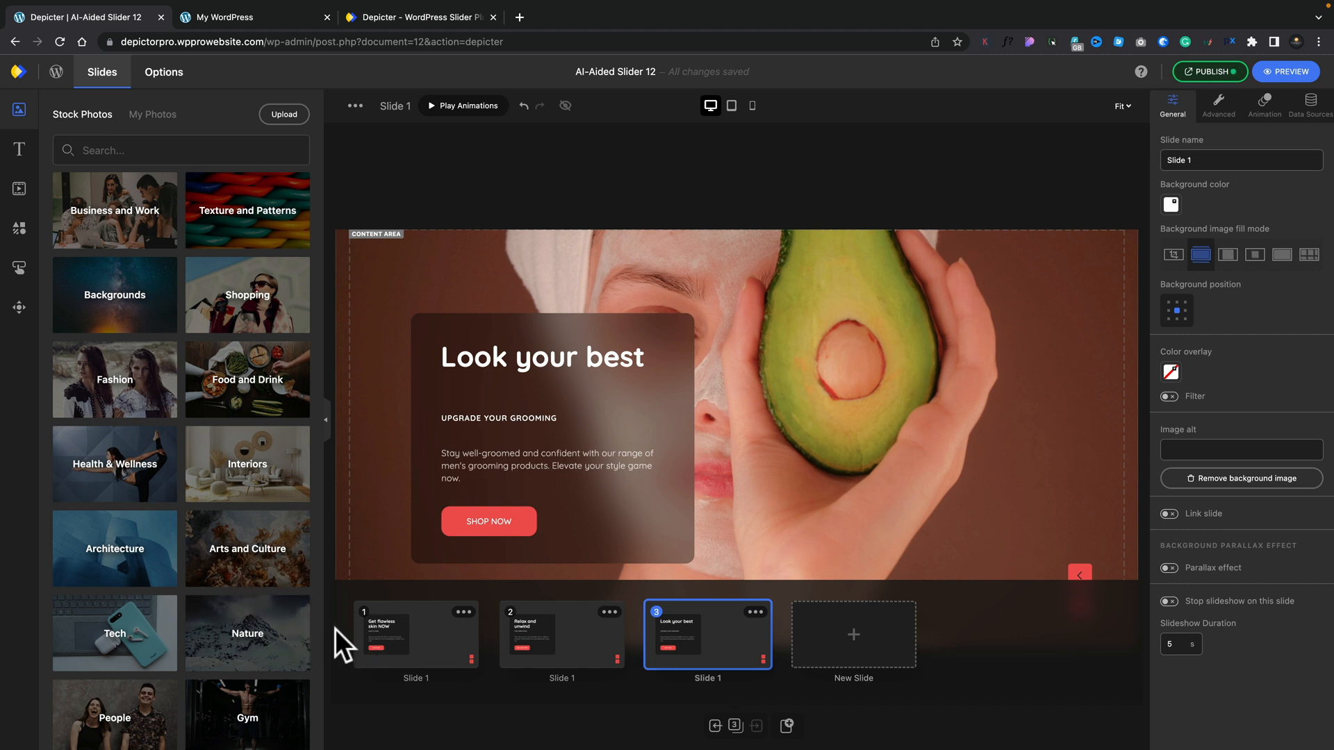
- Switch to the Relax and unwind slide, then back to Look your best via the thumbnails
{"action": "left_click", "coordinate": [561, 634]}
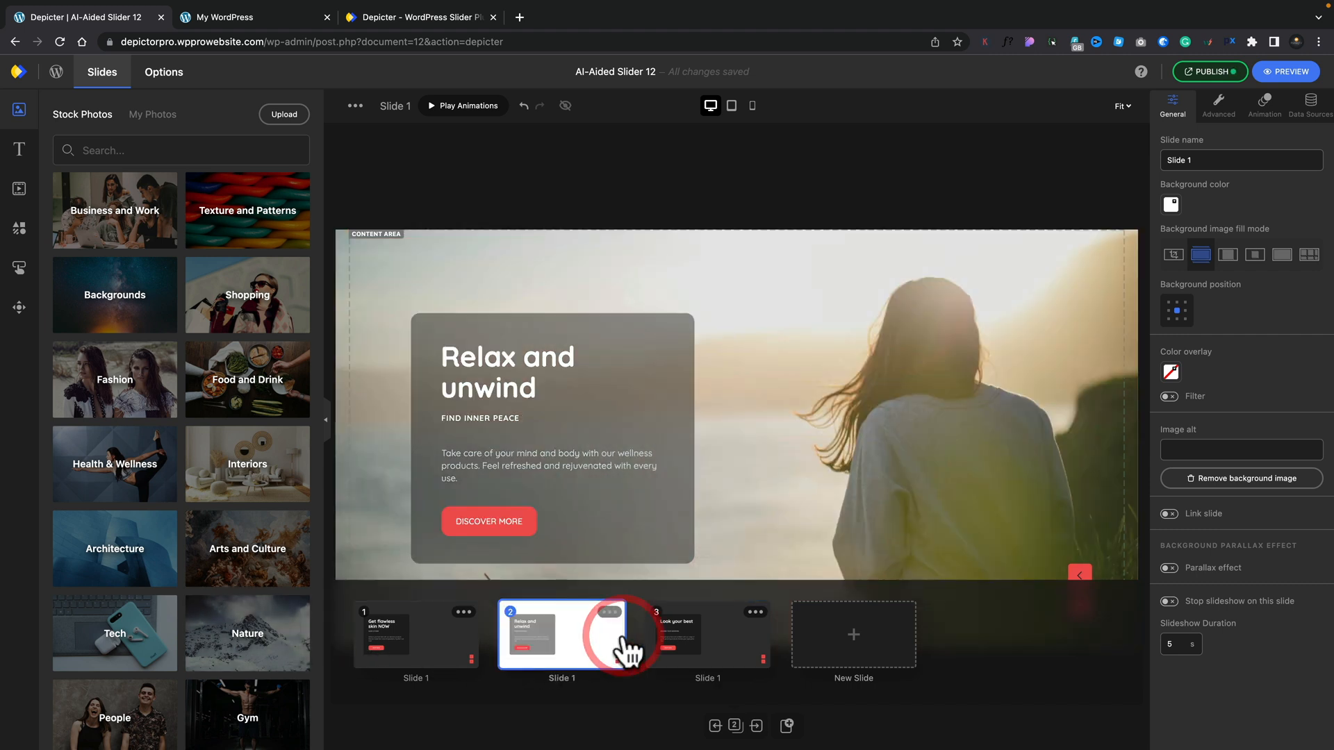
{"action": "left_click", "coordinate": [708, 633]}
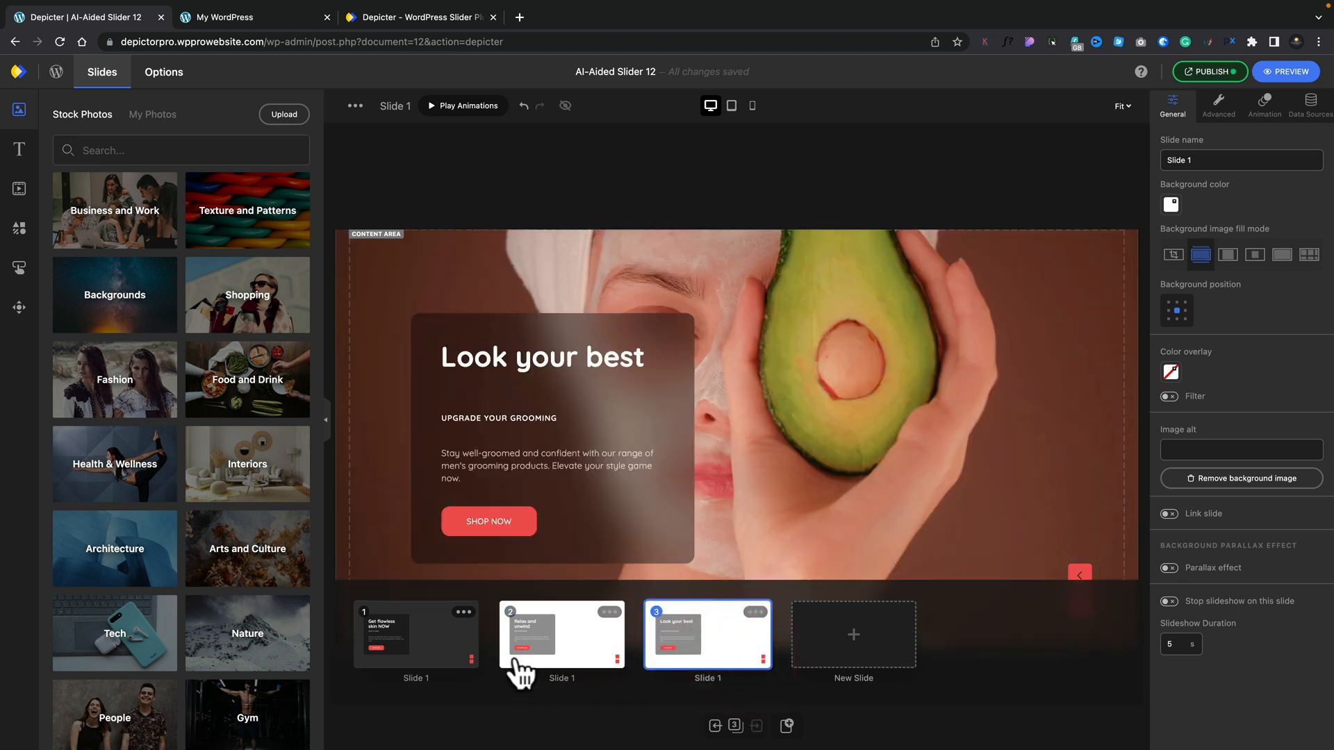
{"action": "mouse_move", "coordinate": [469, 626]}
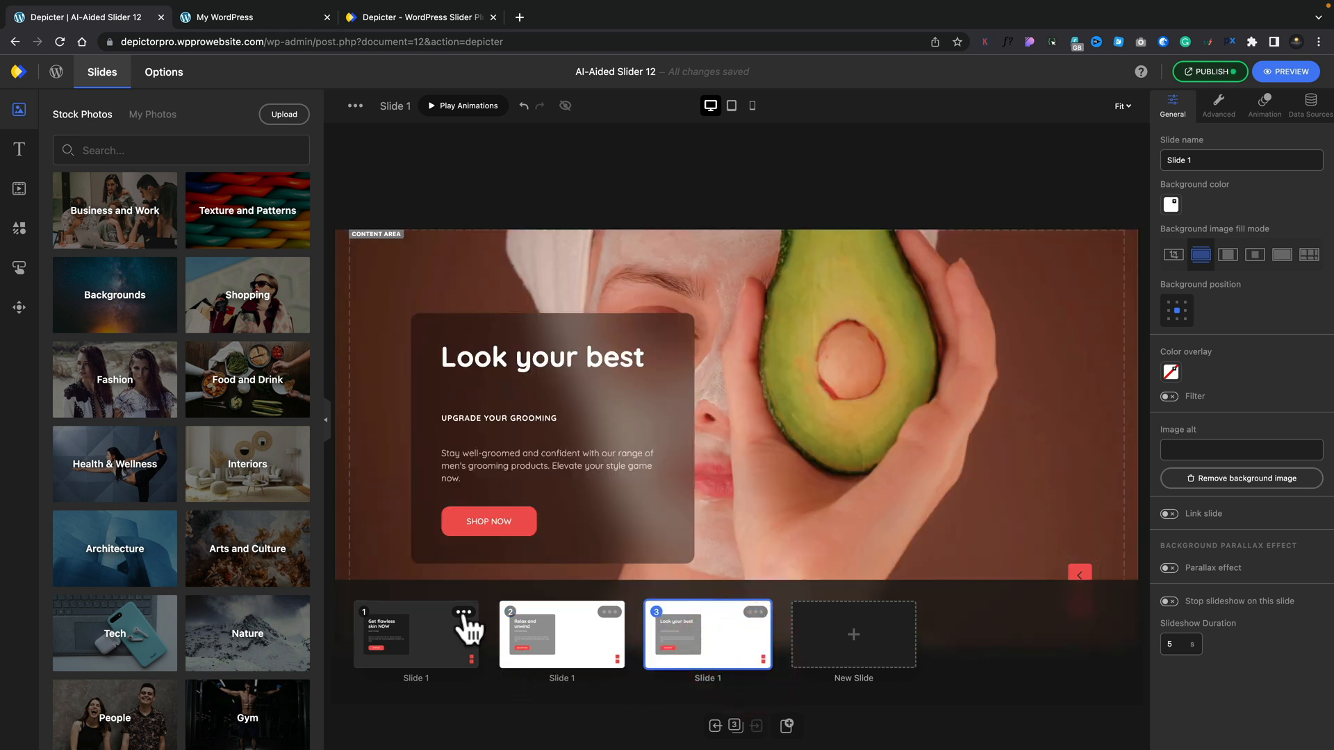
{"action": "left_click", "coordinate": [464, 612]}
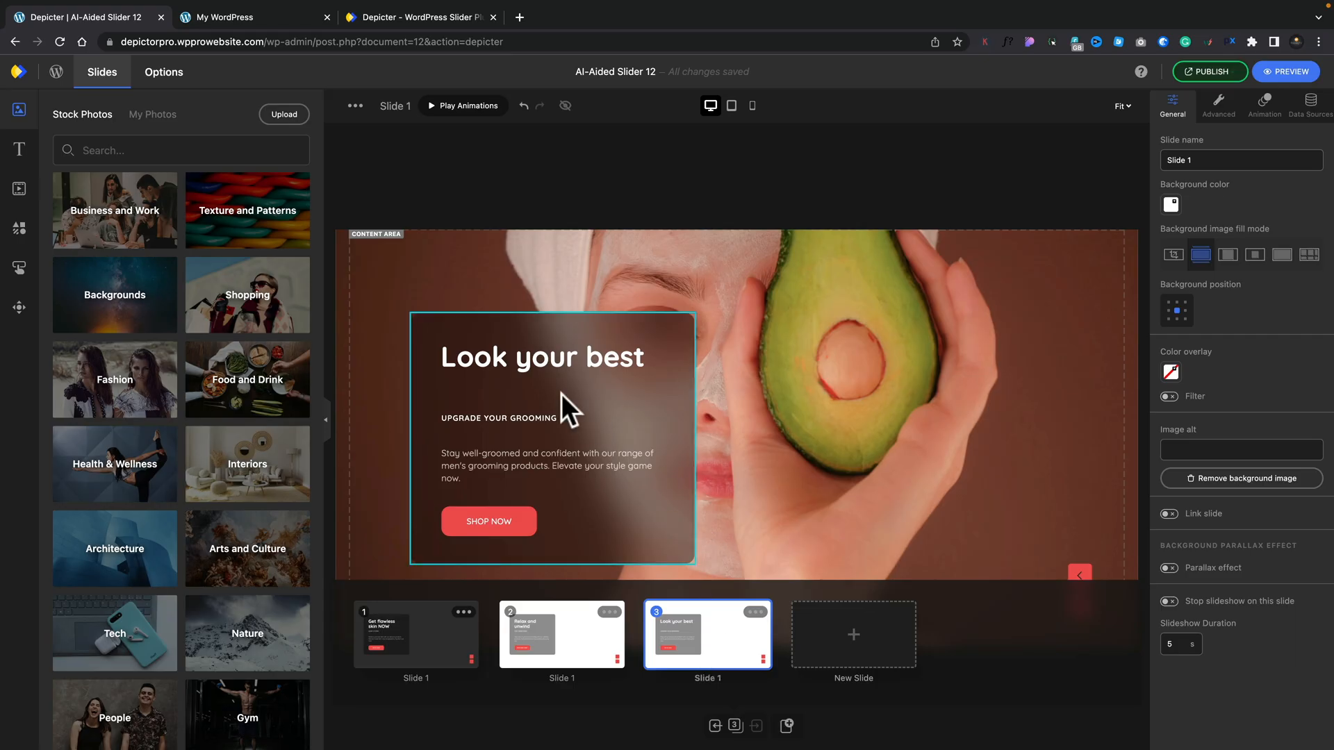
- Set the Look your best heading's Font Face to Inherit from theme
{"action": "left_click", "coordinate": [540, 357]}
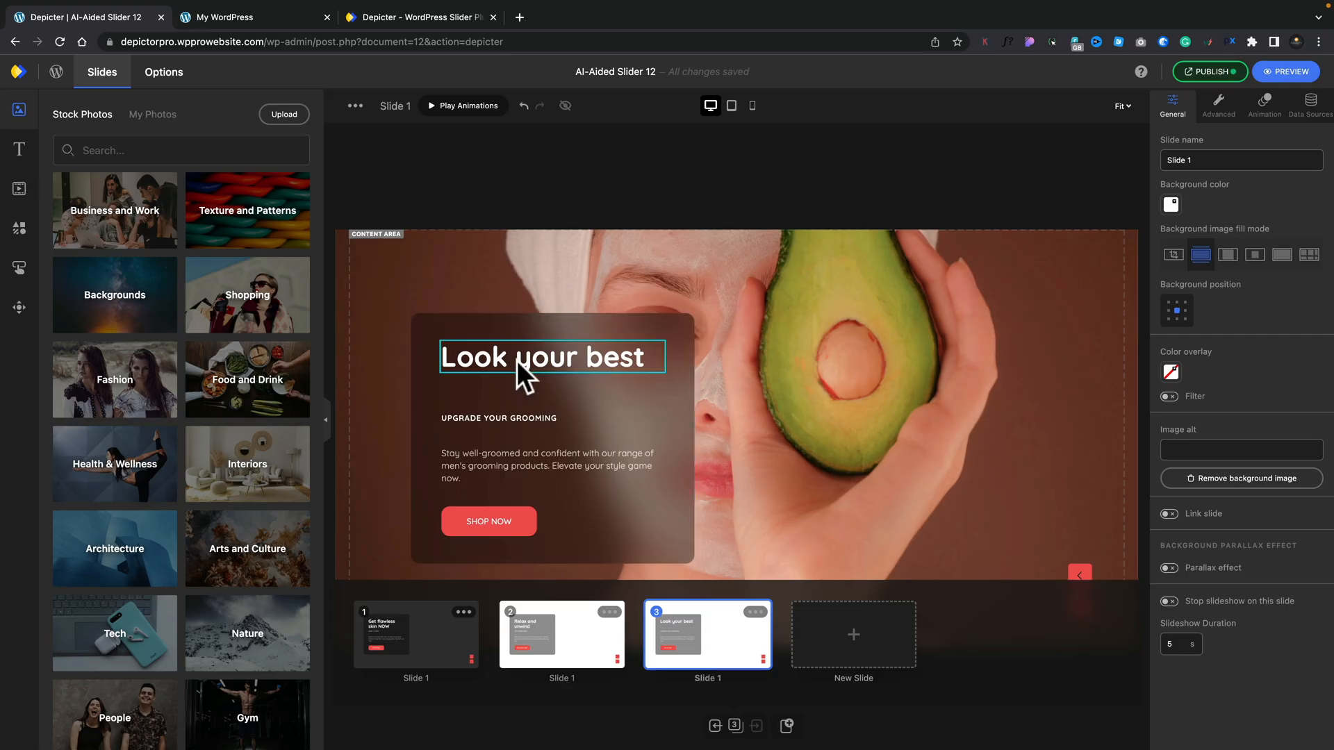
{"action": "left_click", "coordinate": [542, 357]}
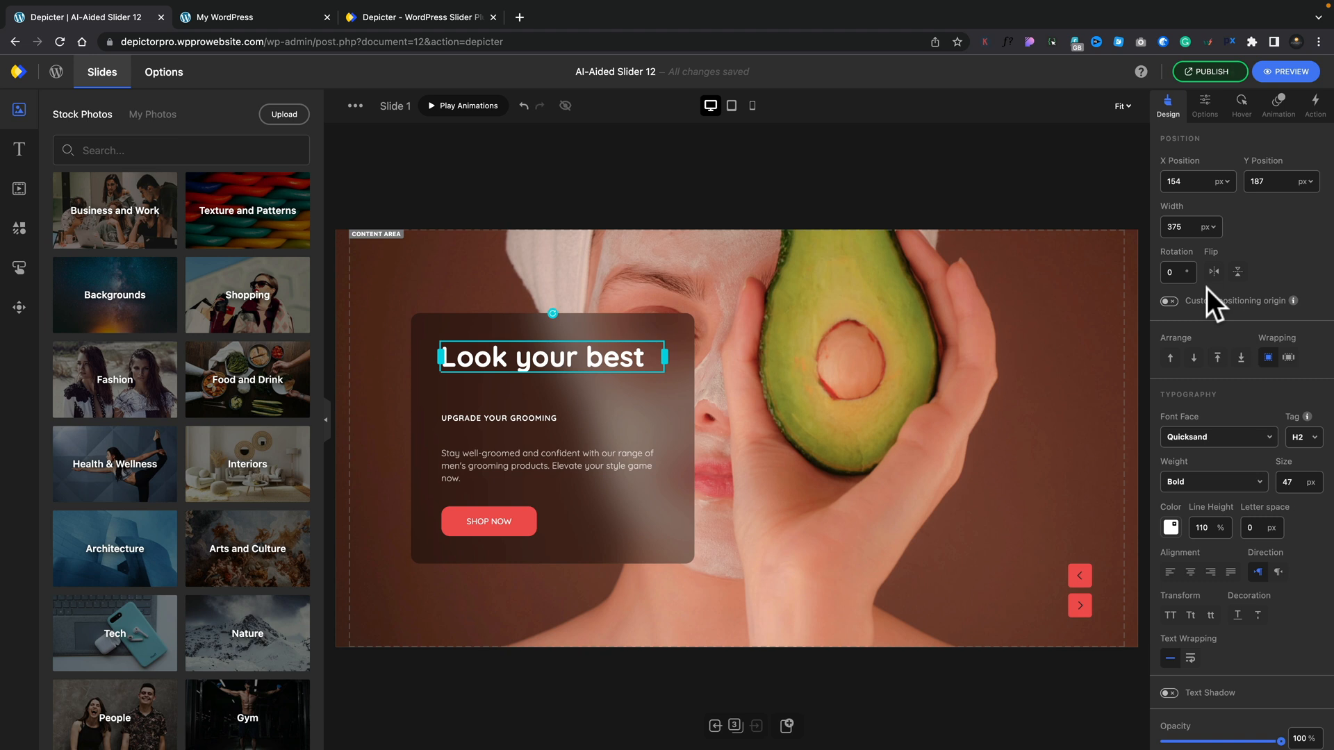
{"action": "left_click", "coordinate": [1218, 436]}
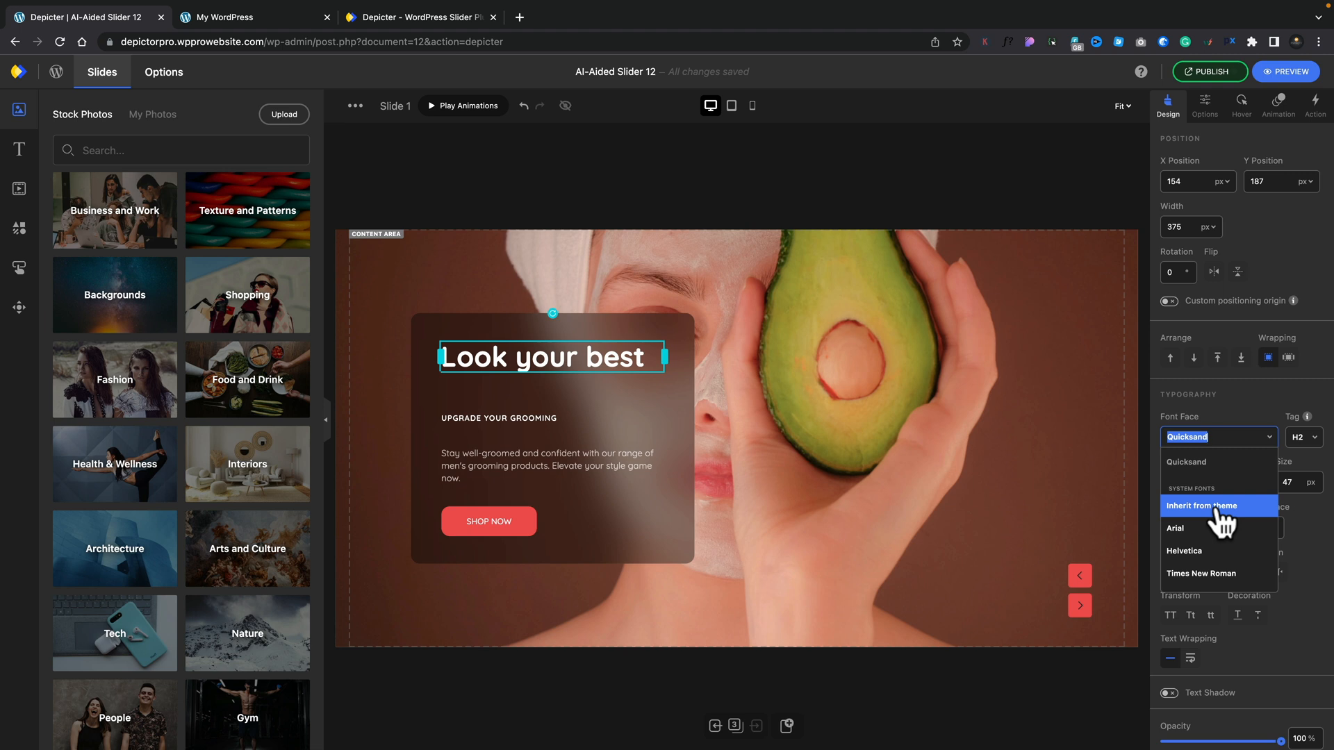
{"action": "left_click", "coordinate": [1201, 506]}
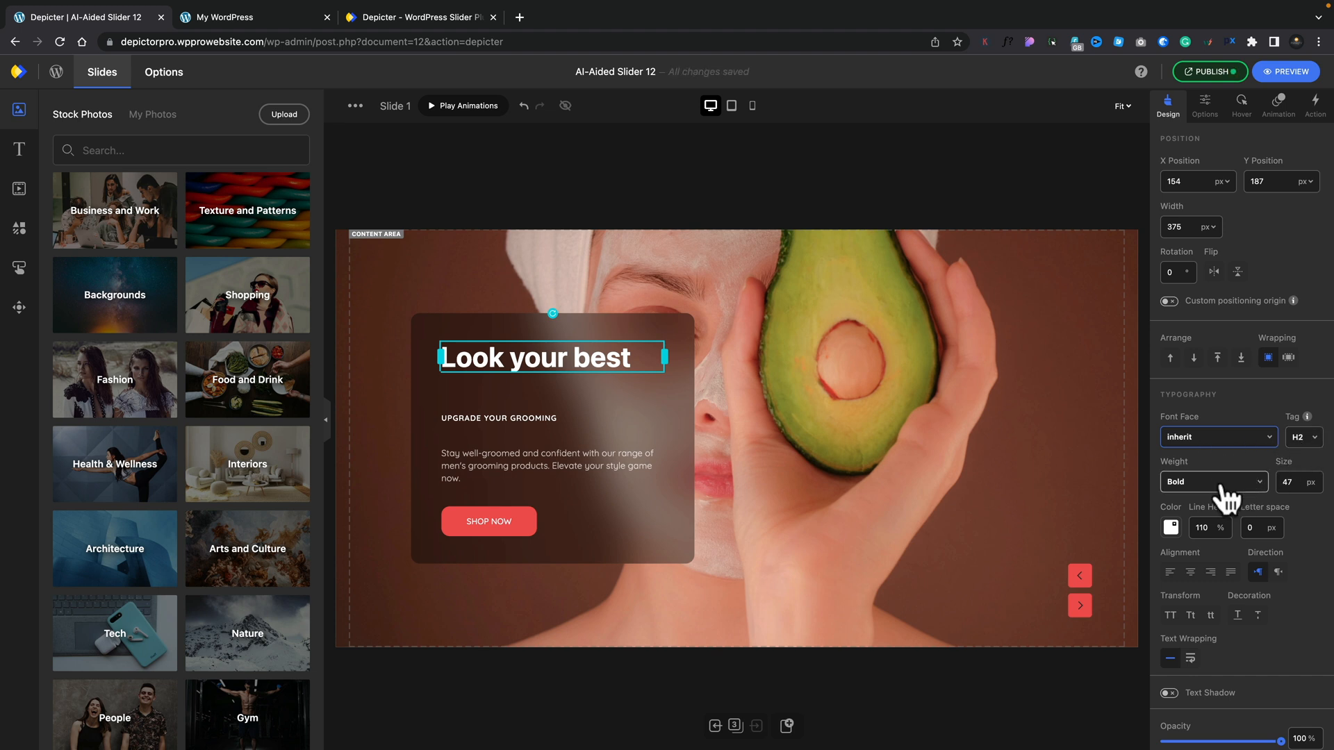
- Show the heading's element options, where its class name 'heading' appears
{"action": "scroll", "scroll_direction": "down", "scroll_amount": 3}
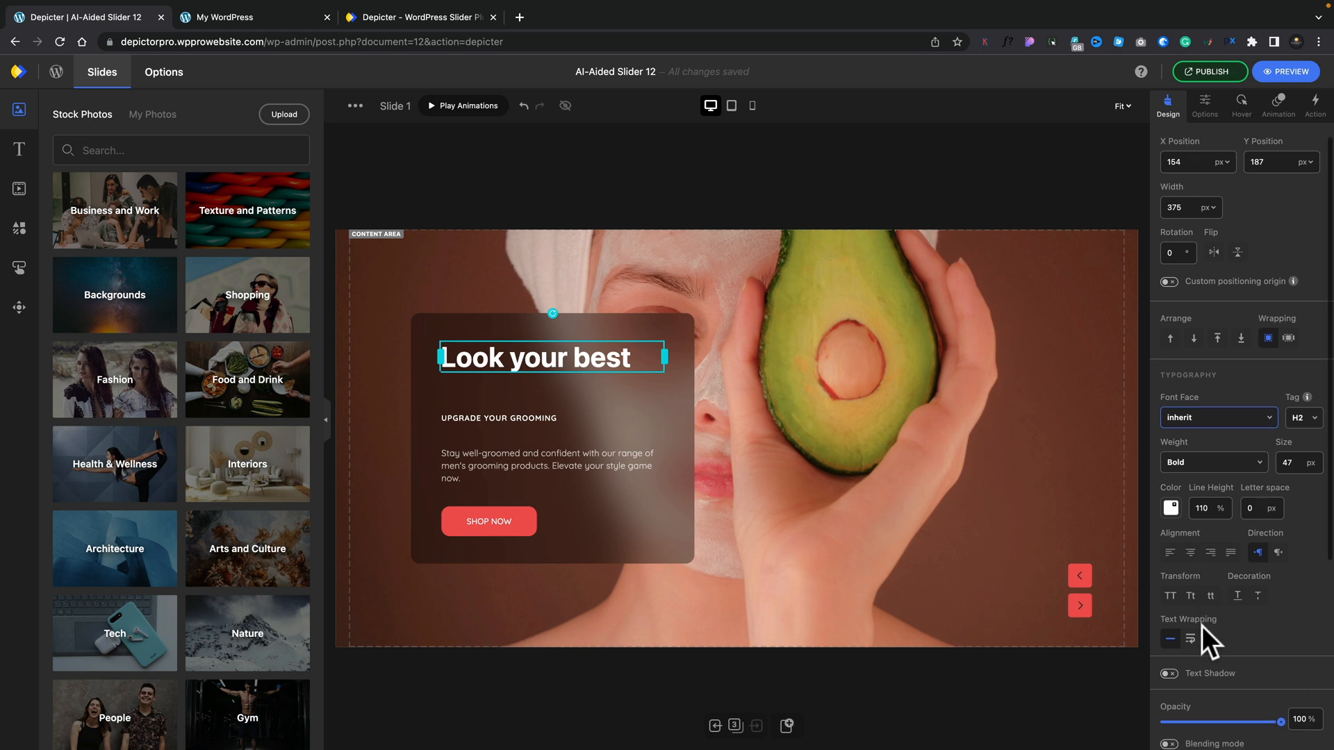
{"action": "scroll", "scroll_direction": "down", "scroll_amount": 3}
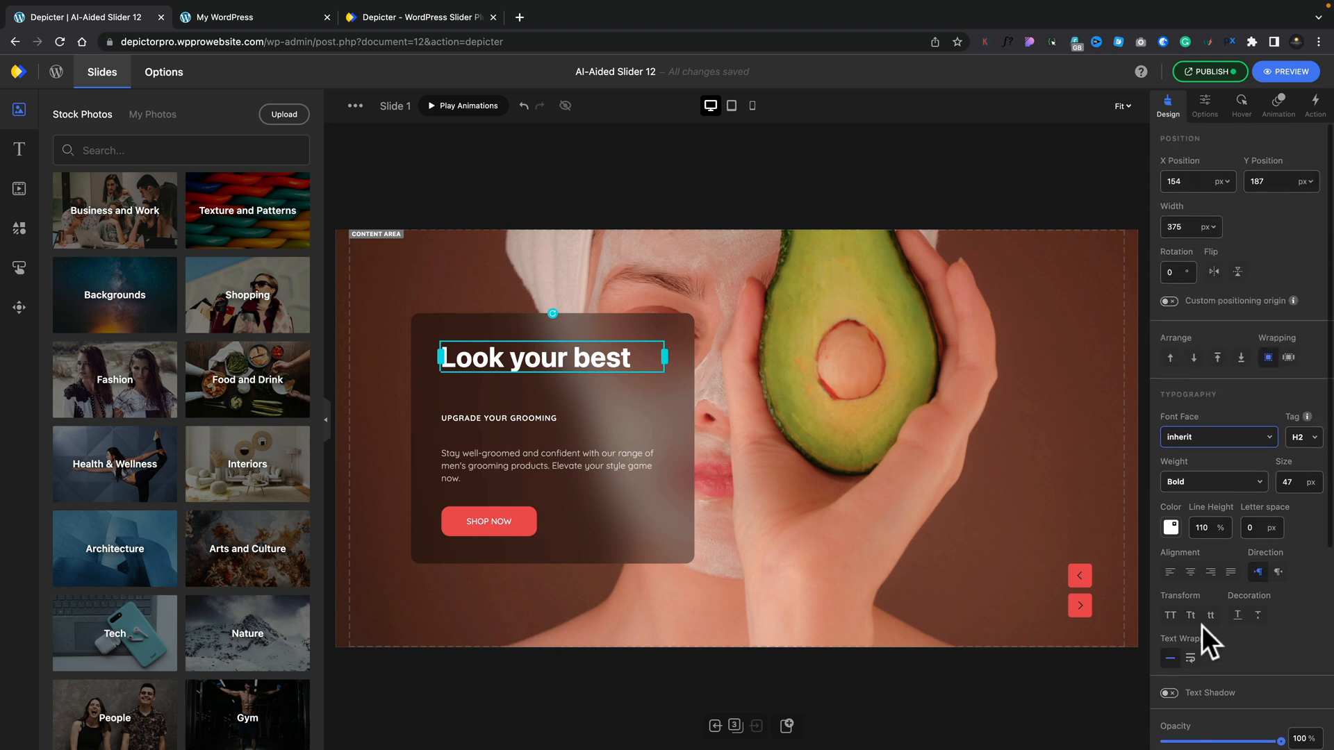
{"action": "left_click", "coordinate": [1205, 104]}
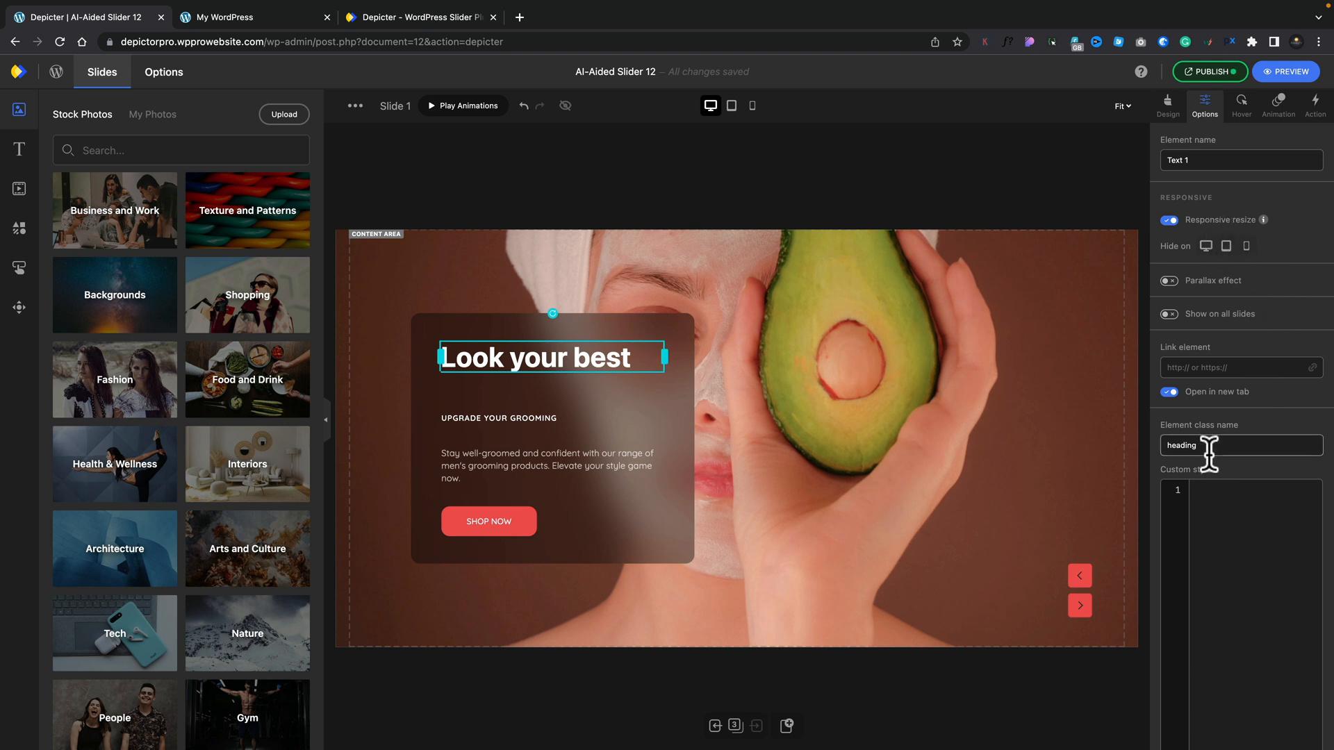
{"action": "mouse_move", "coordinate": [1233, 191]}
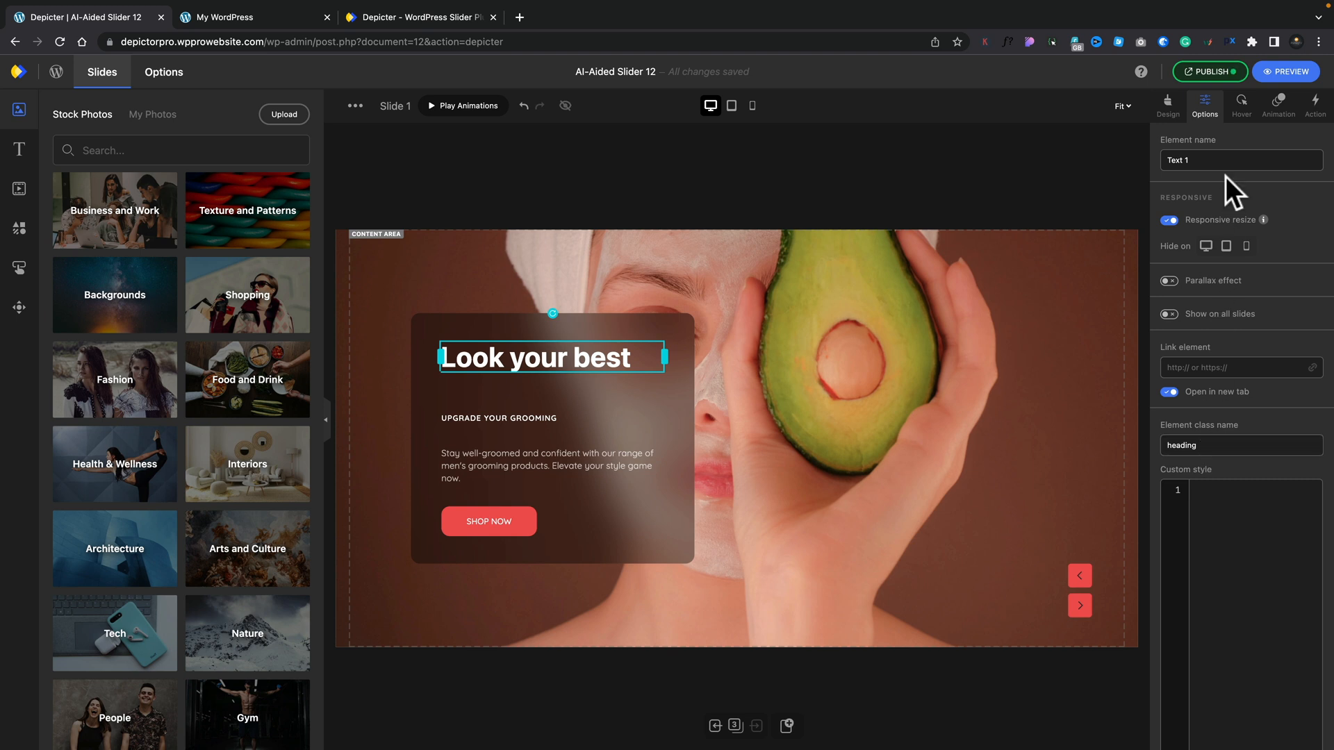
- Review the heading's Hover, Animation and Action settings, then select the SHOP NOW button
{"action": "left_click", "coordinate": [1241, 101]}
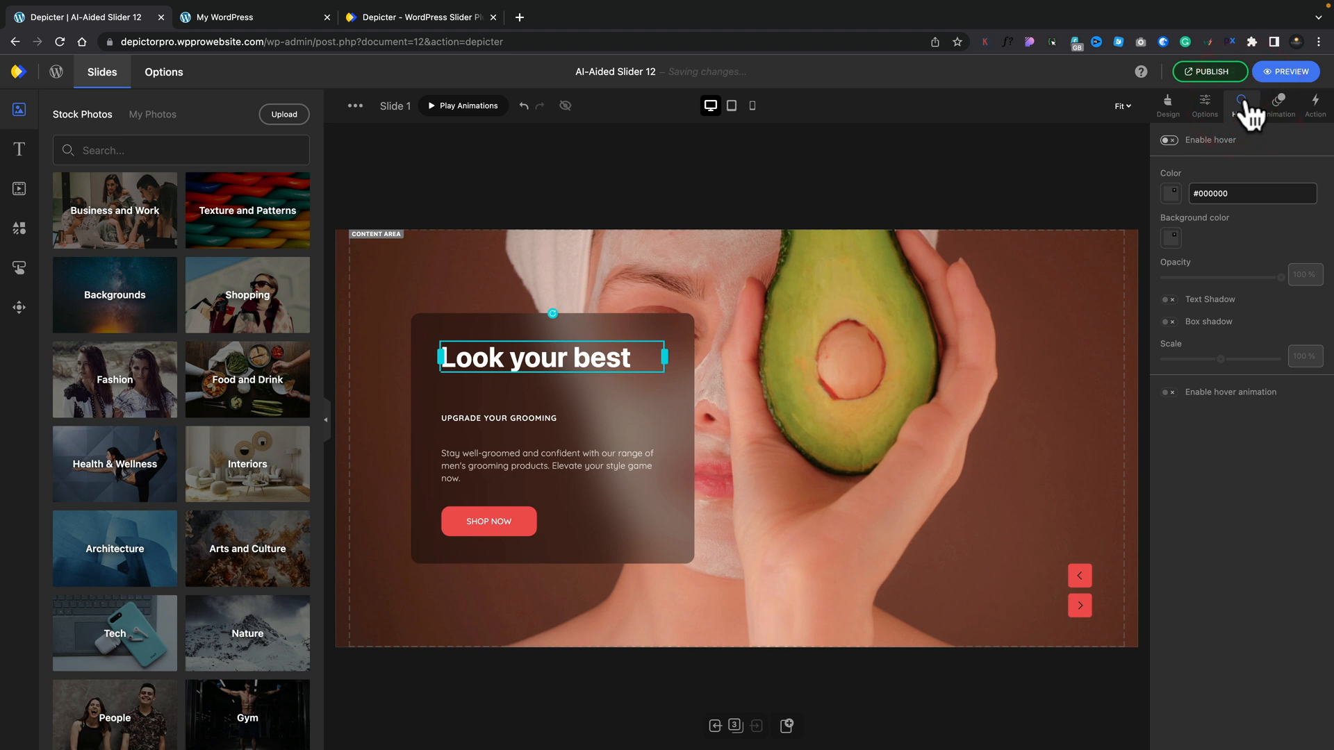
{"action": "left_click", "coordinate": [1278, 102]}
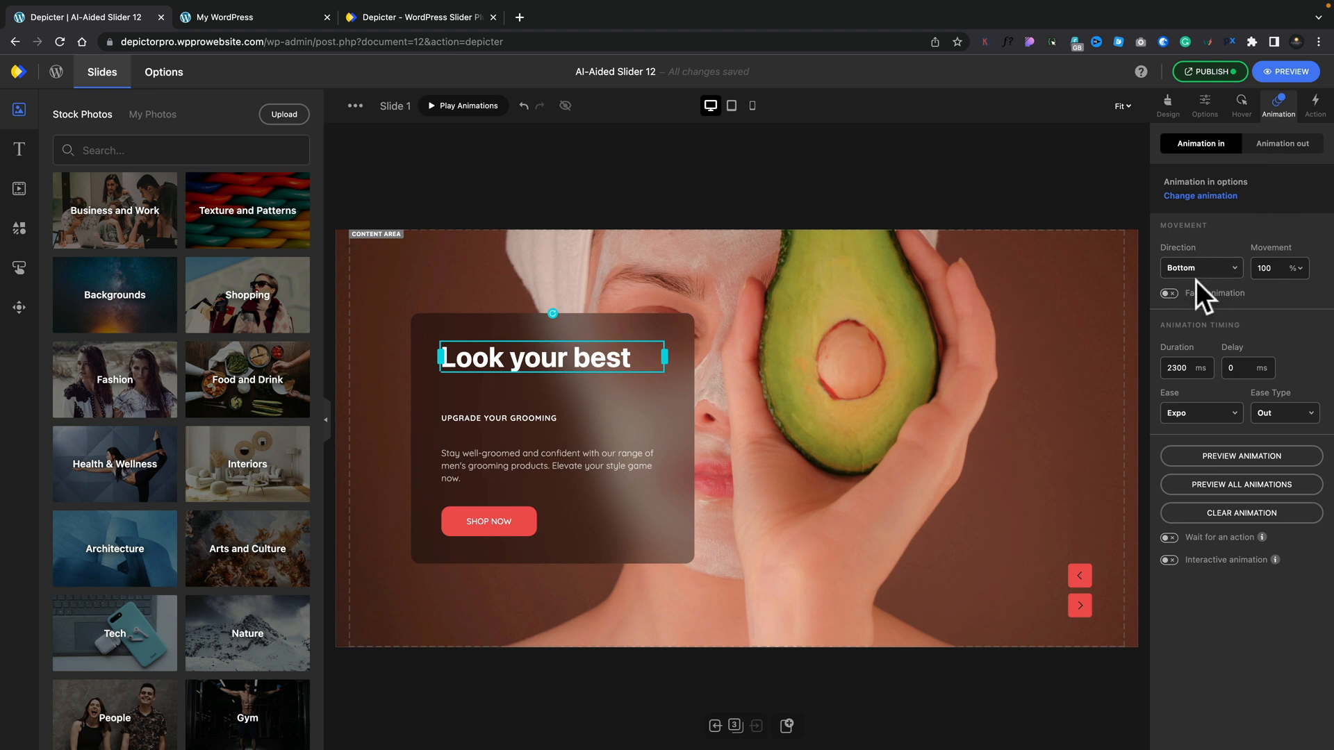
{"action": "mouse_move", "coordinate": [1206, 295]}
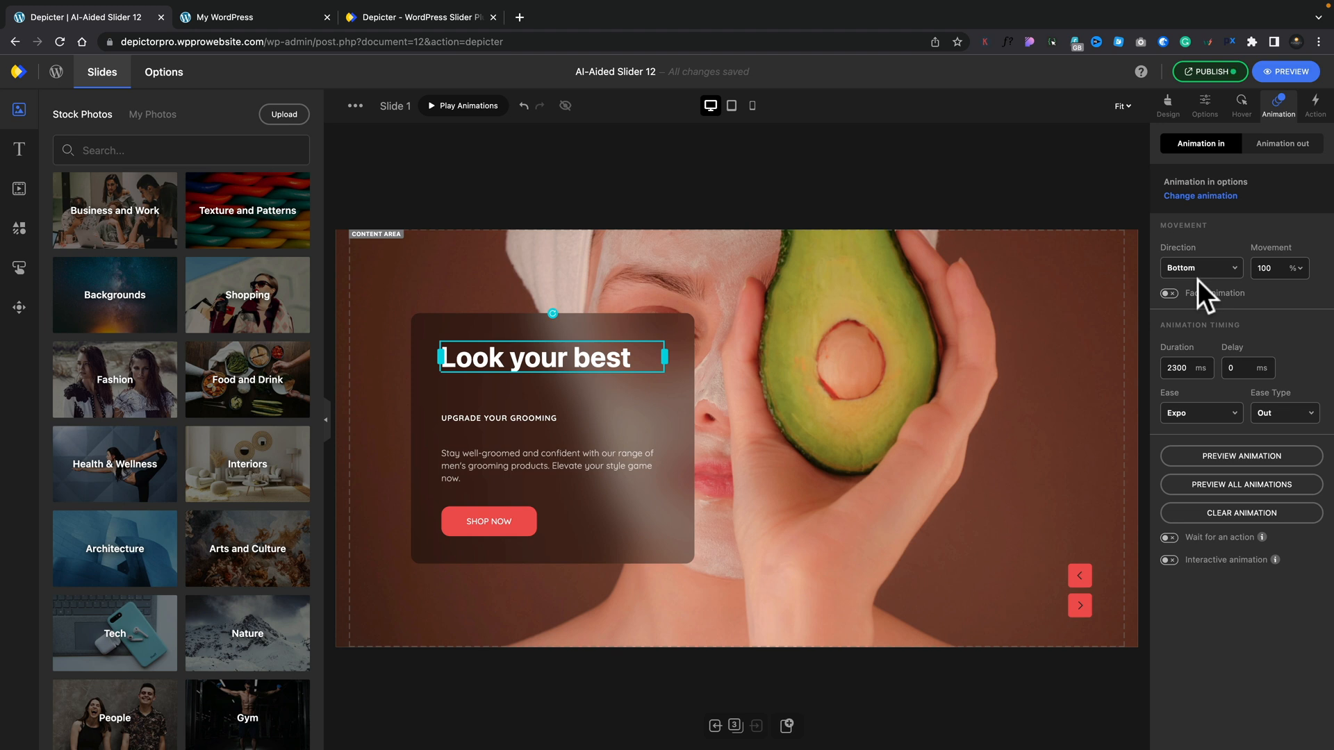
{"action": "left_click", "coordinate": [1314, 104]}
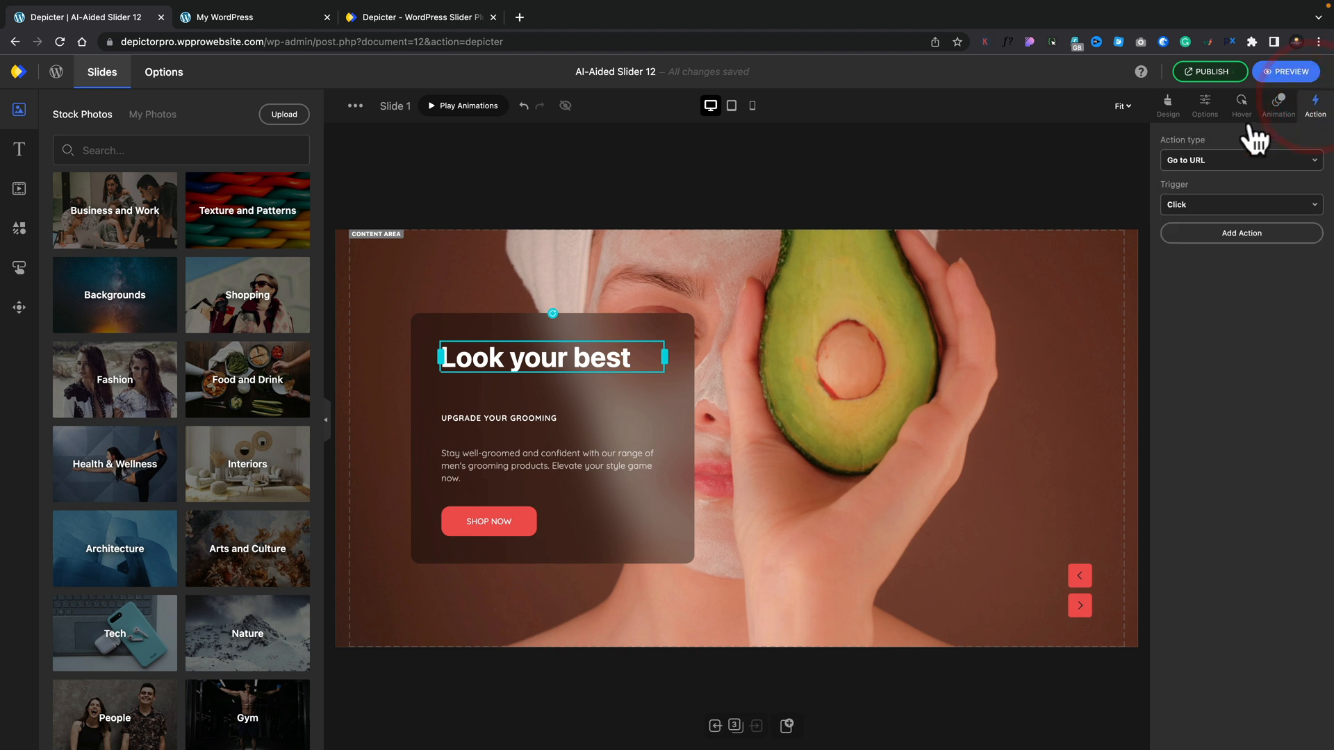
{"action": "left_click", "coordinate": [487, 521]}
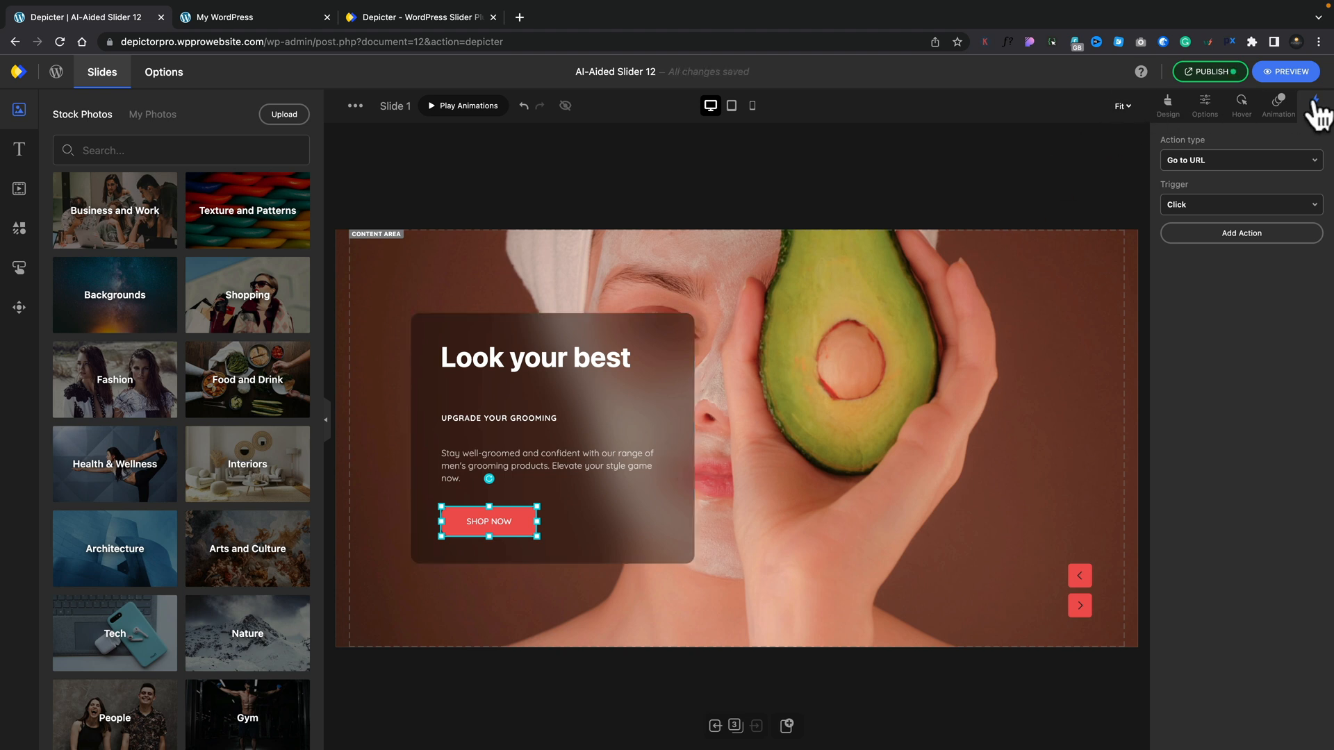
- View the SHOP NOW button's Go to URL click action settings
{"action": "left_click", "coordinate": [1240, 159]}
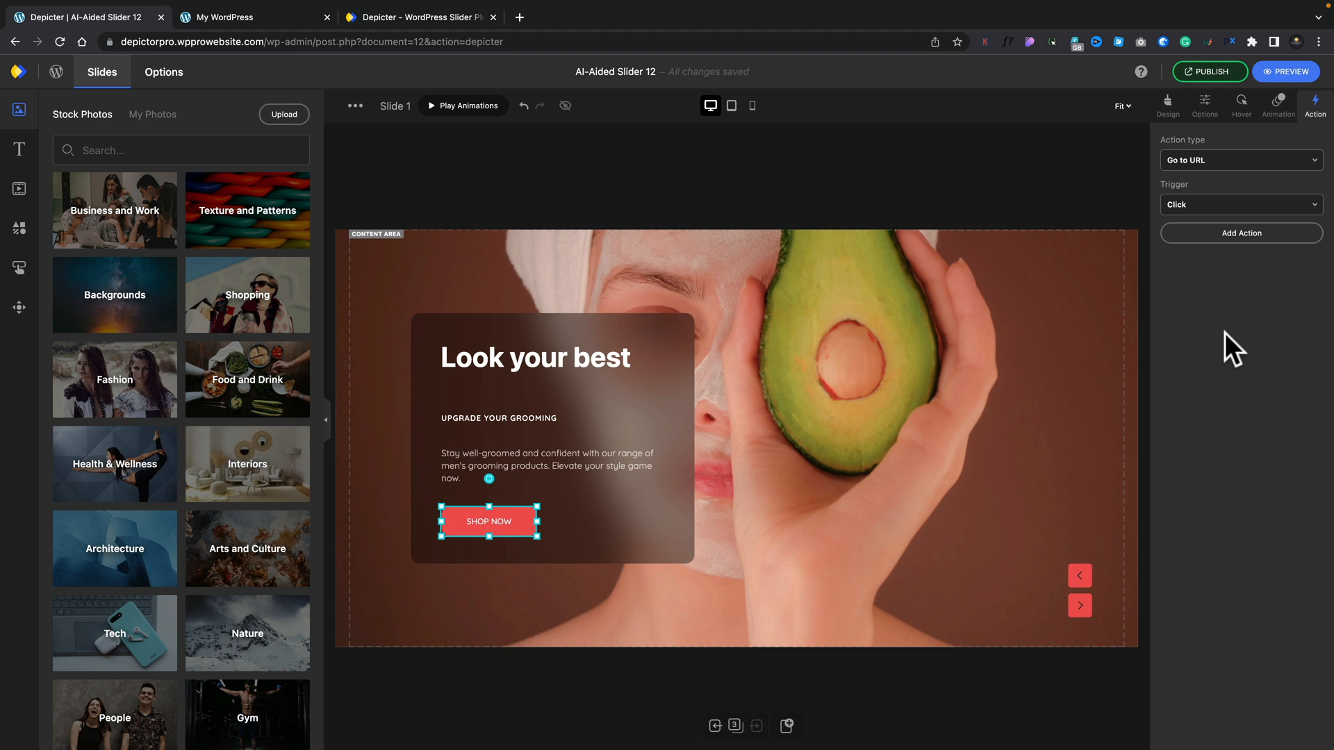
{"action": "mouse_move", "coordinate": [560, 396]}
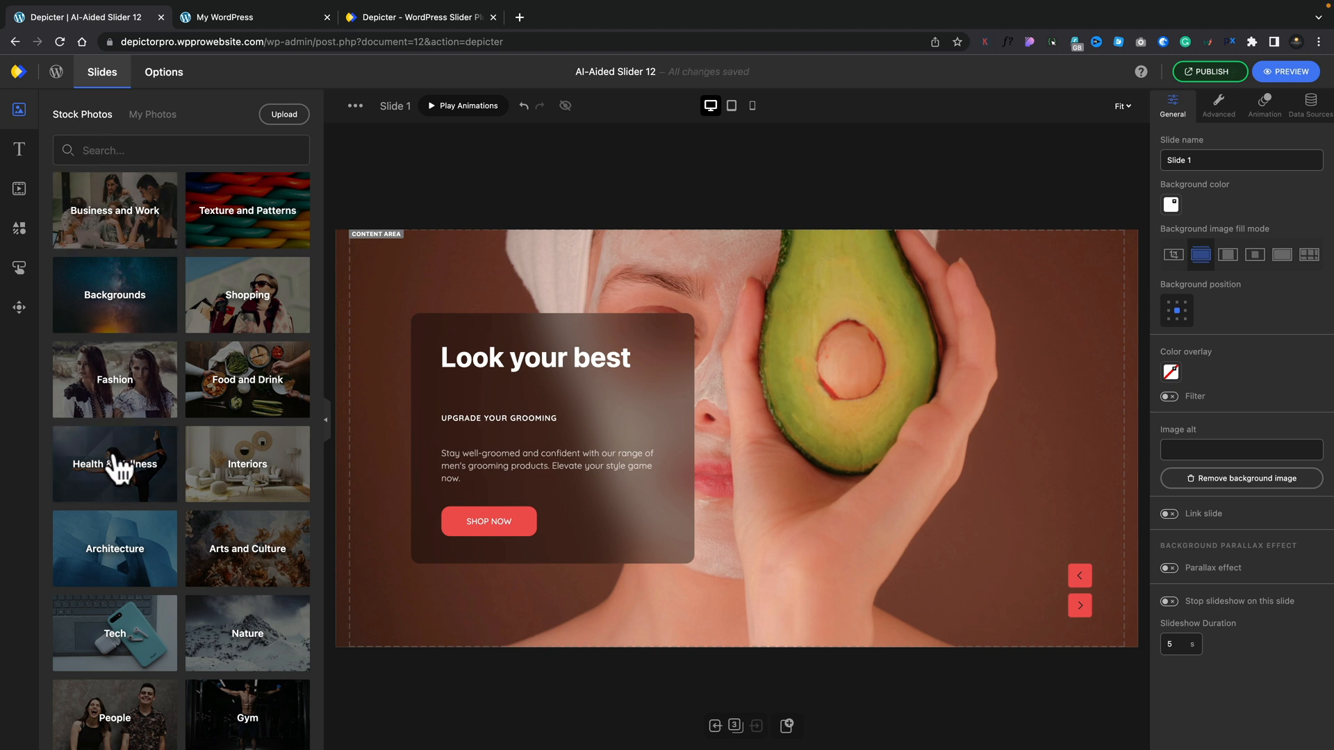
- List Health & Wellness stock photos and try Center and Stretch fills before returning to Cover
{"action": "left_click", "coordinate": [113, 464]}
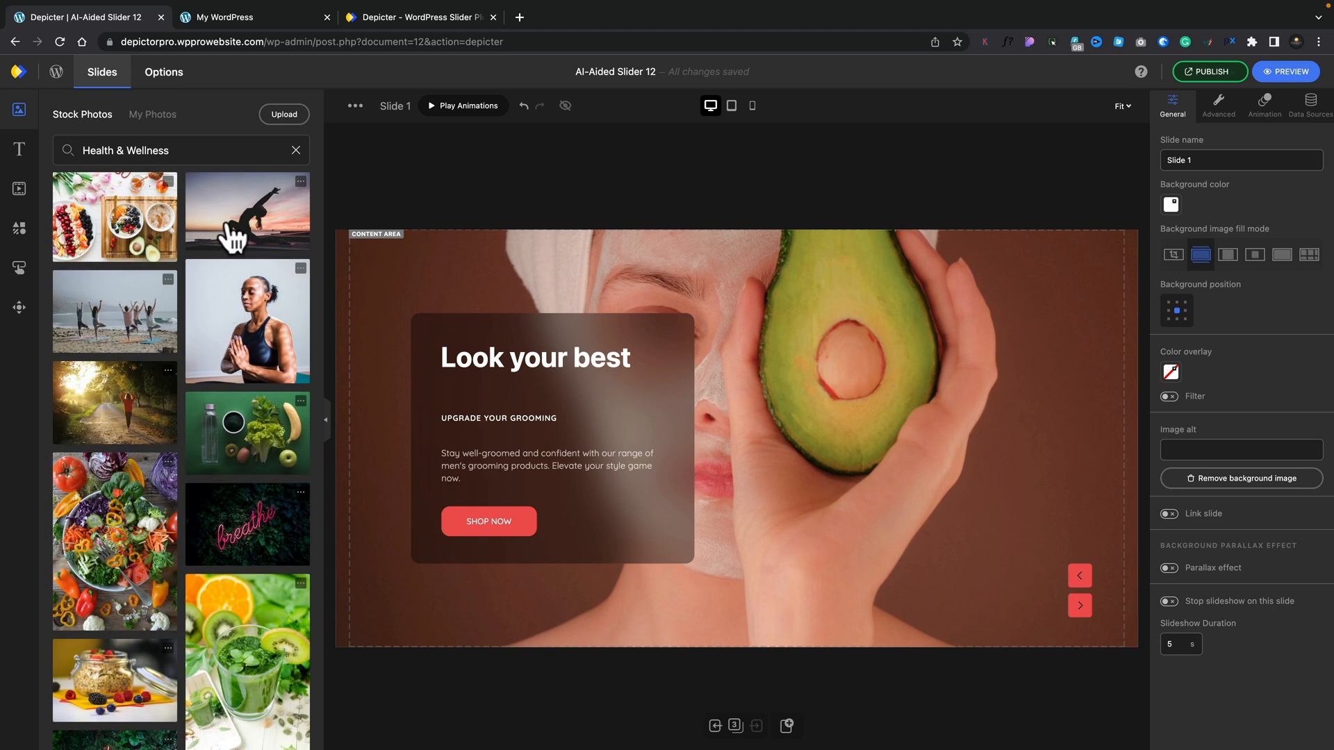
{"action": "mouse_move", "coordinate": [32, 381]}
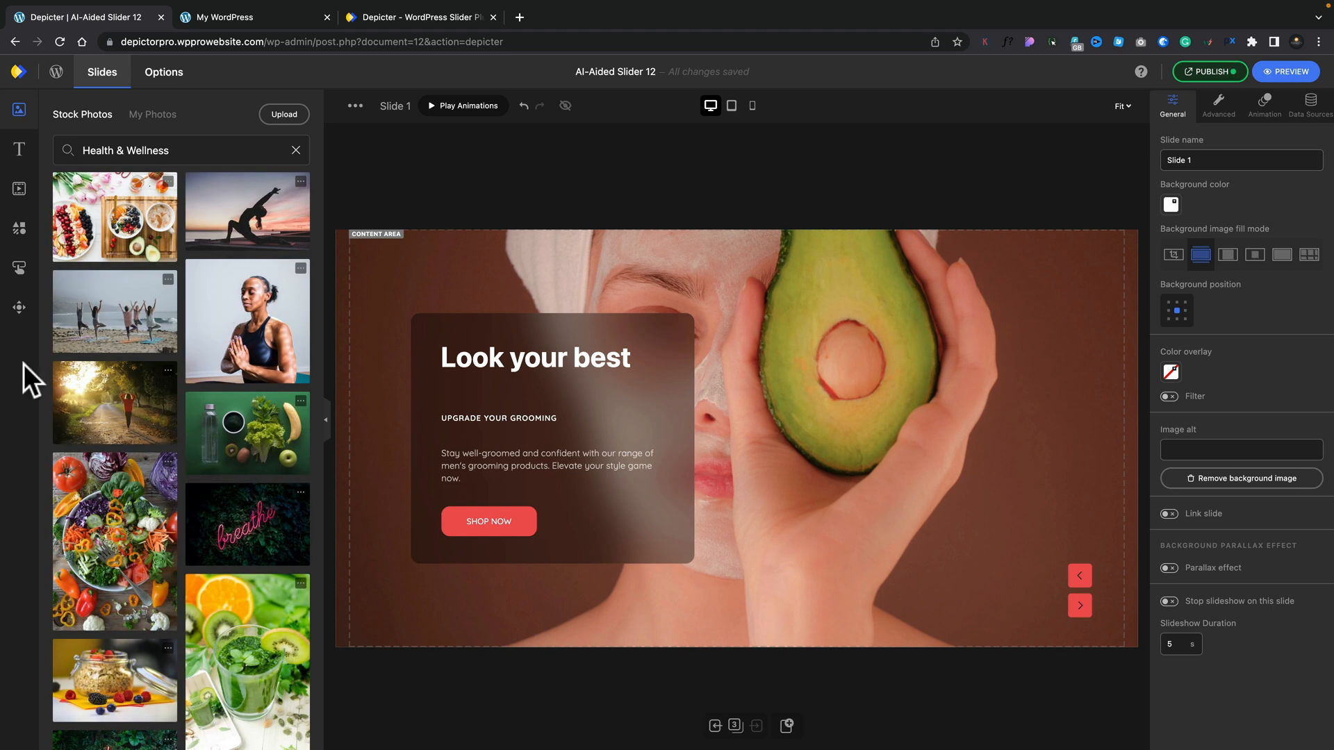
{"action": "mouse_move", "coordinate": [1019, 437]}
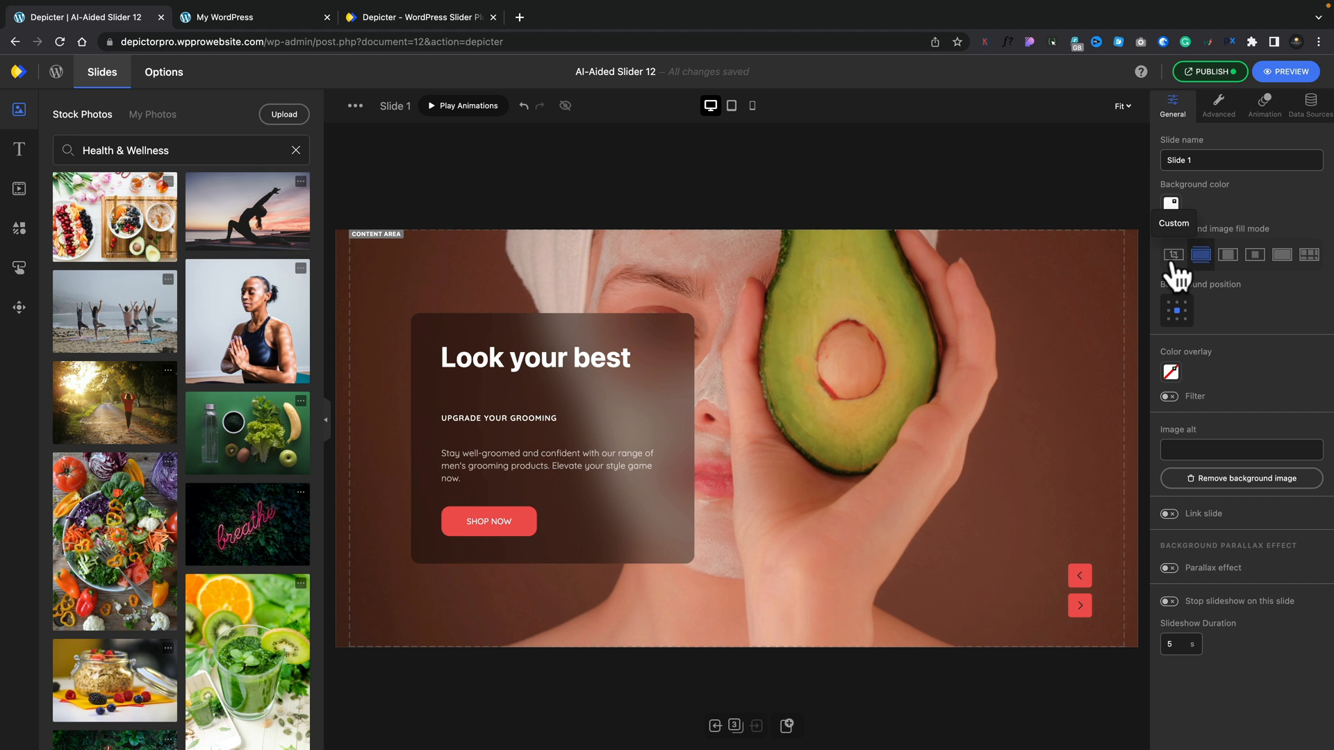
{"action": "left_click", "coordinate": [1255, 254]}
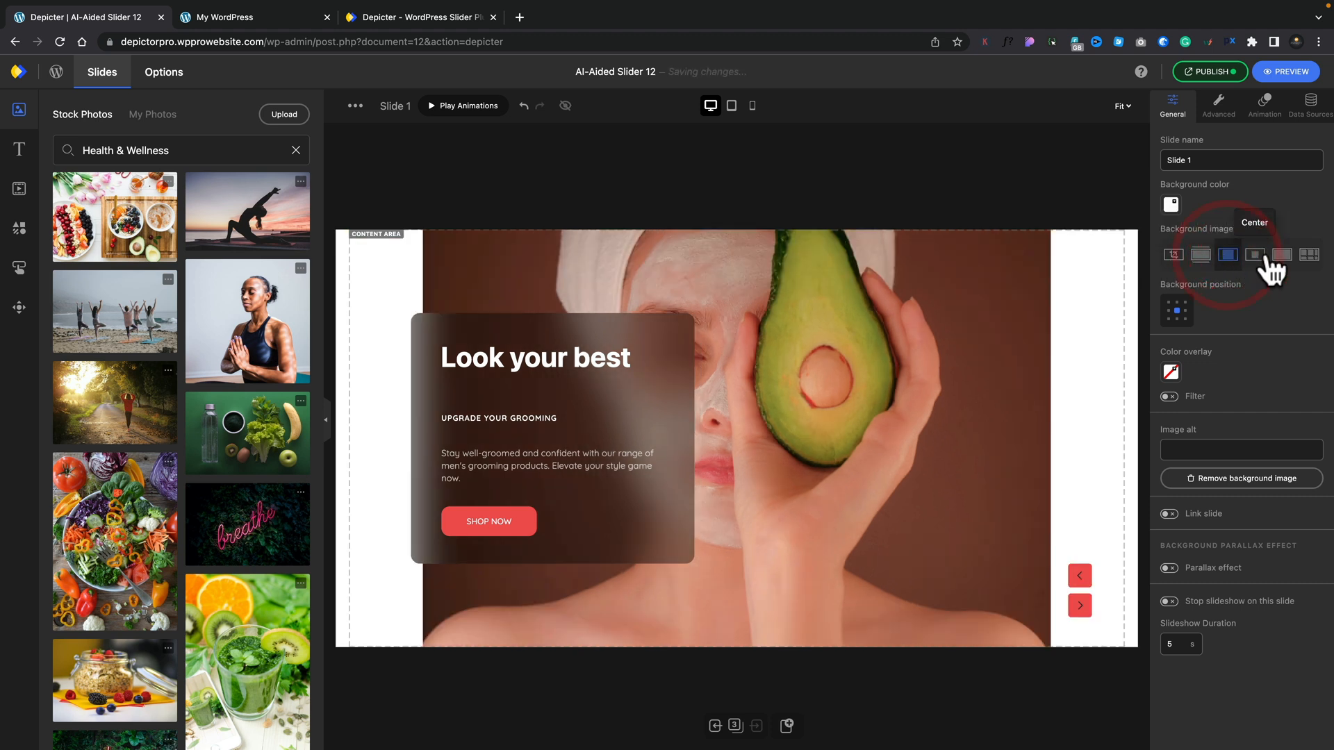
{"action": "left_click", "coordinate": [1280, 254]}
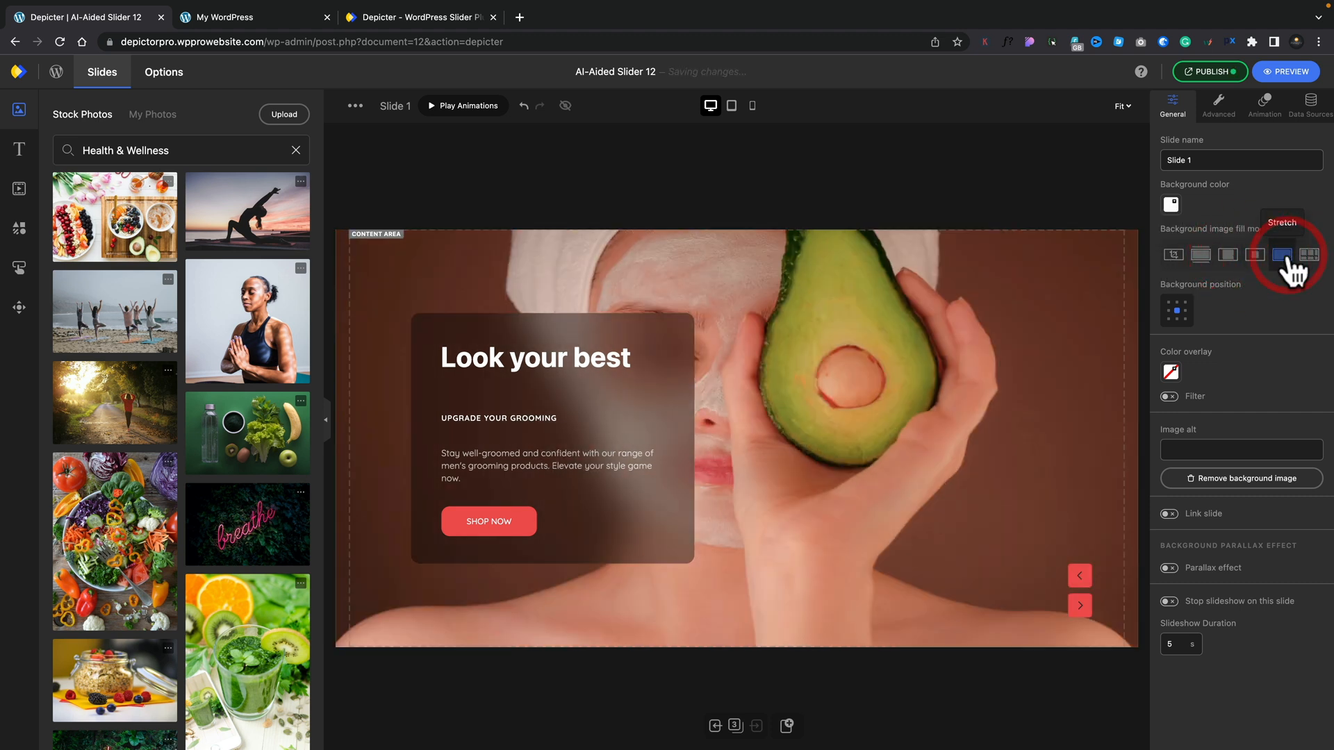
{"action": "left_click", "coordinate": [1201, 255]}
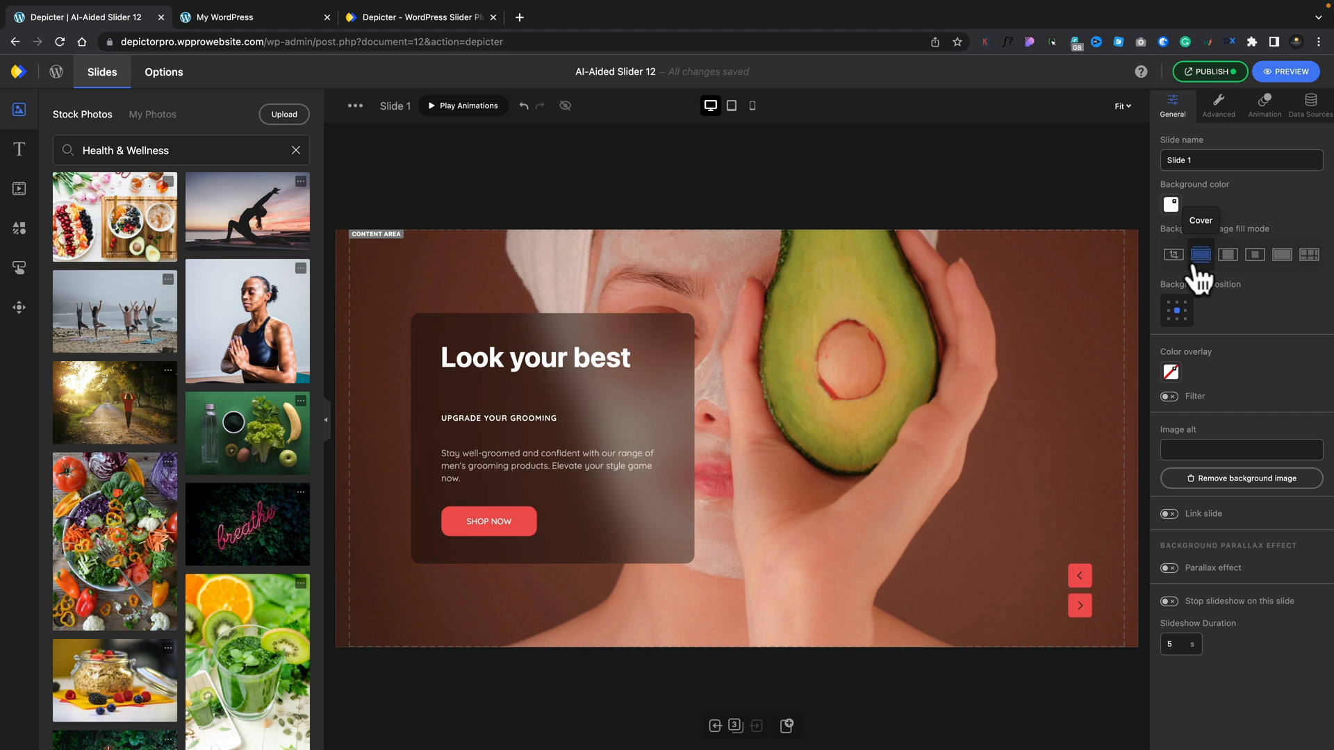
{"action": "mouse_move", "coordinate": [1100, 241]}
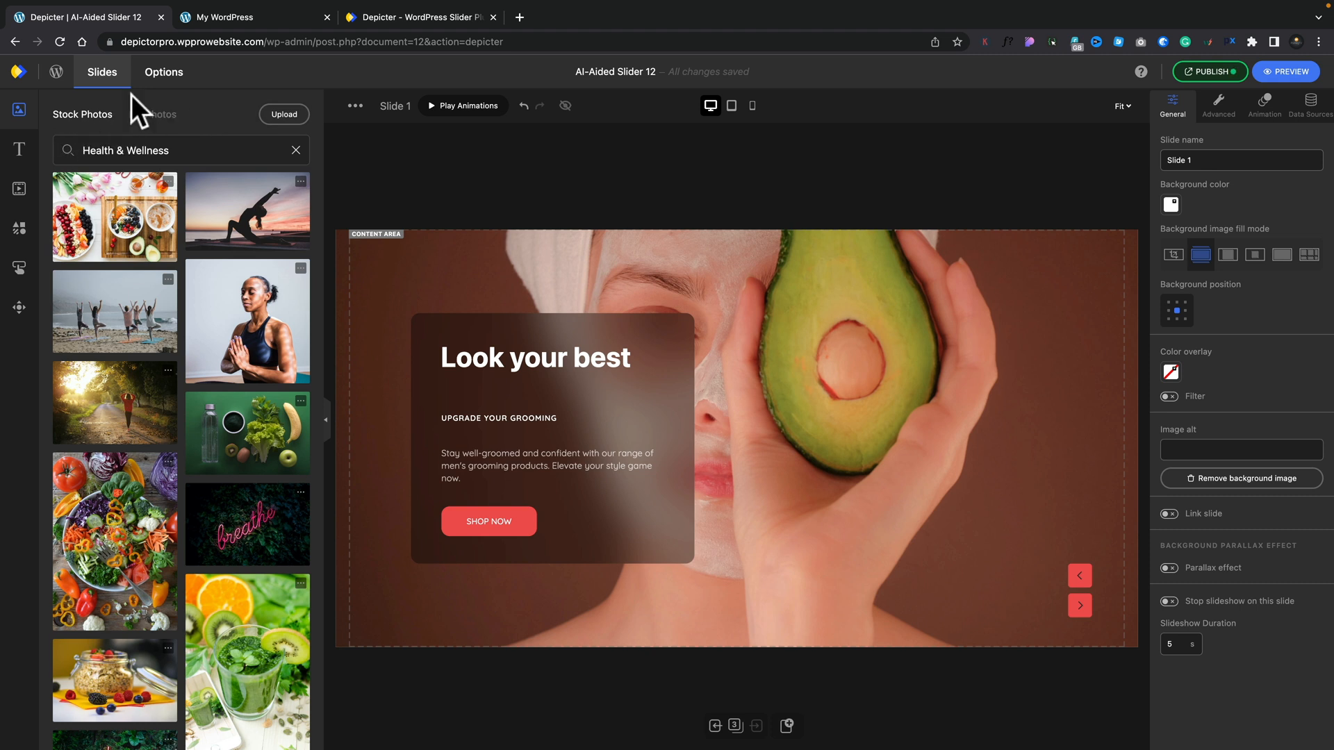
- View the slider-wide General and Navigation options for AI-Aided Slider 12
{"action": "left_click", "coordinate": [164, 71]}
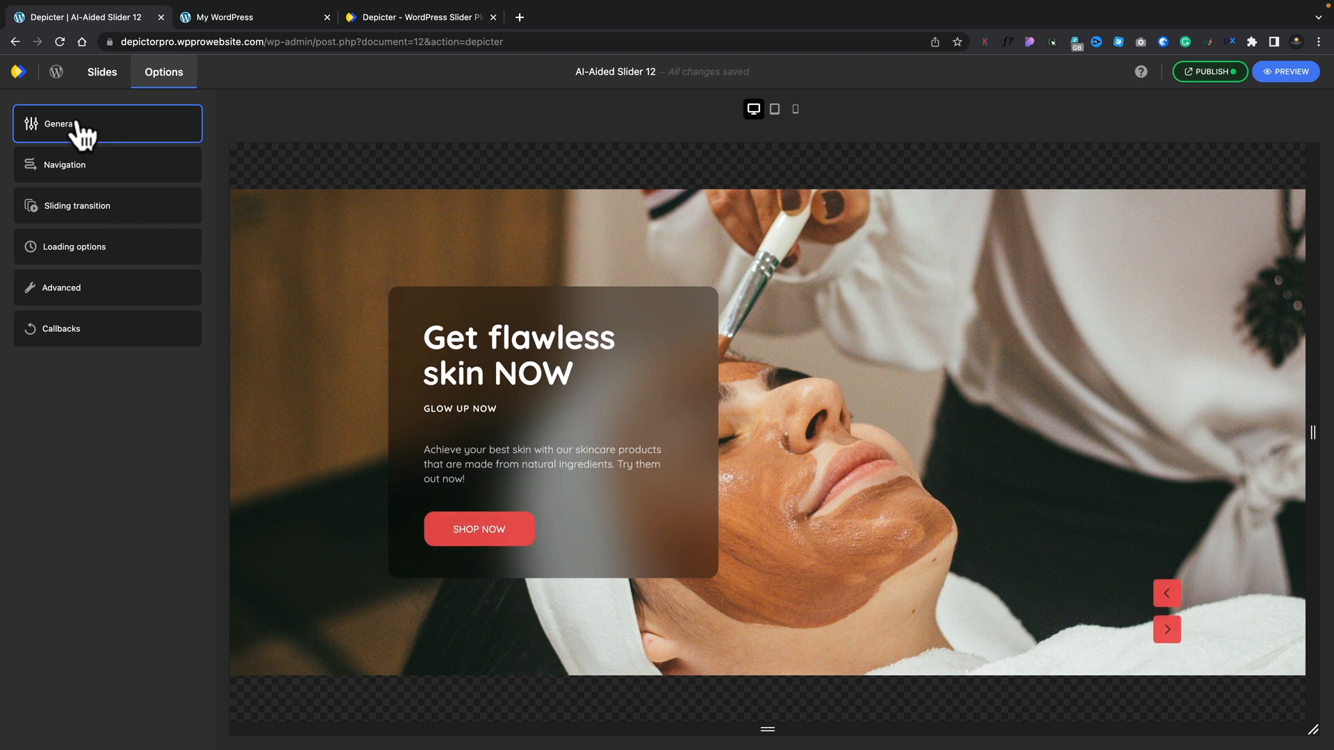
{"action": "left_click", "coordinate": [59, 124]}
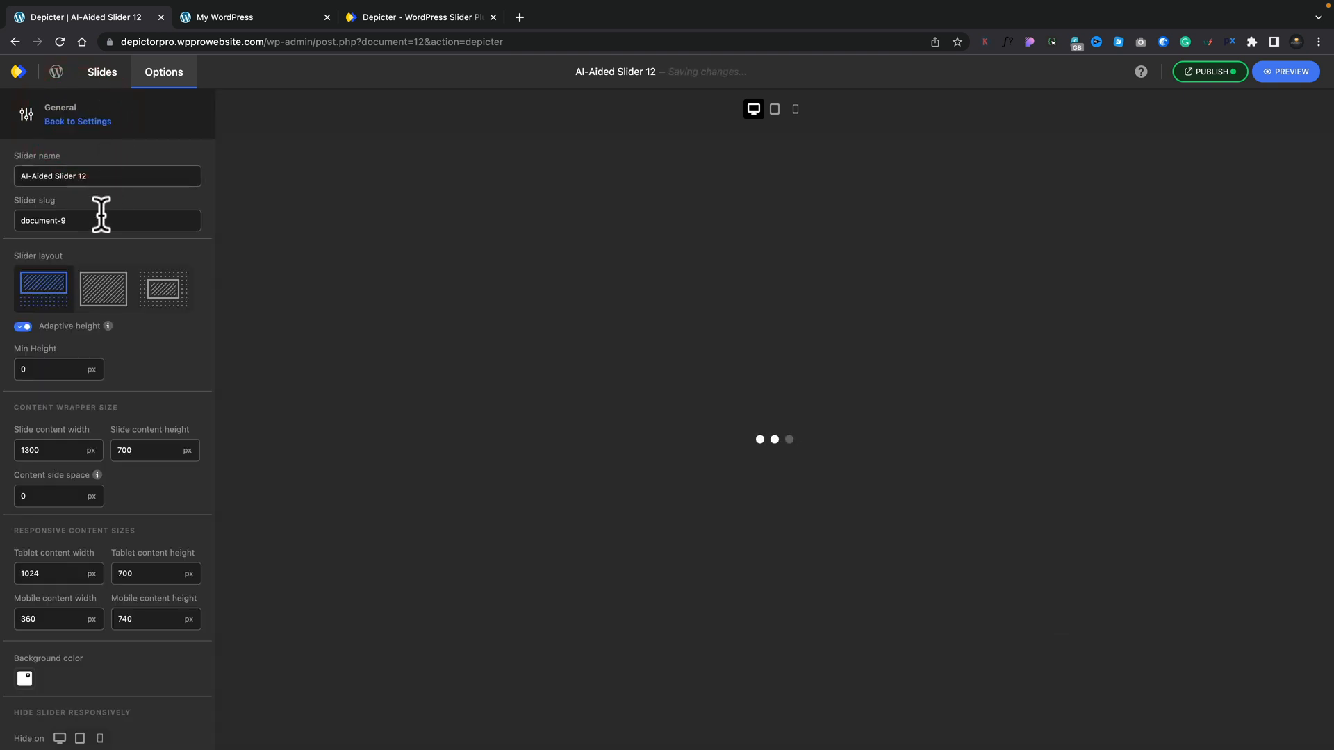
{"action": "left_click", "coordinate": [101, 288]}
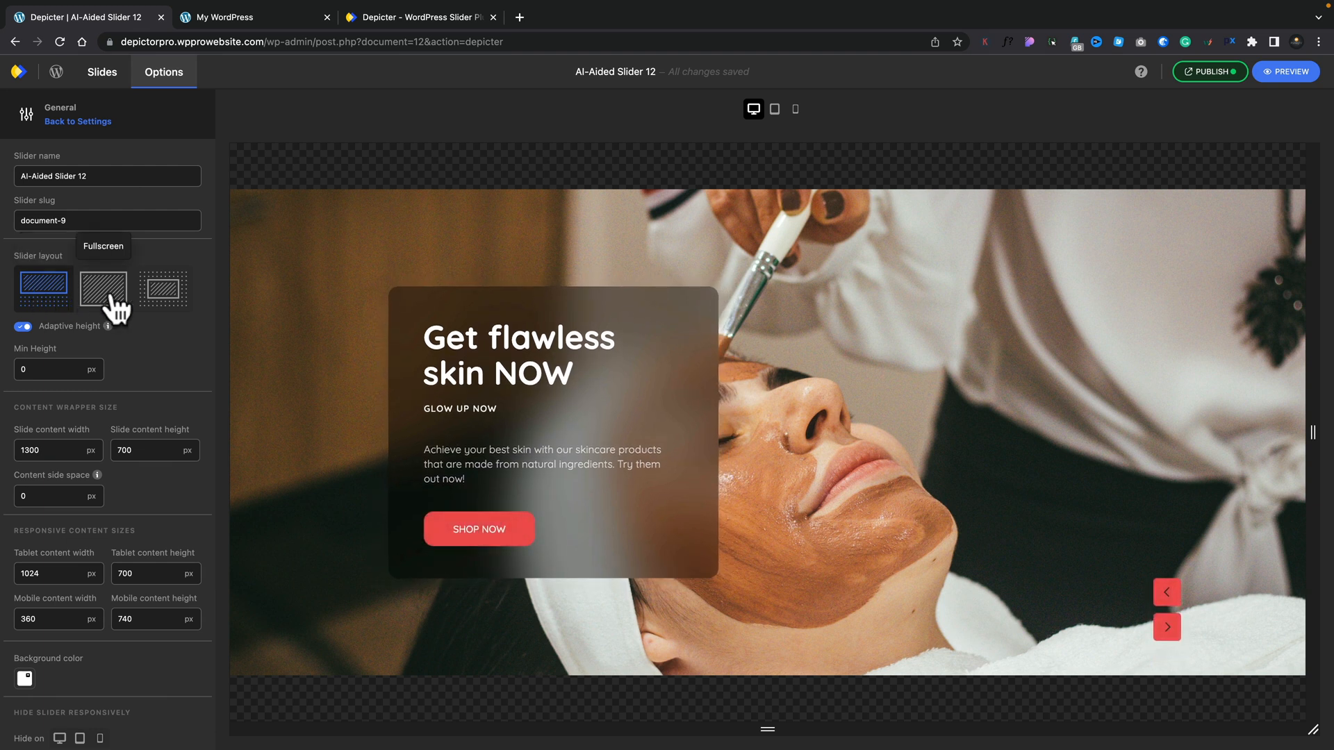
{"action": "mouse_move", "coordinate": [177, 332]}
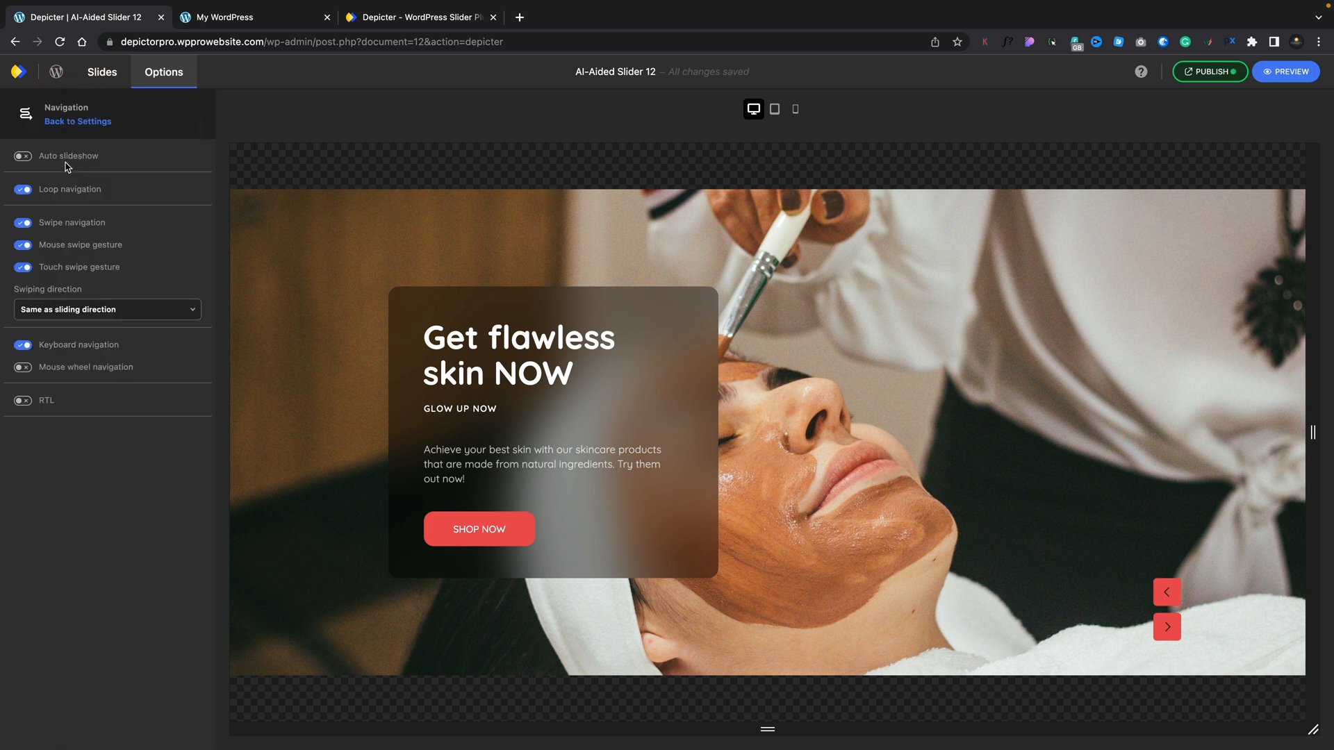
{"action": "mouse_move", "coordinate": [1175, 606]}
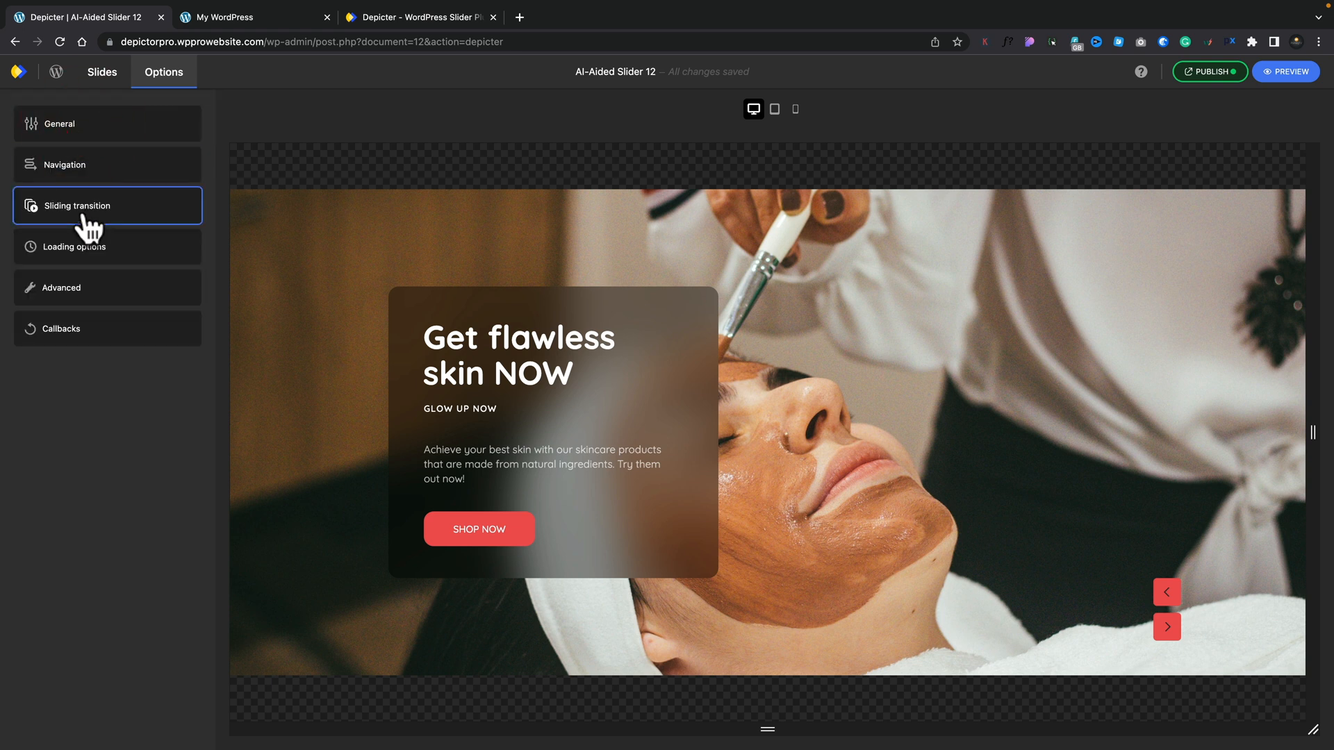
- Review the slider's Loading options and return to the settings list
{"action": "left_click", "coordinate": [76, 247]}
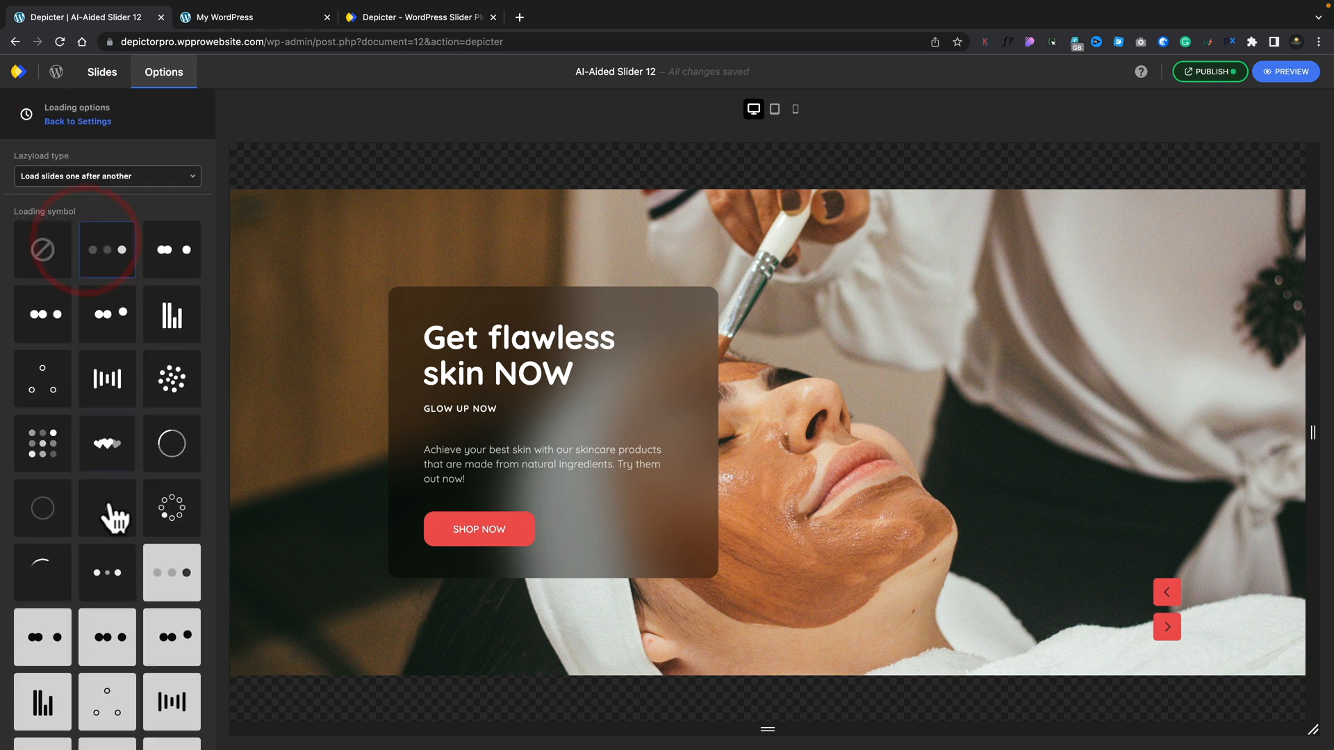
{"action": "left_click", "coordinate": [107, 314]}
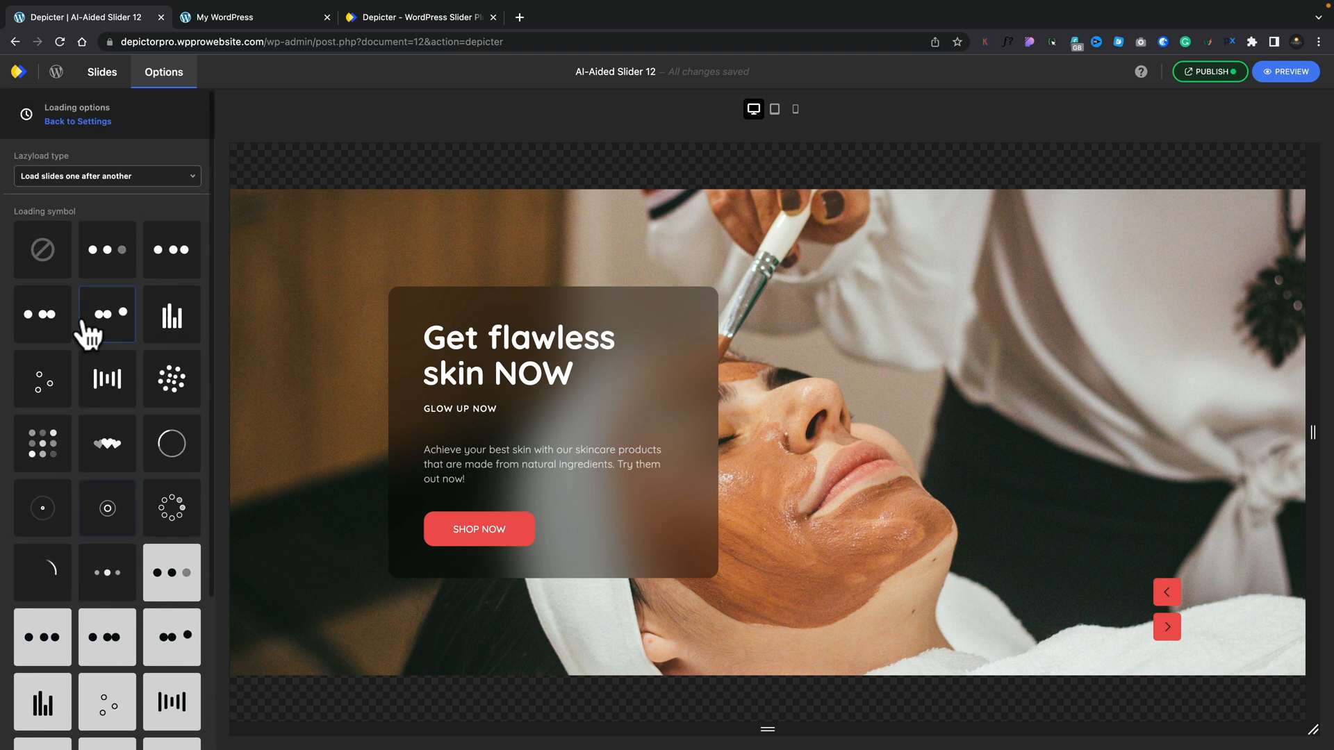
{"action": "left_click", "coordinate": [107, 176]}
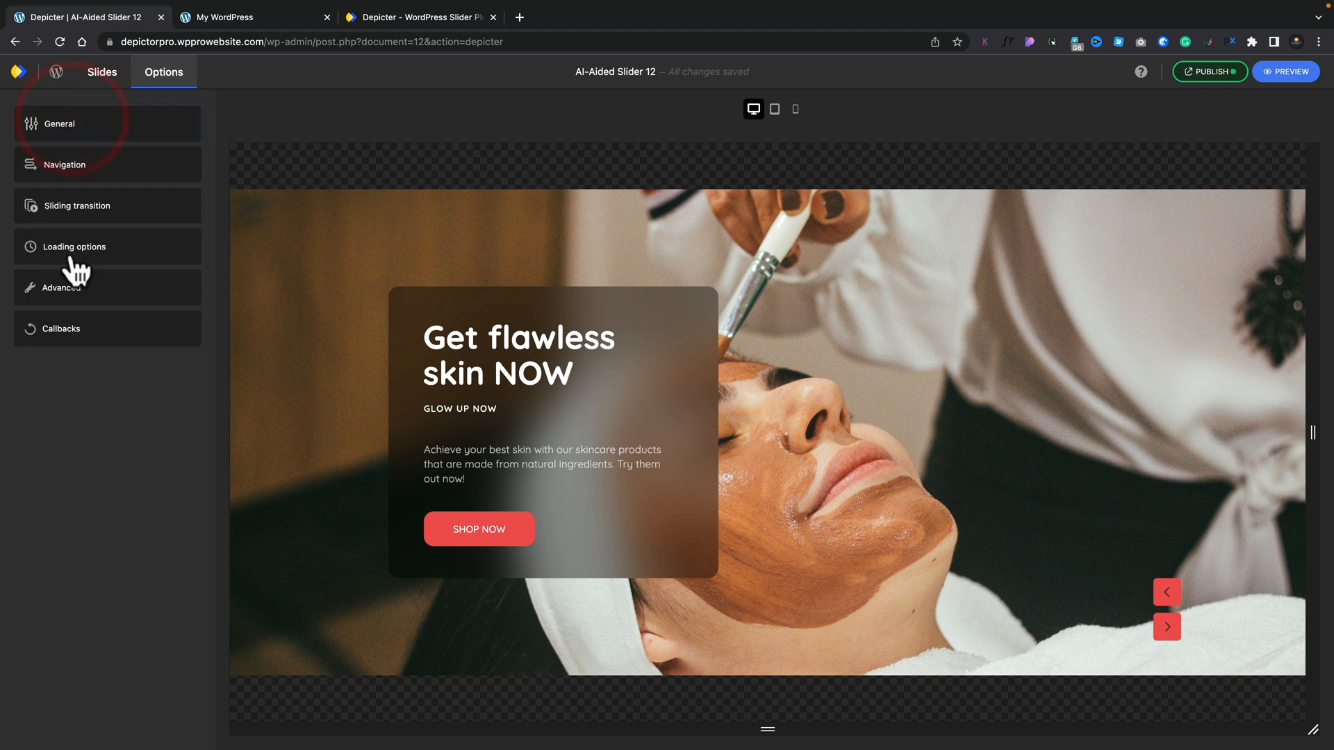
- Review the Advanced and Callbacks settings, then return to editing the slides
{"action": "left_click", "coordinate": [61, 286]}
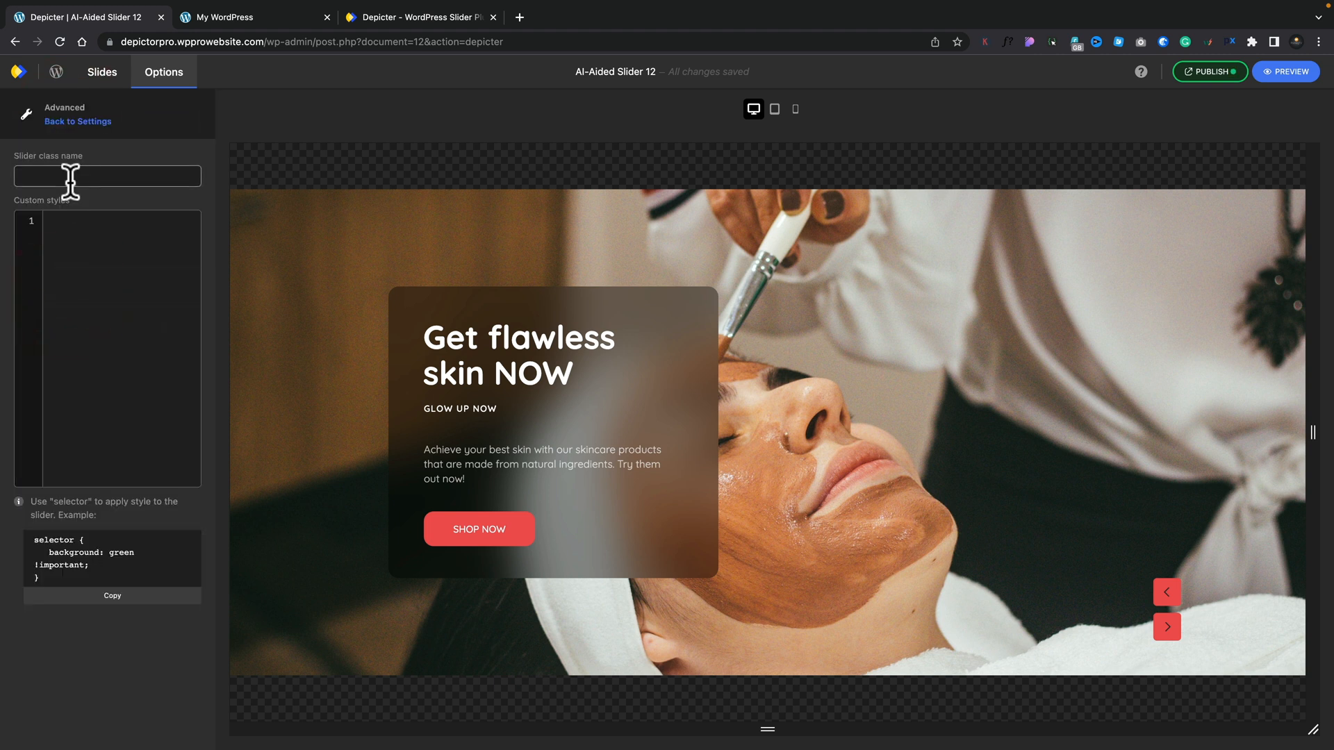
{"action": "mouse_move", "coordinate": [100, 160]}
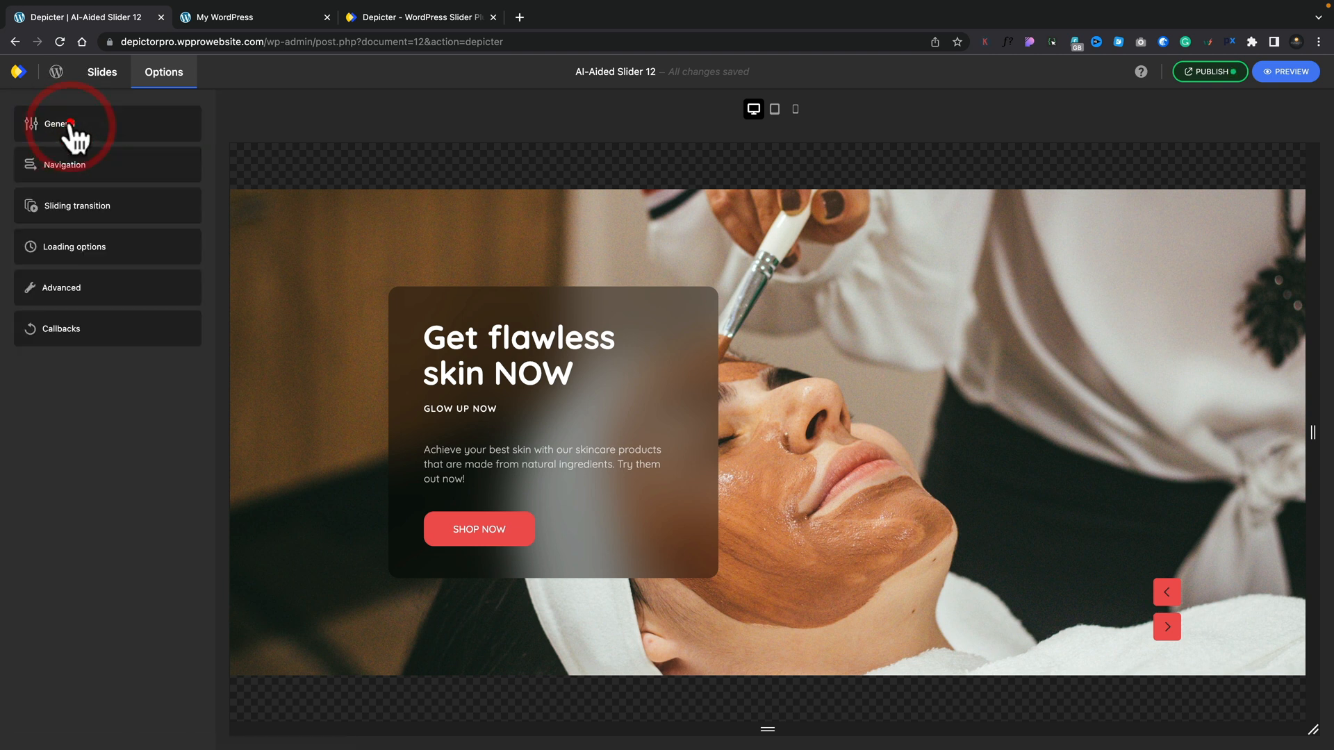
{"action": "left_click", "coordinate": [60, 328]}
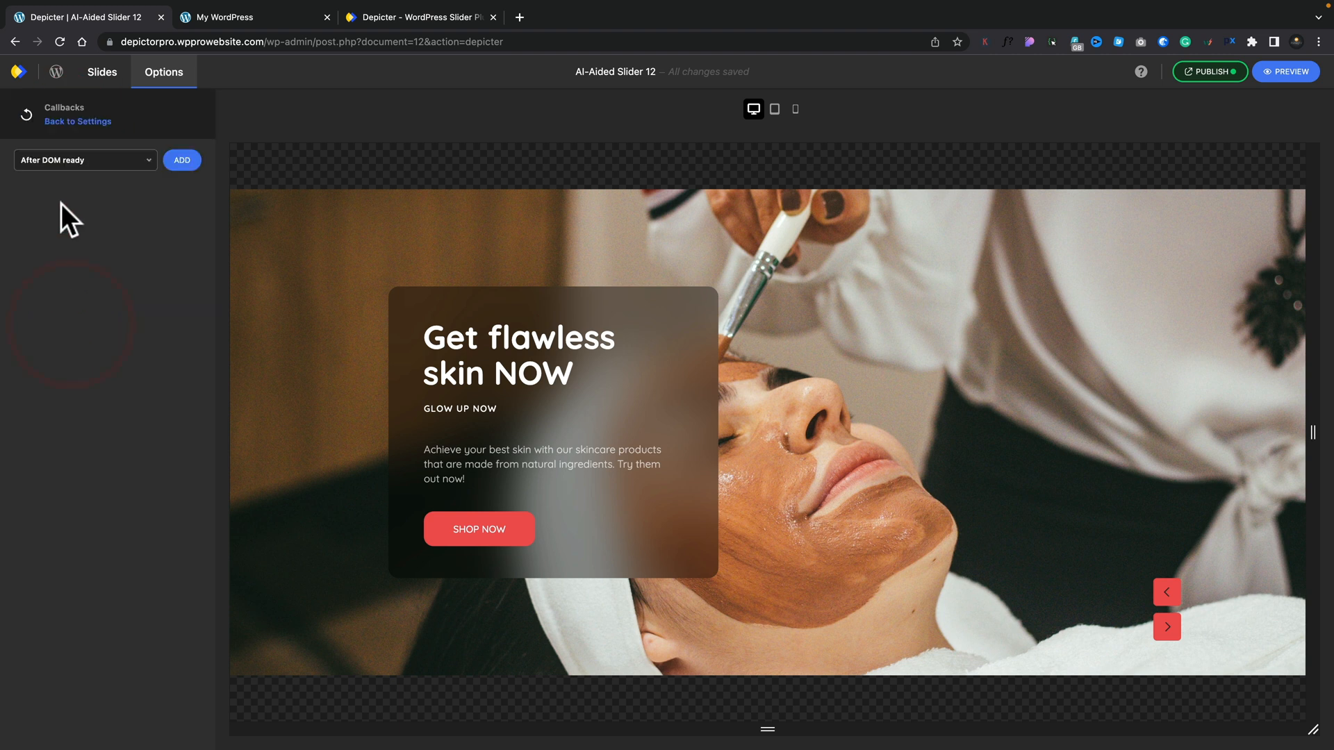
{"action": "left_click", "coordinate": [101, 70]}
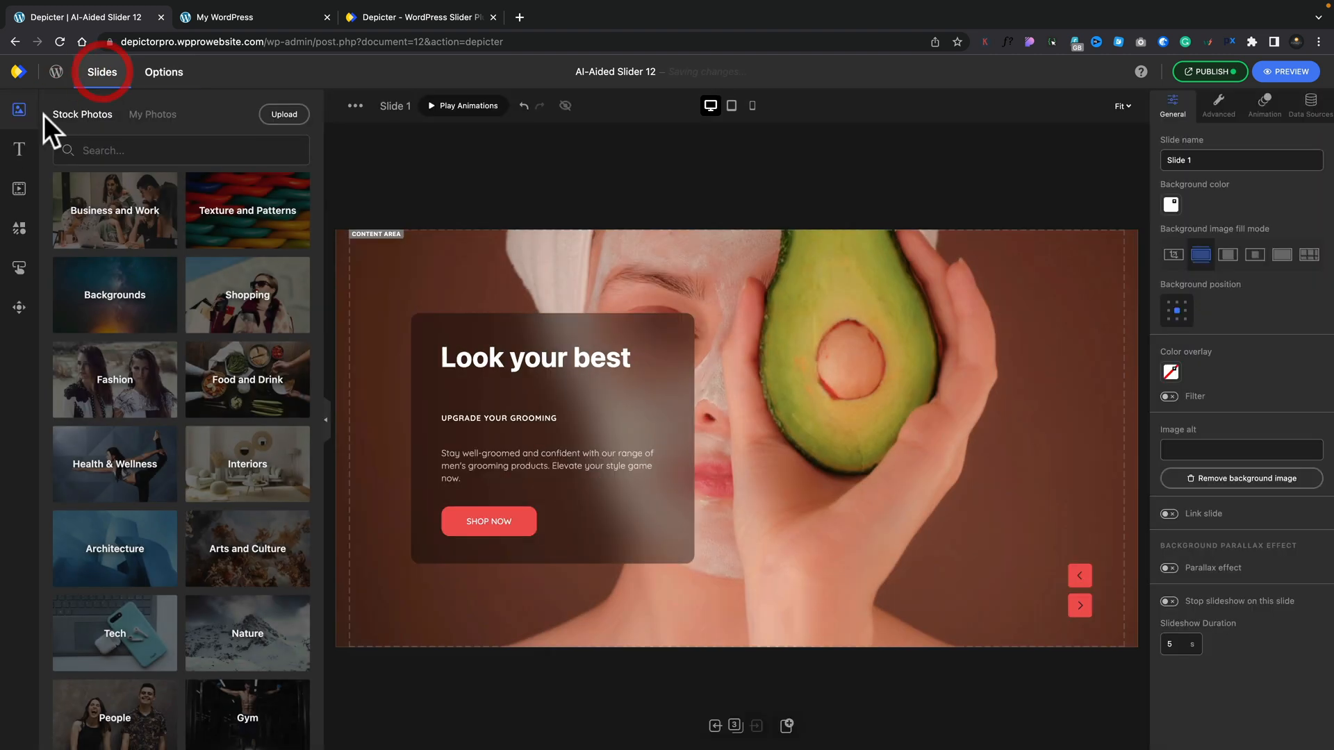
{"action": "mouse_move", "coordinate": [18, 228]}
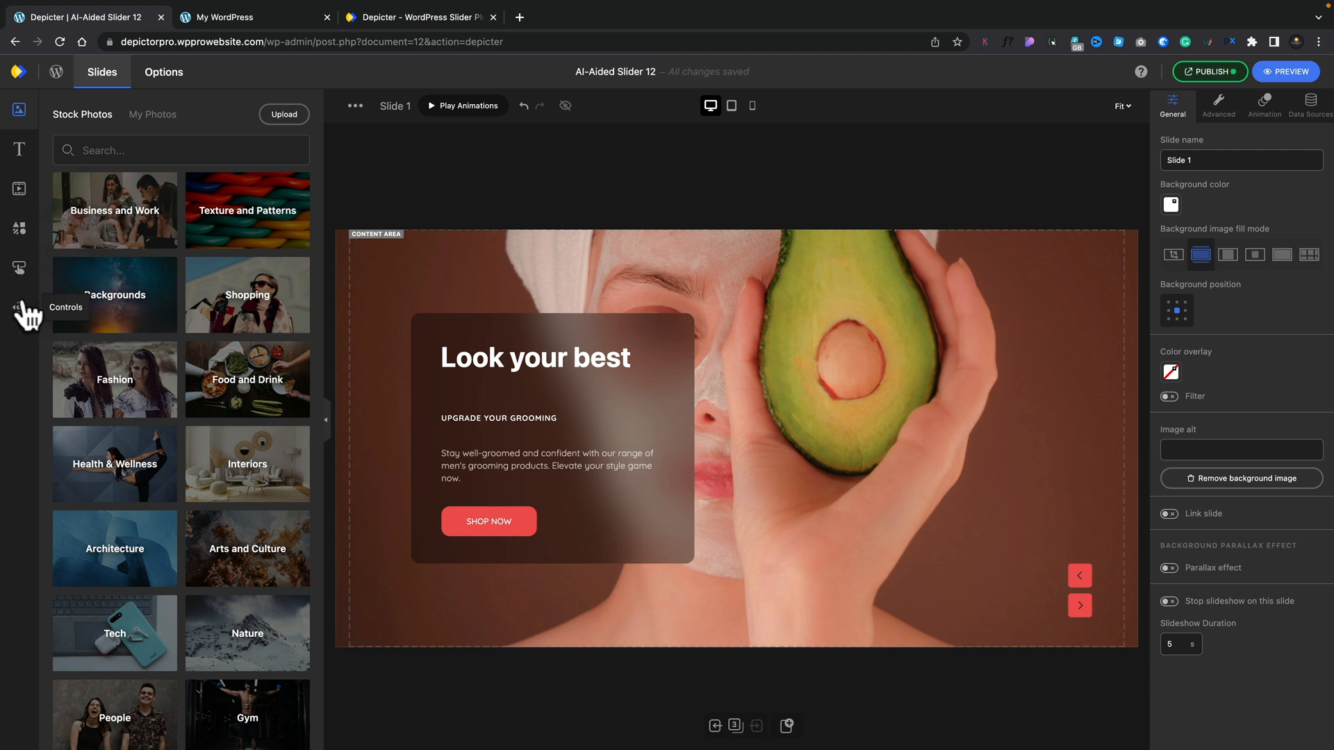
{"action": "left_click", "coordinate": [552, 465]}
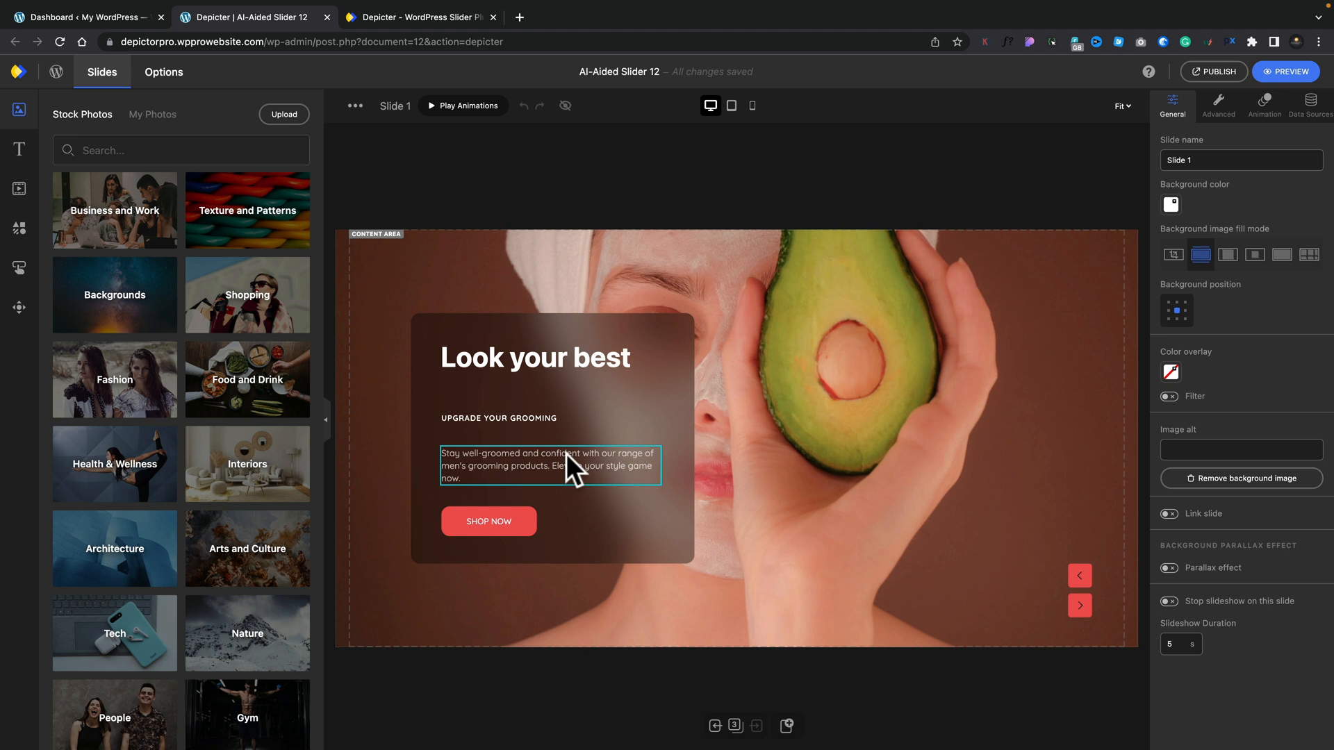
{"action": "mouse_move", "coordinate": [1121, 264]}
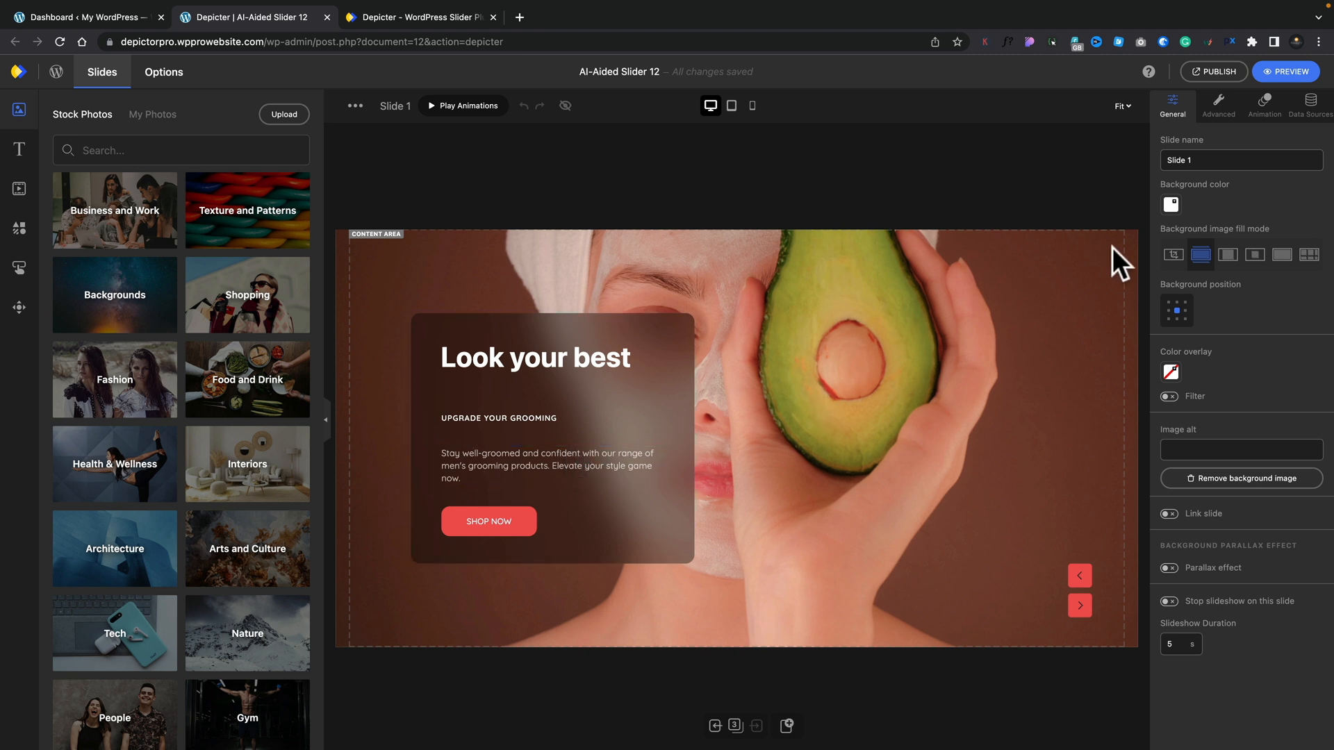
{"action": "mouse_move", "coordinate": [1199, 220]}
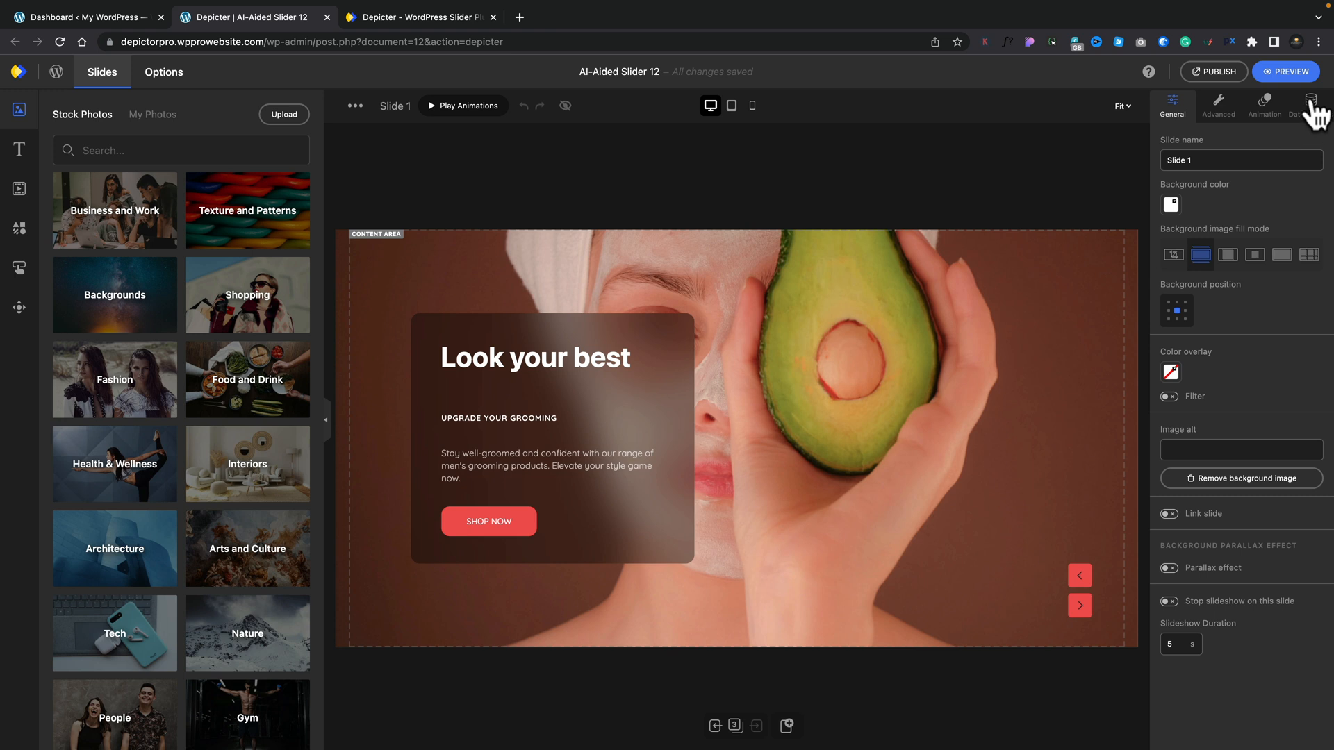
{"action": "left_click", "coordinate": [1310, 100]}
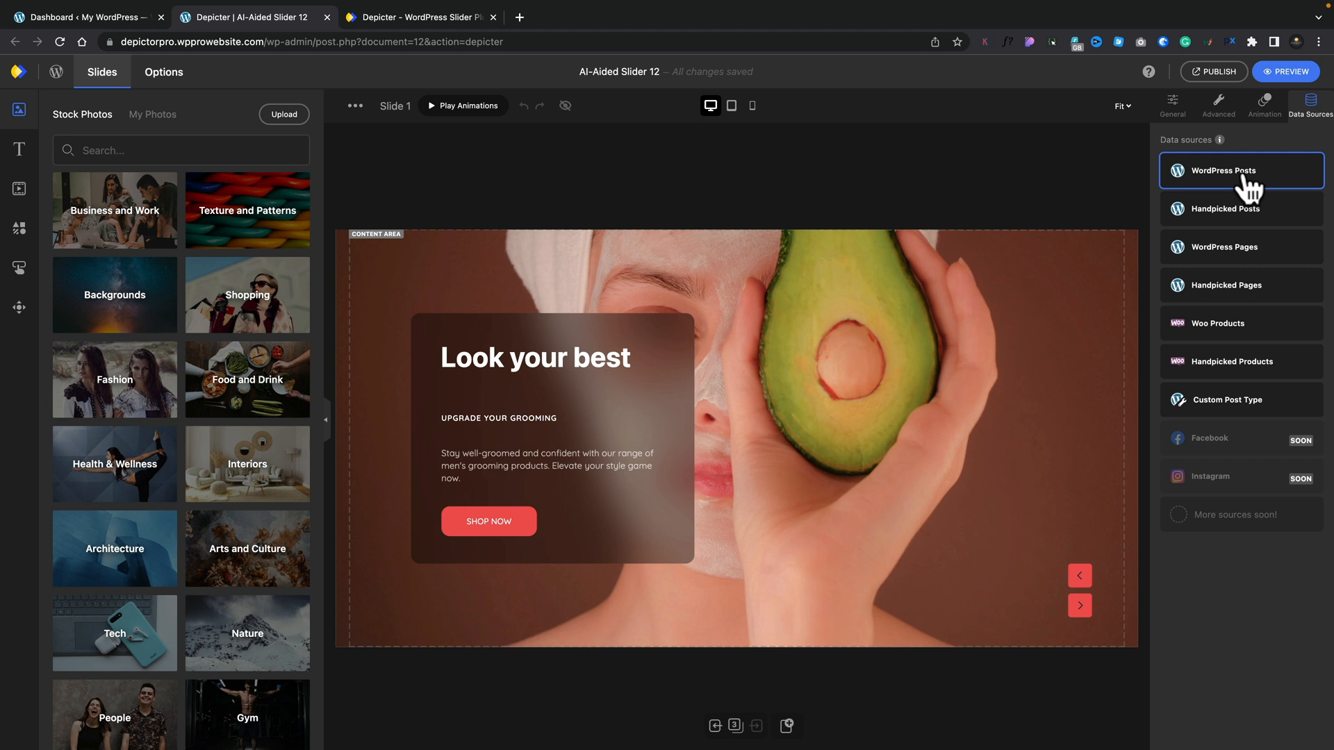
{"action": "left_click", "coordinate": [1223, 248]}
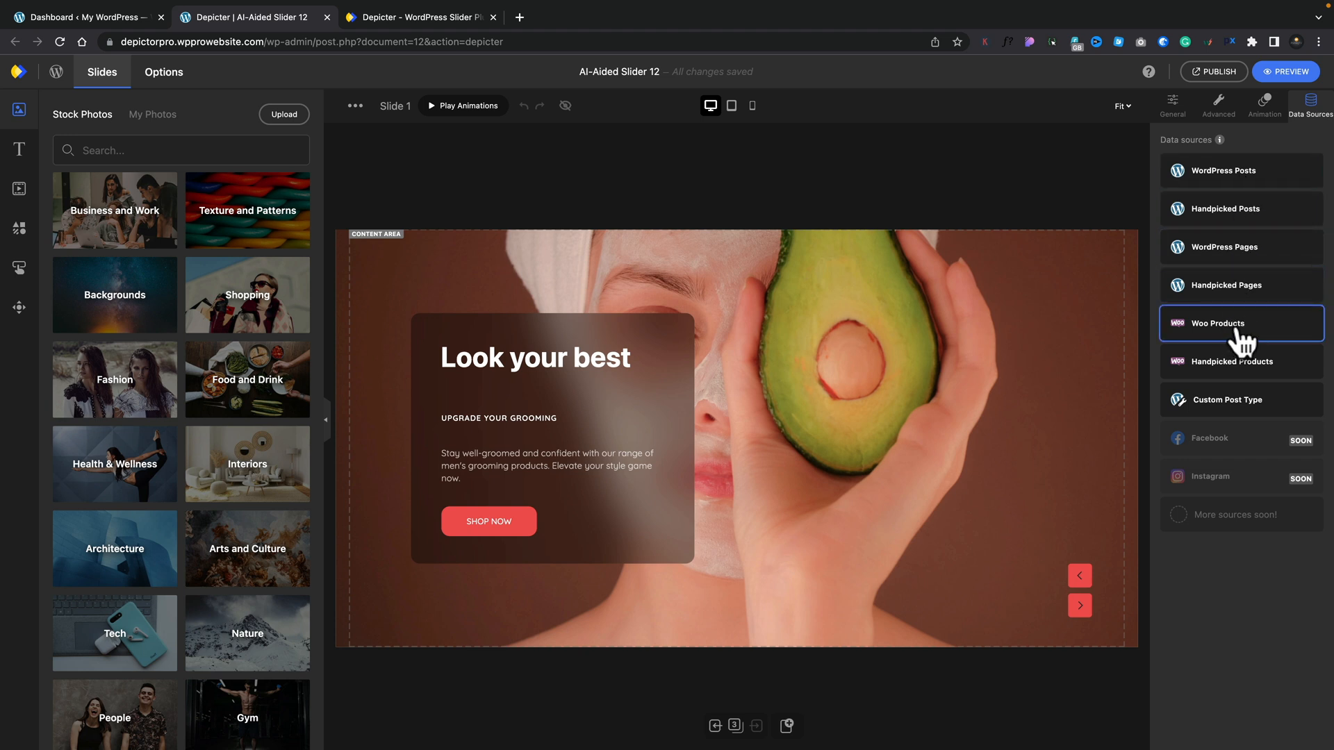
{"action": "left_click", "coordinate": [1241, 324]}
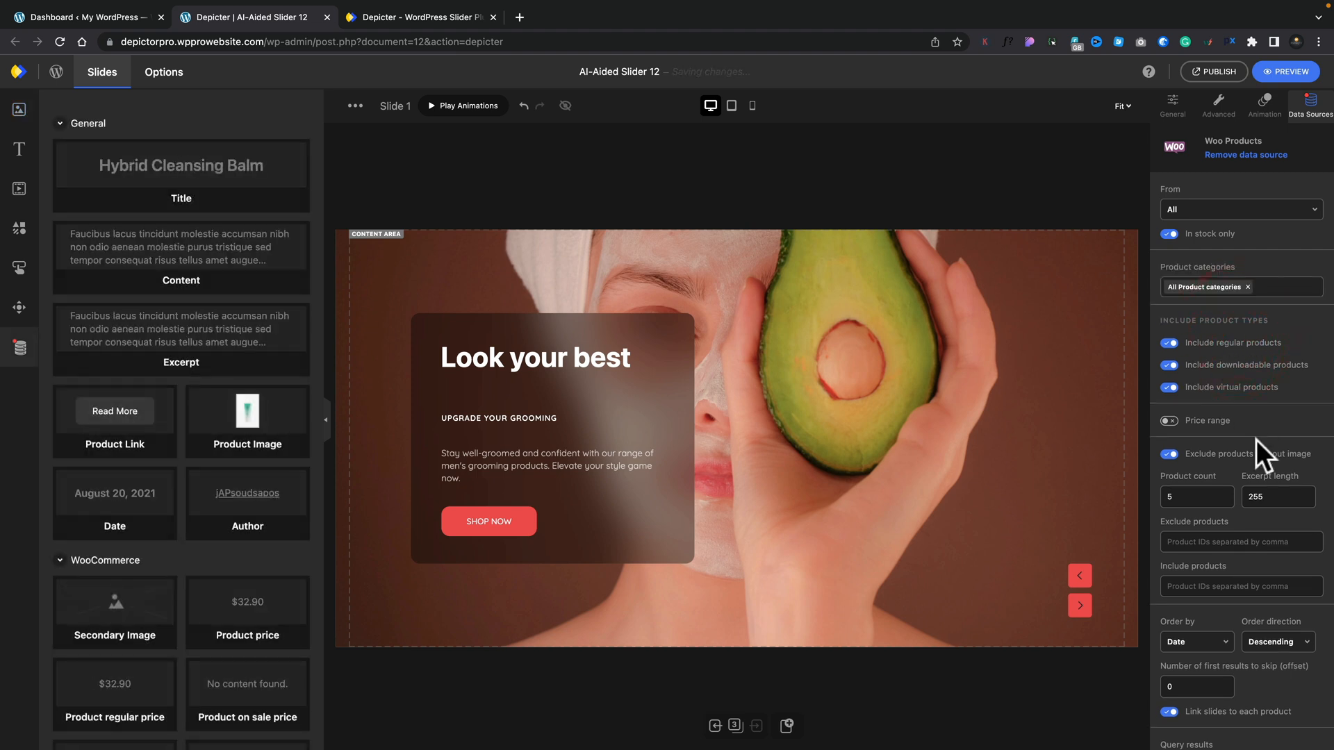
{"action": "left_click", "coordinate": [1238, 210]}
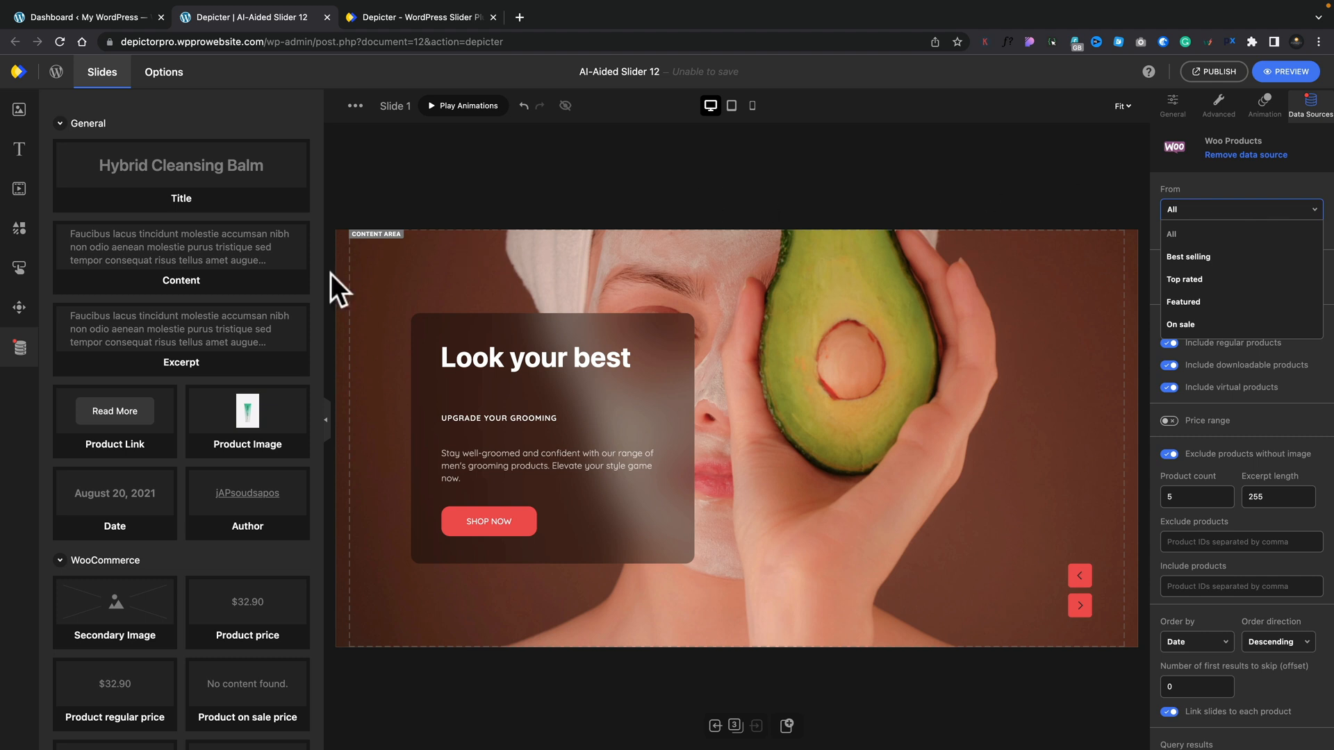
{"action": "scroll", "scroll_direction": "down", "scroll_amount": 3}
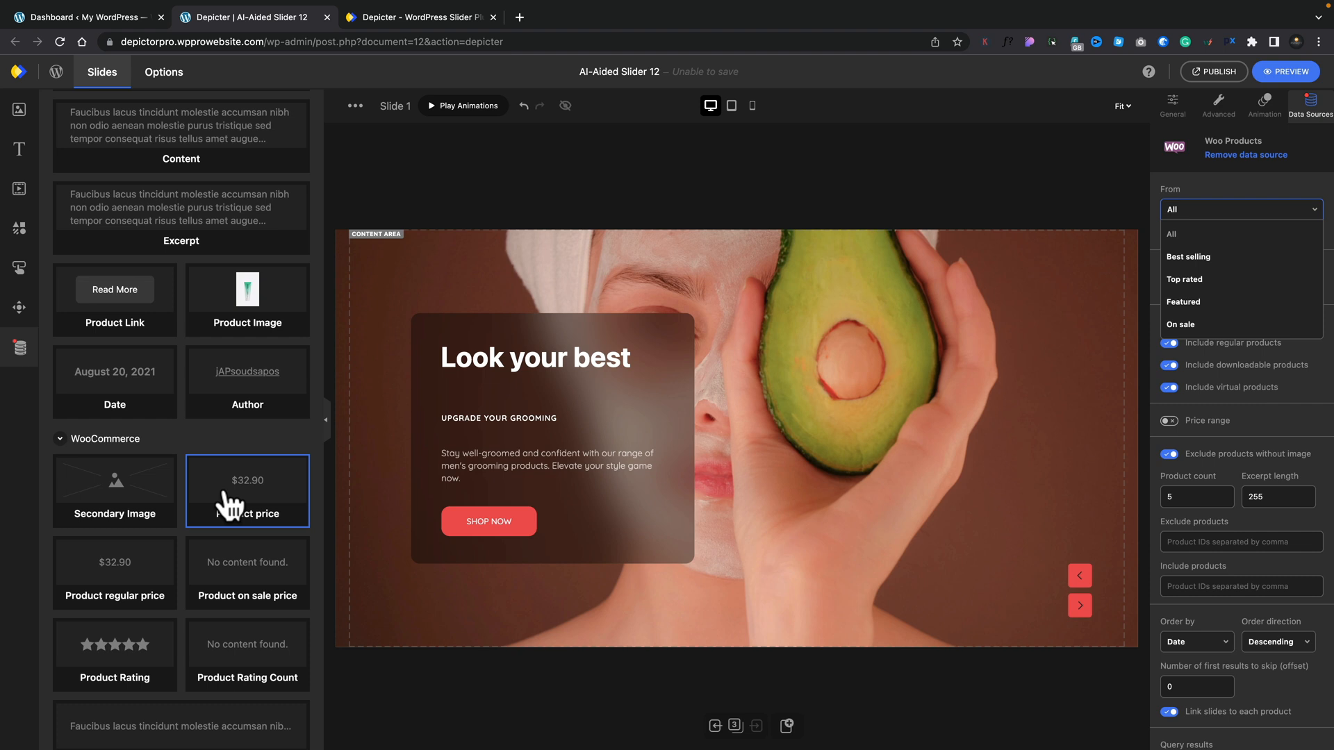
{"action": "scroll", "scroll_direction": "down", "scroll_amount": 3}
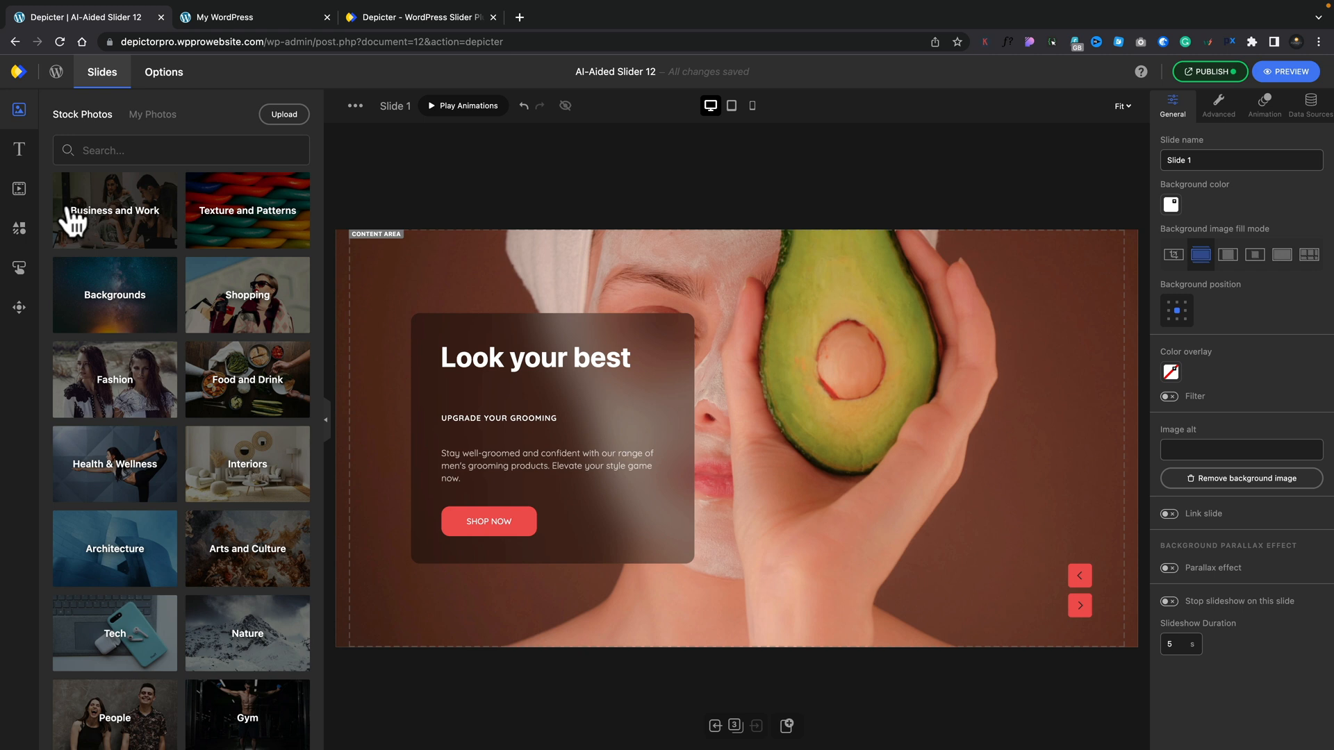
{"action": "mouse_move", "coordinate": [1143, 81]}
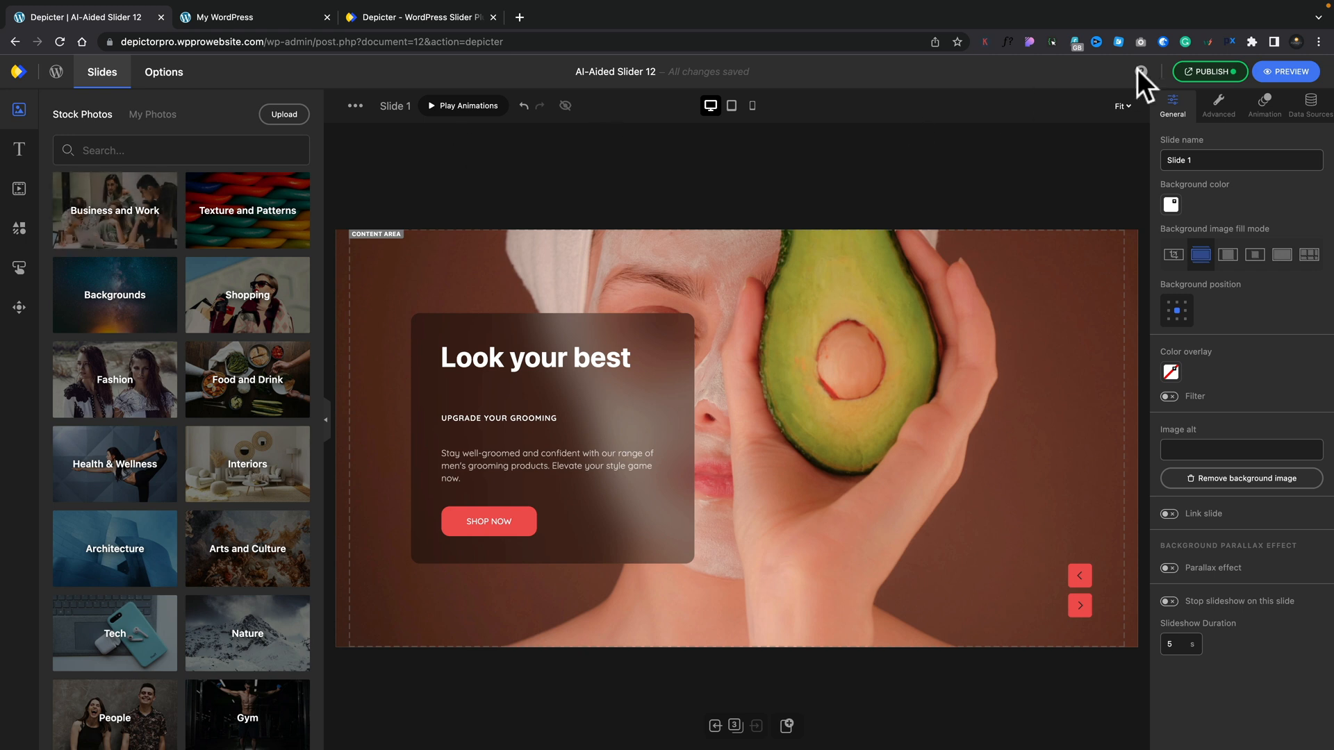
- Publish the slider's unpublished changes from the Publish menu
{"action": "left_click", "coordinate": [1209, 71]}
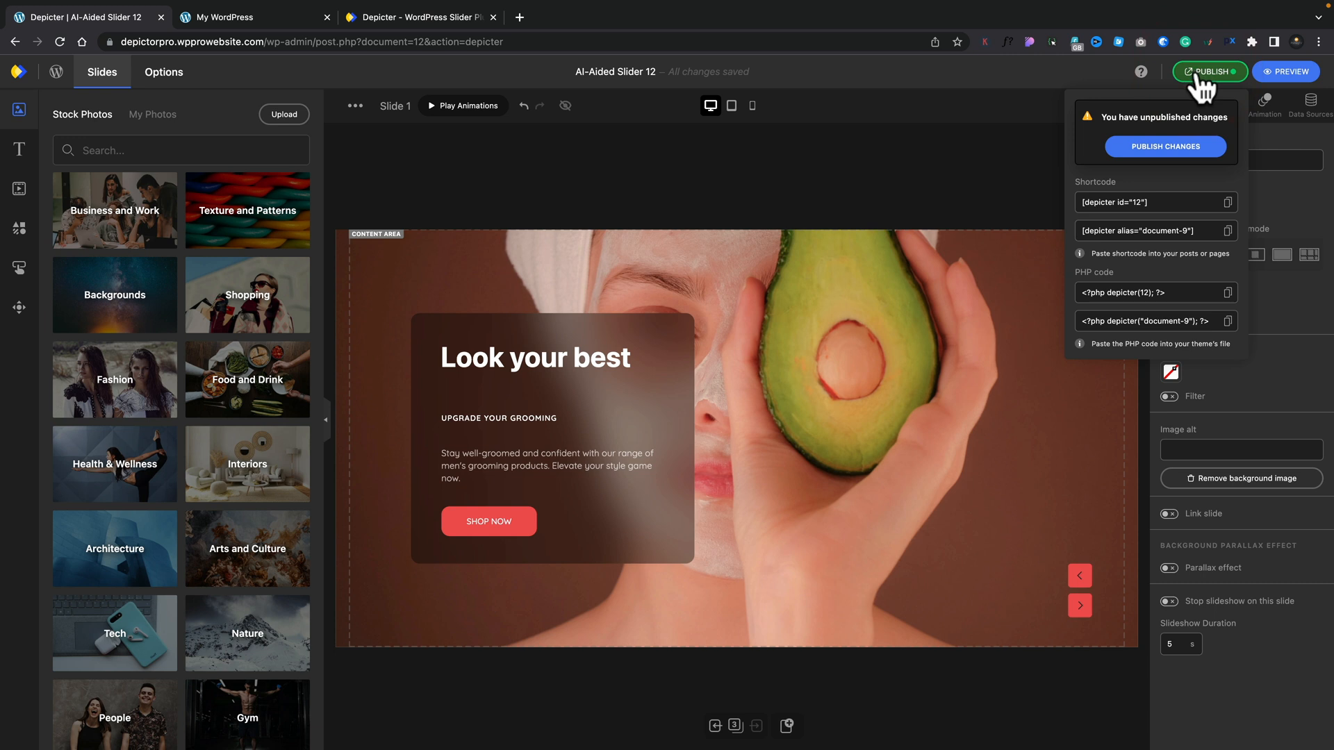
{"action": "left_click", "coordinate": [1164, 146]}
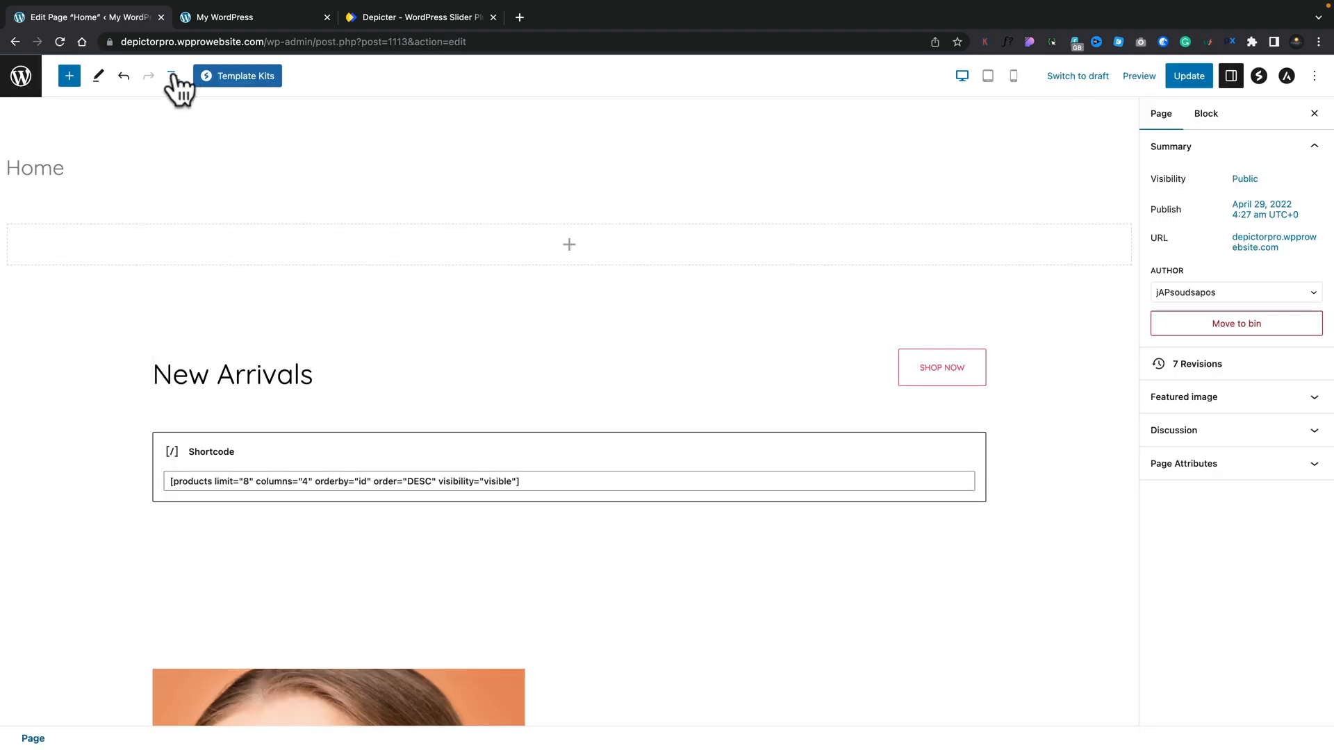
- Insert a Depicter block in the empty area below the Home title
{"action": "left_click", "coordinate": [173, 75]}
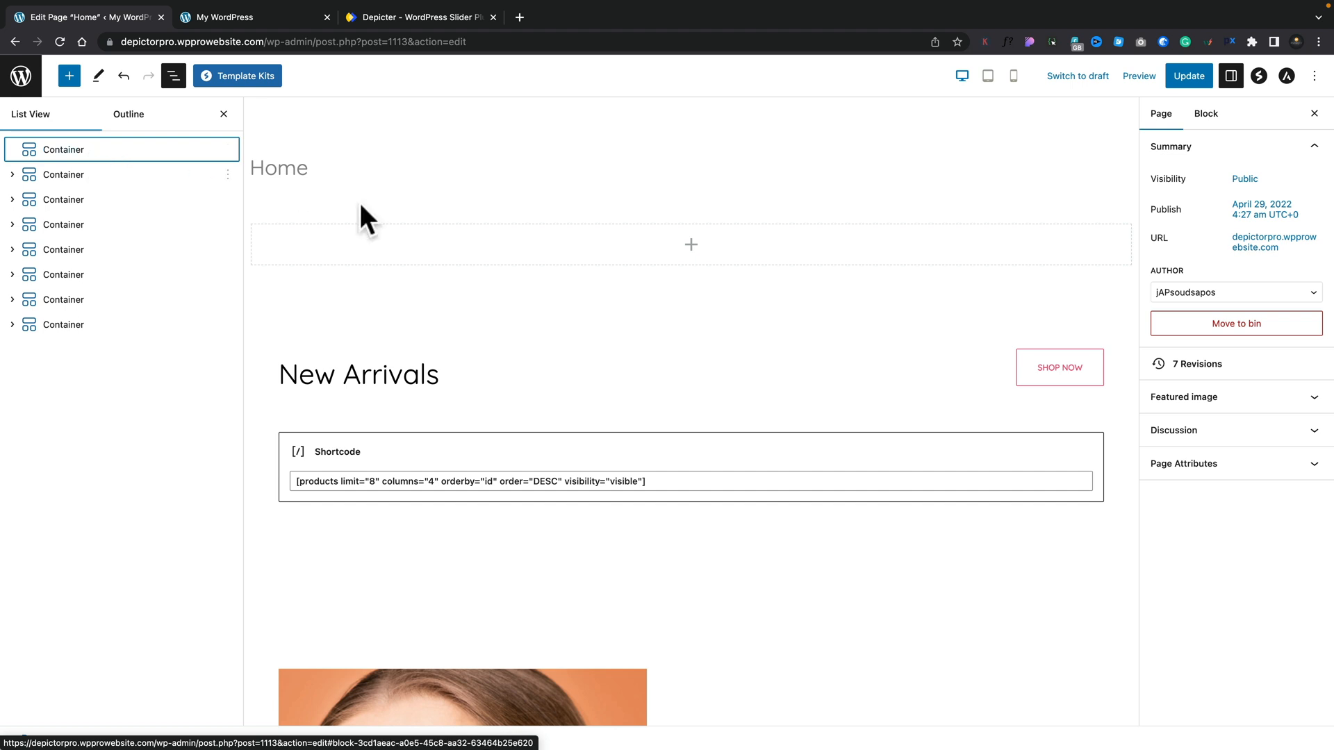
{"action": "left_click", "coordinate": [691, 245]}
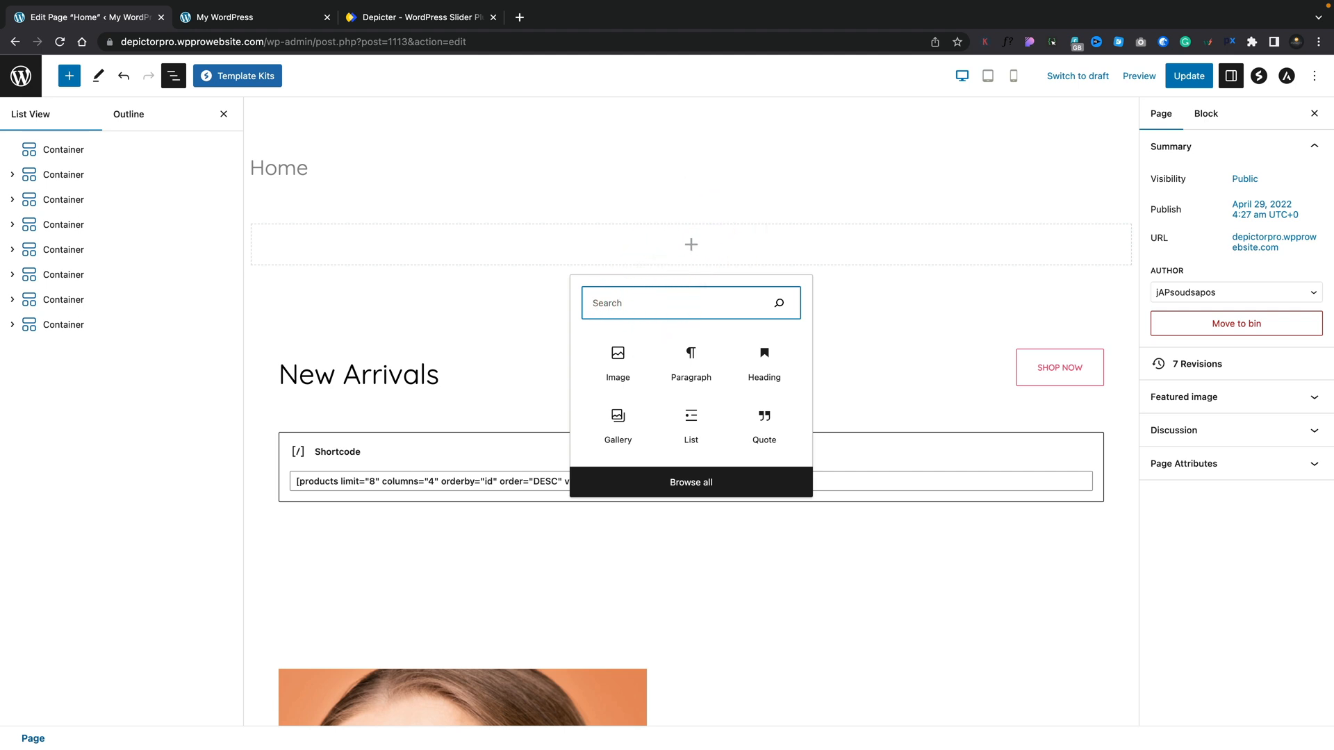
{"action": "type", "text": "depic"}
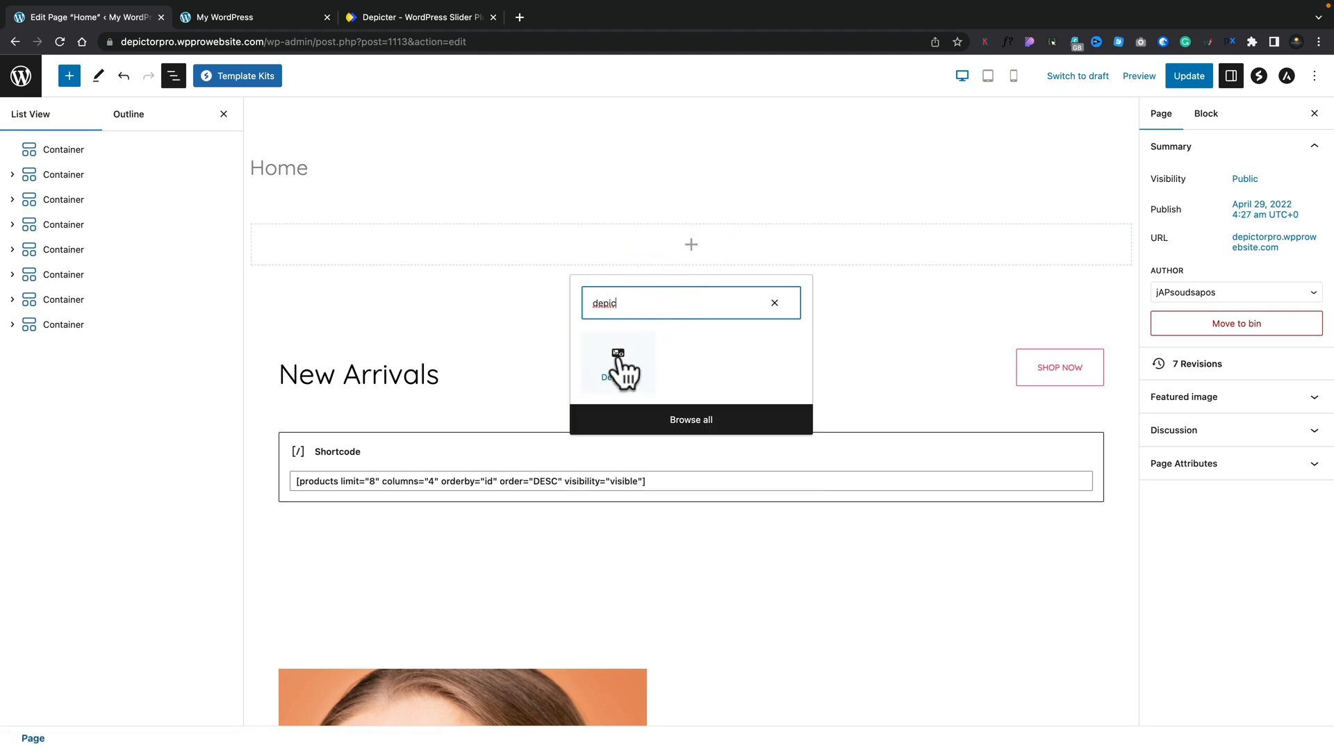
{"action": "left_click", "coordinate": [617, 364]}
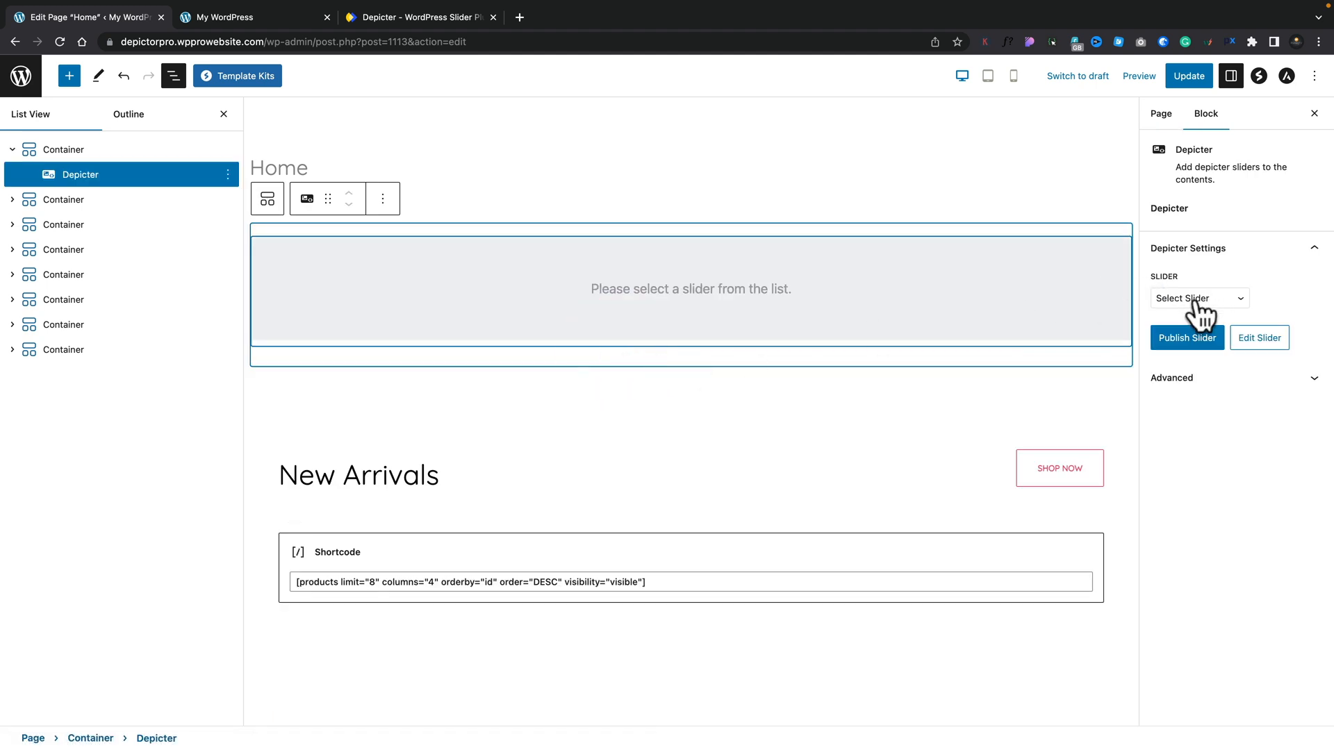
- Choose AI-Aided Slider 12 for the block and update the Home page
{"action": "left_click", "coordinate": [1196, 297]}
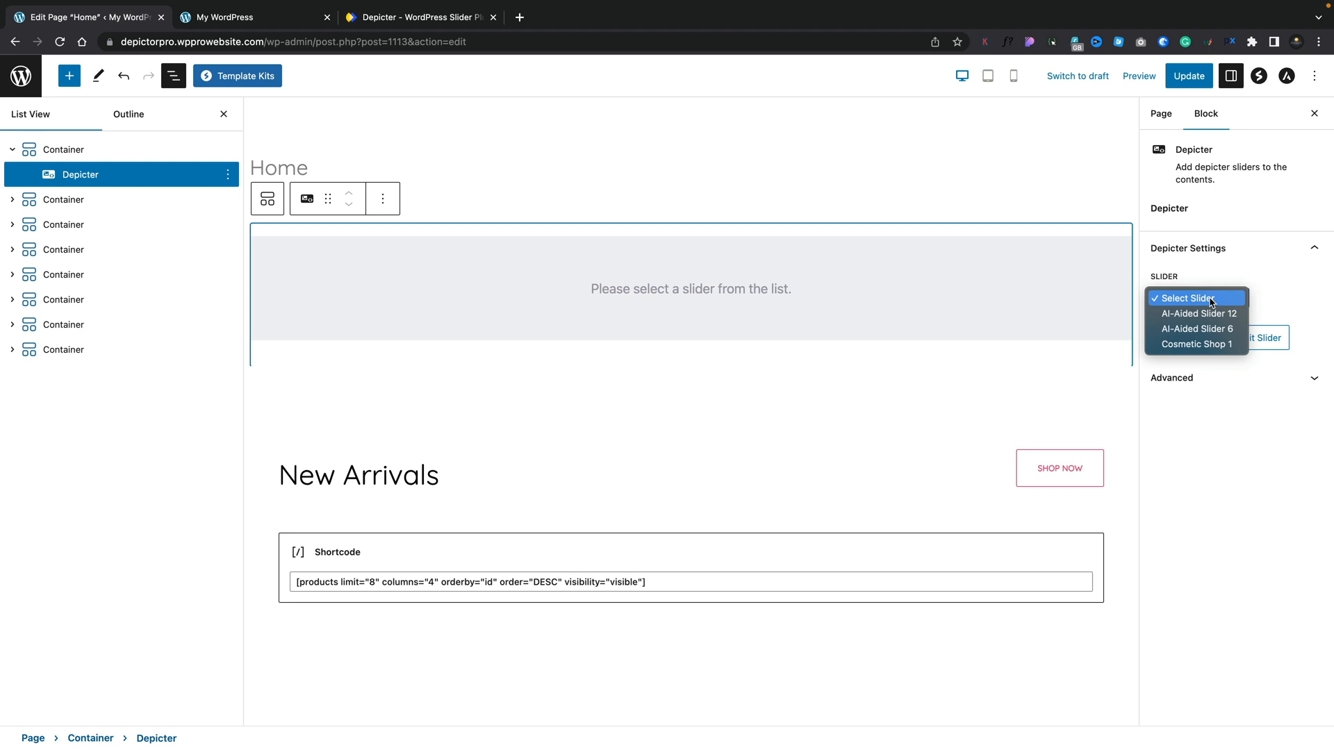
{"action": "mouse_move", "coordinate": [1198, 313]}
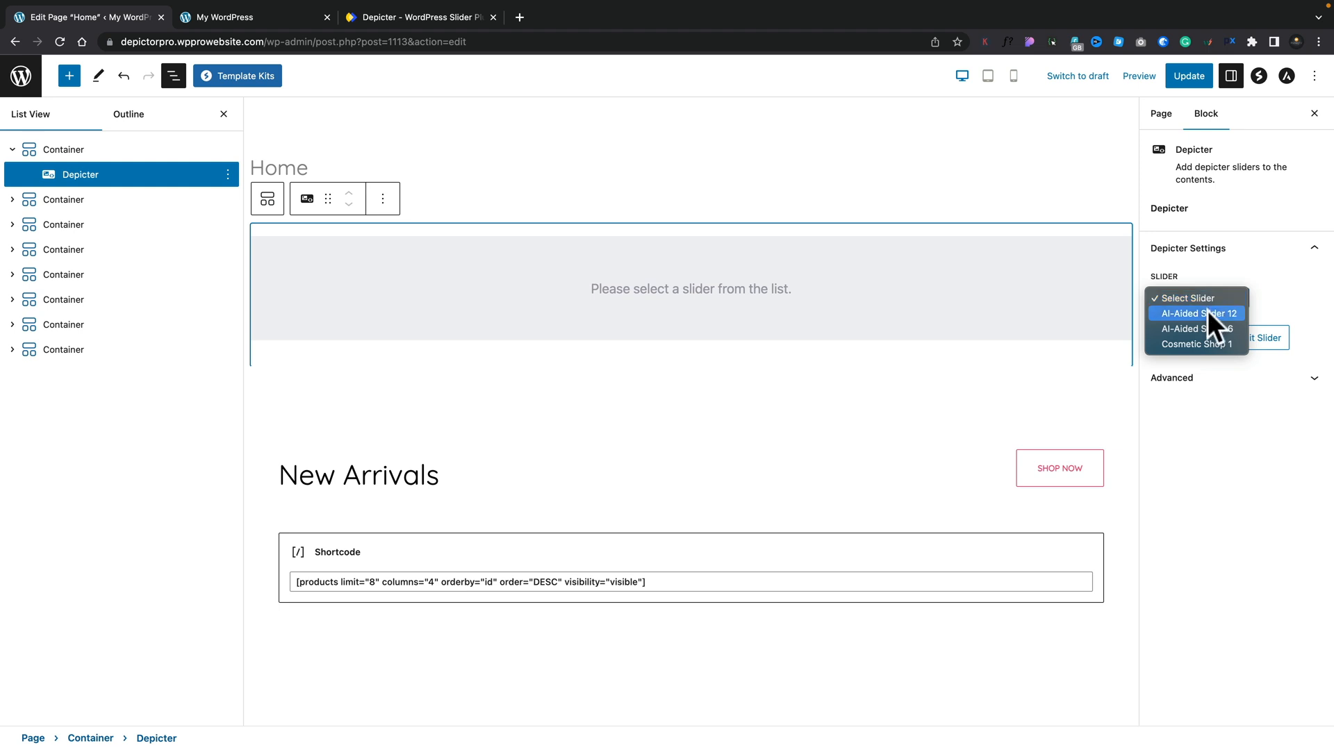
{"action": "left_click", "coordinate": [1198, 313]}
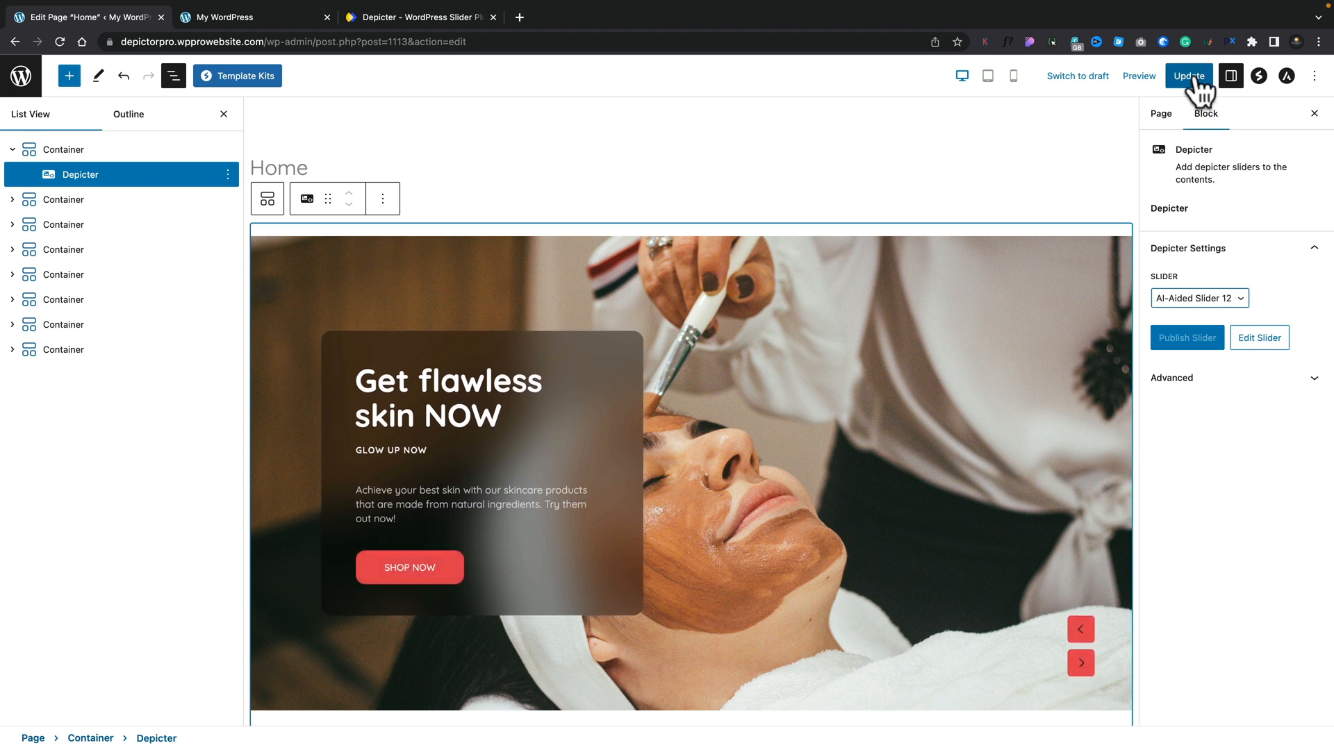
{"action": "left_click", "coordinate": [1188, 75]}
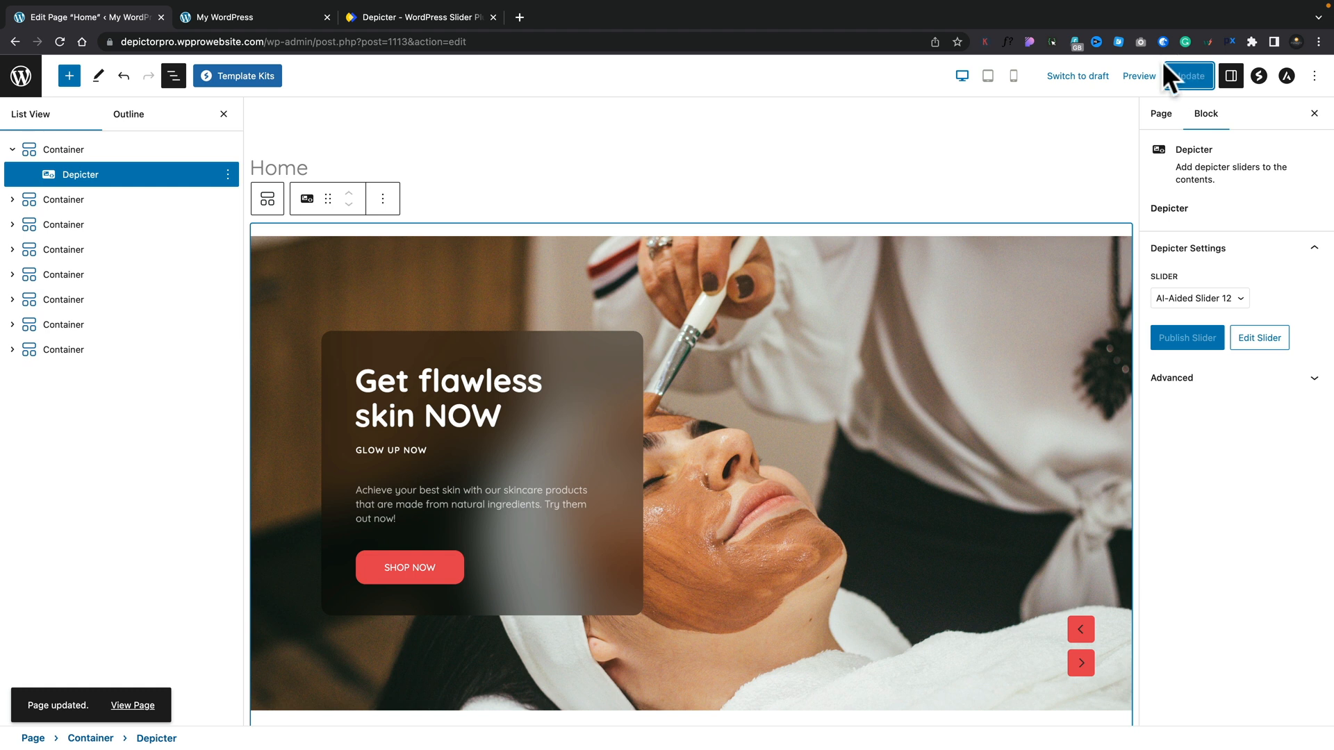
- Reload the live homepage and cycle the slider through all three slides back to the first
{"action": "left_click", "coordinate": [247, 17]}
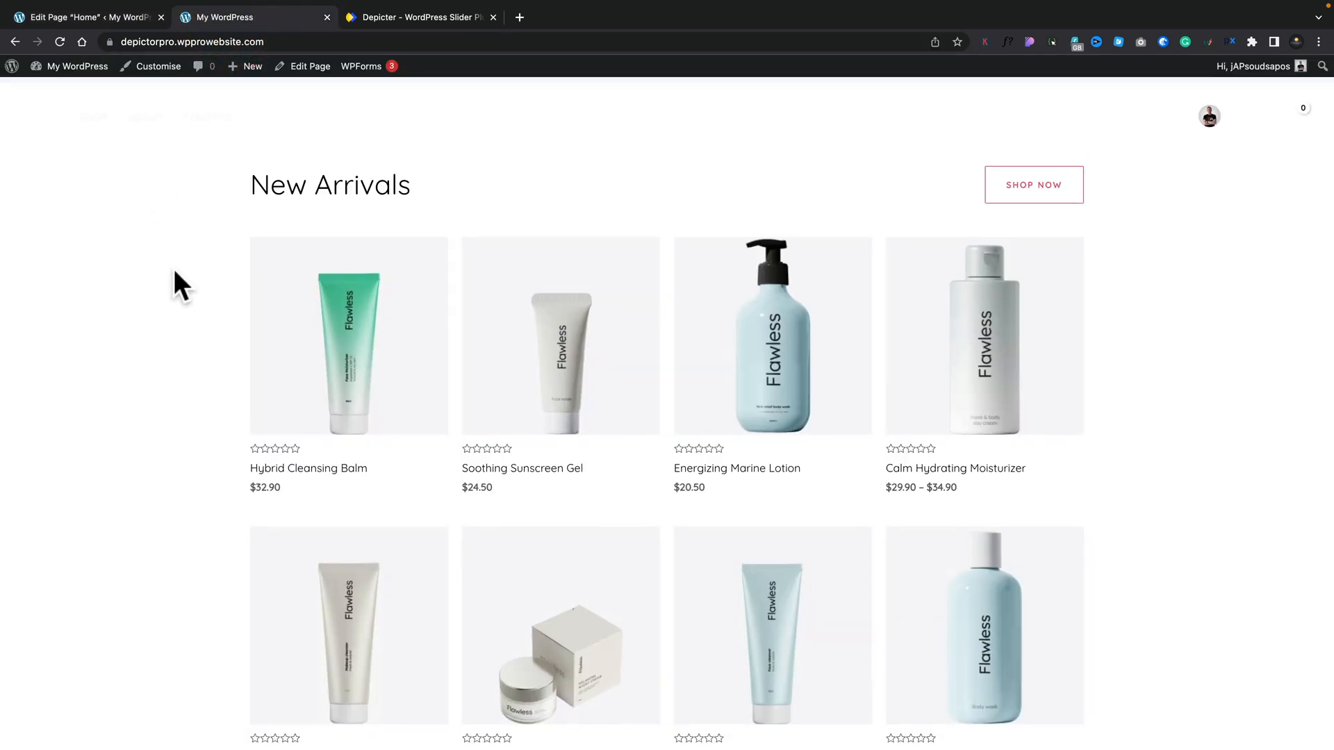
{"action": "left_click", "coordinate": [58, 42]}
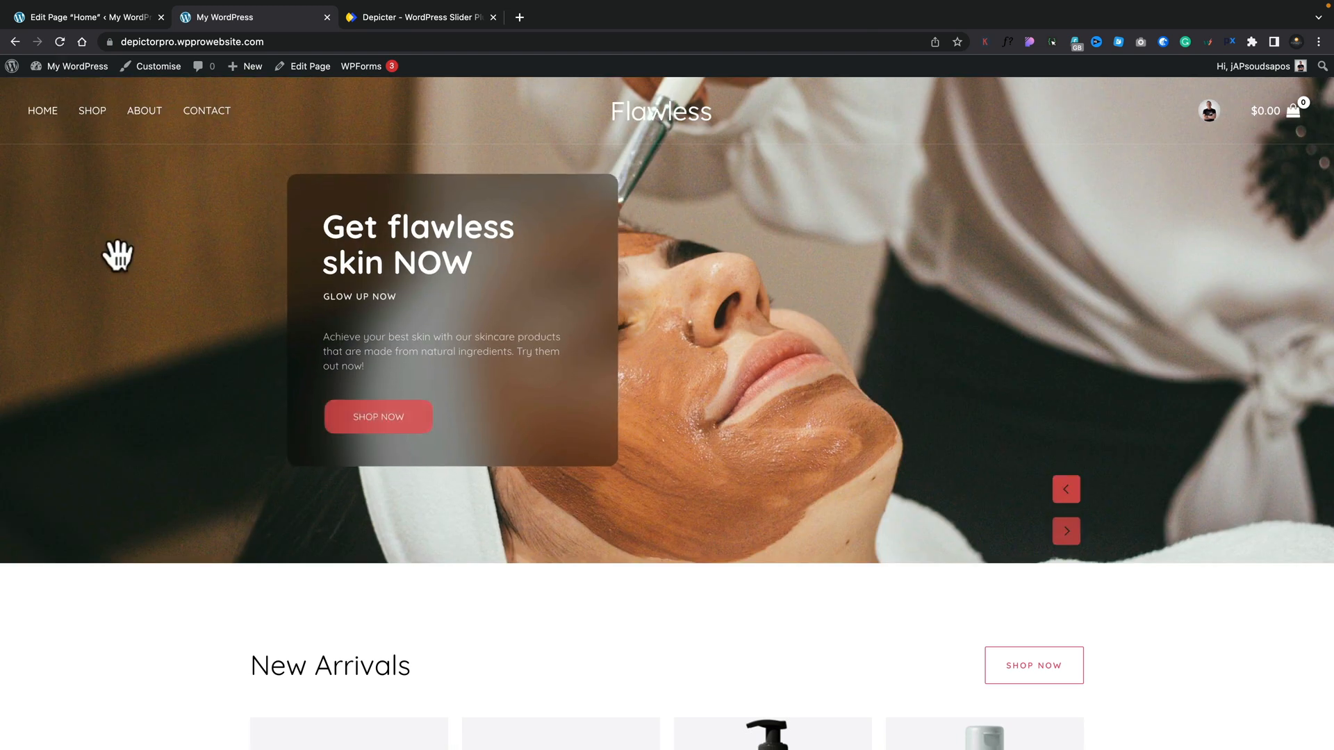
{"action": "mouse_move", "coordinate": [177, 642]}
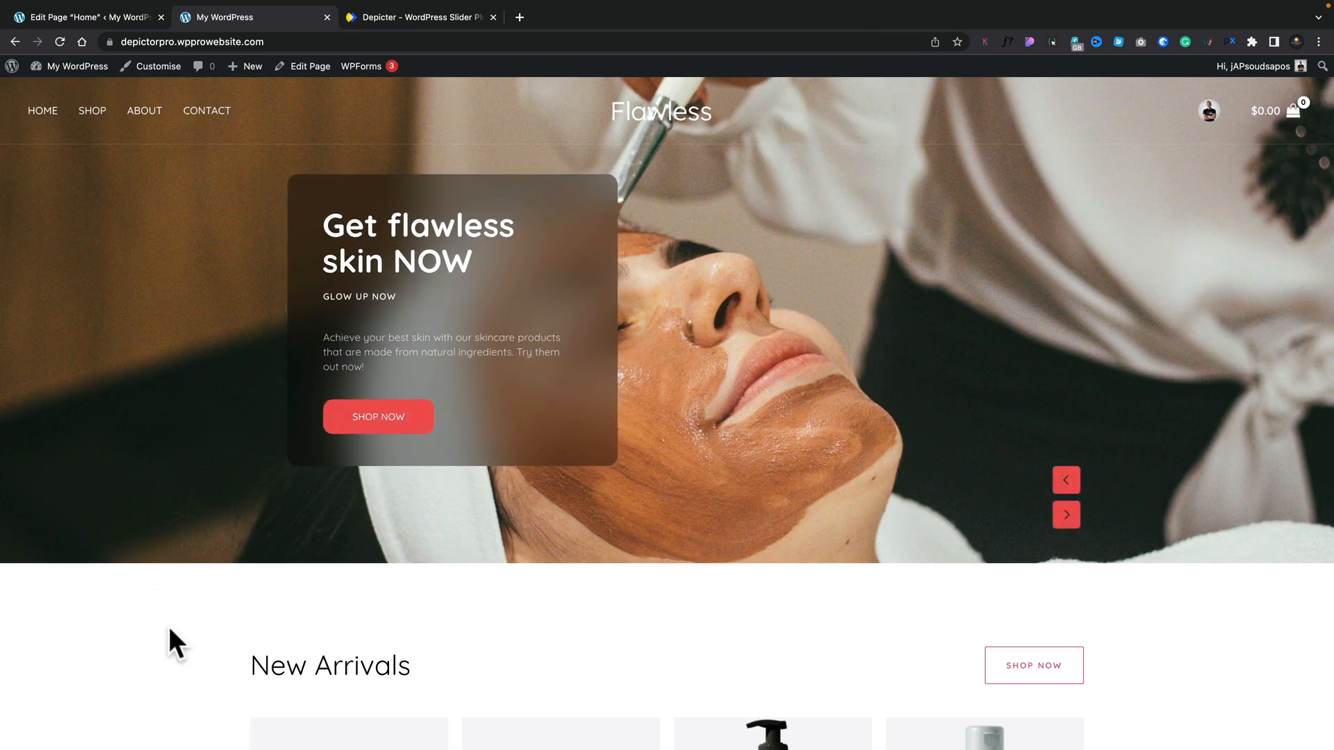
{"action": "mouse_move", "coordinate": [1038, 536]}
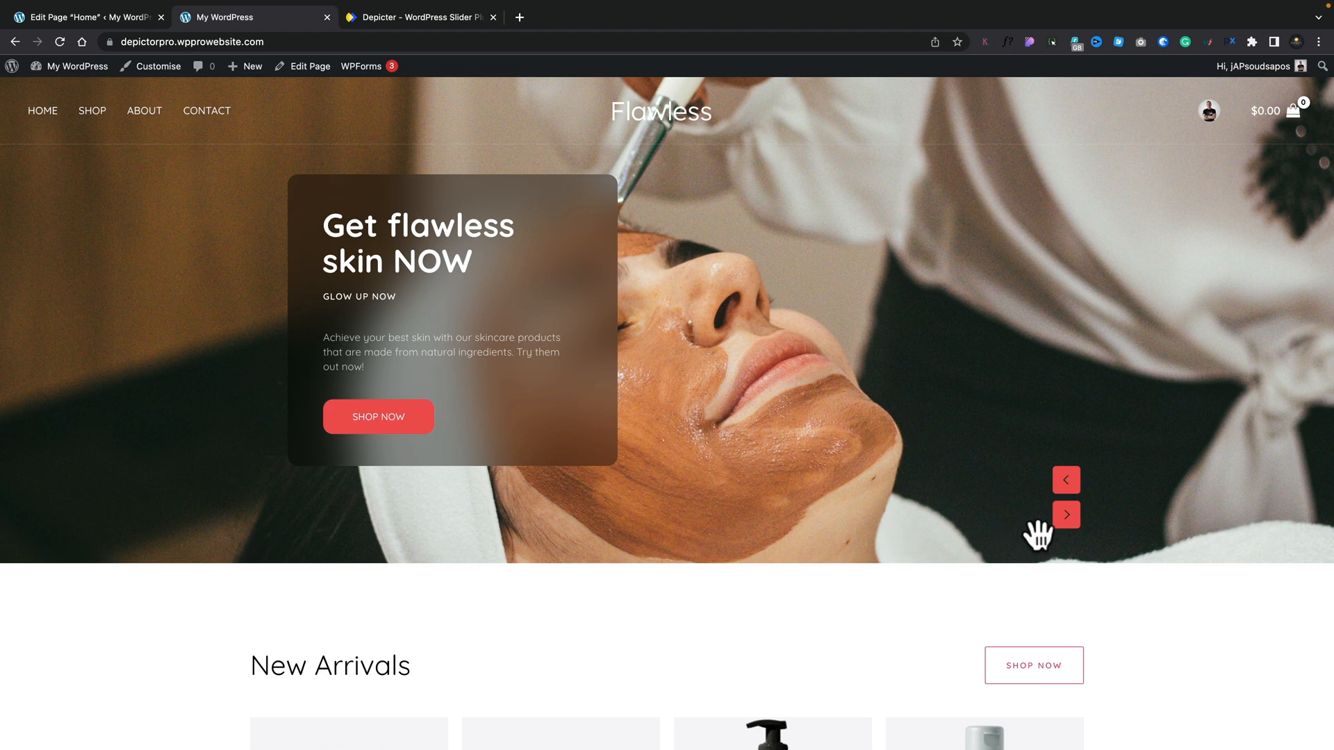
{"action": "left_click", "coordinate": [1066, 514]}
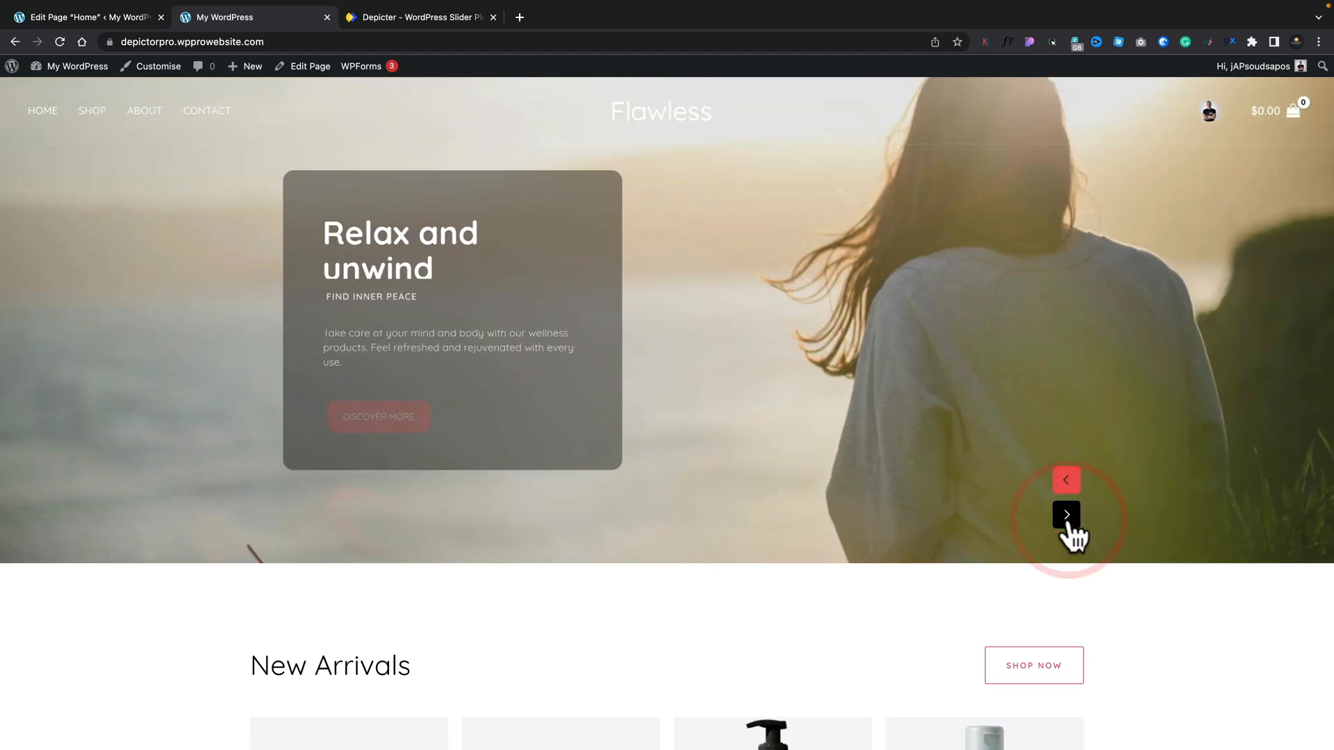
{"action": "left_click", "coordinate": [1066, 515]}
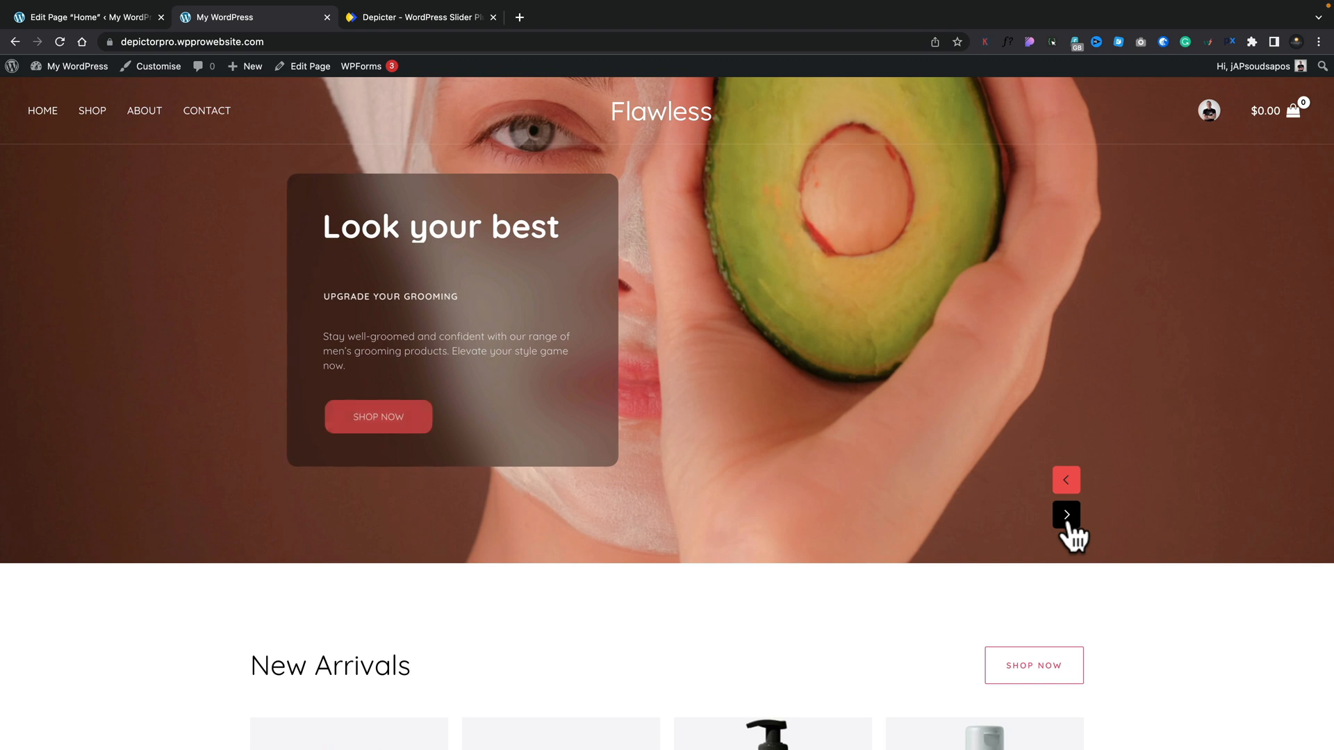
{"action": "left_click", "coordinate": [1066, 514]}
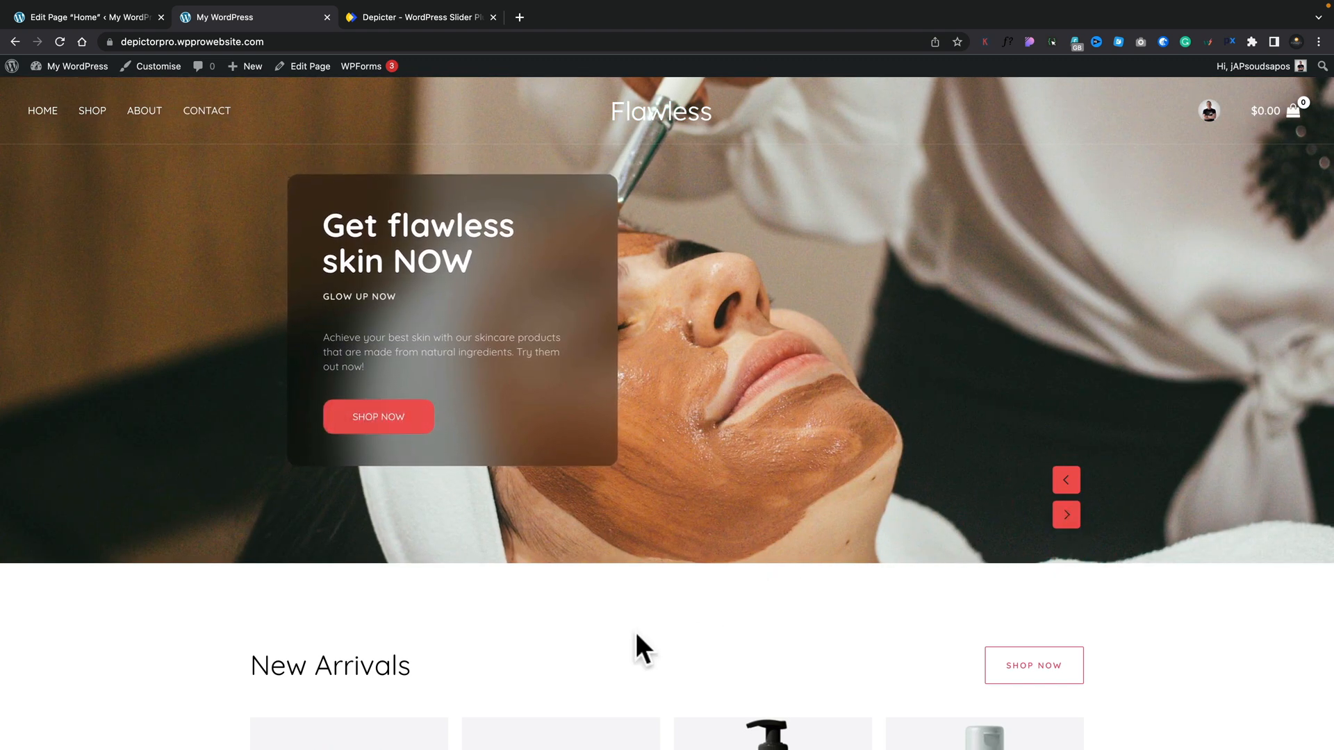
{"action": "left_click", "coordinate": [417, 17]}
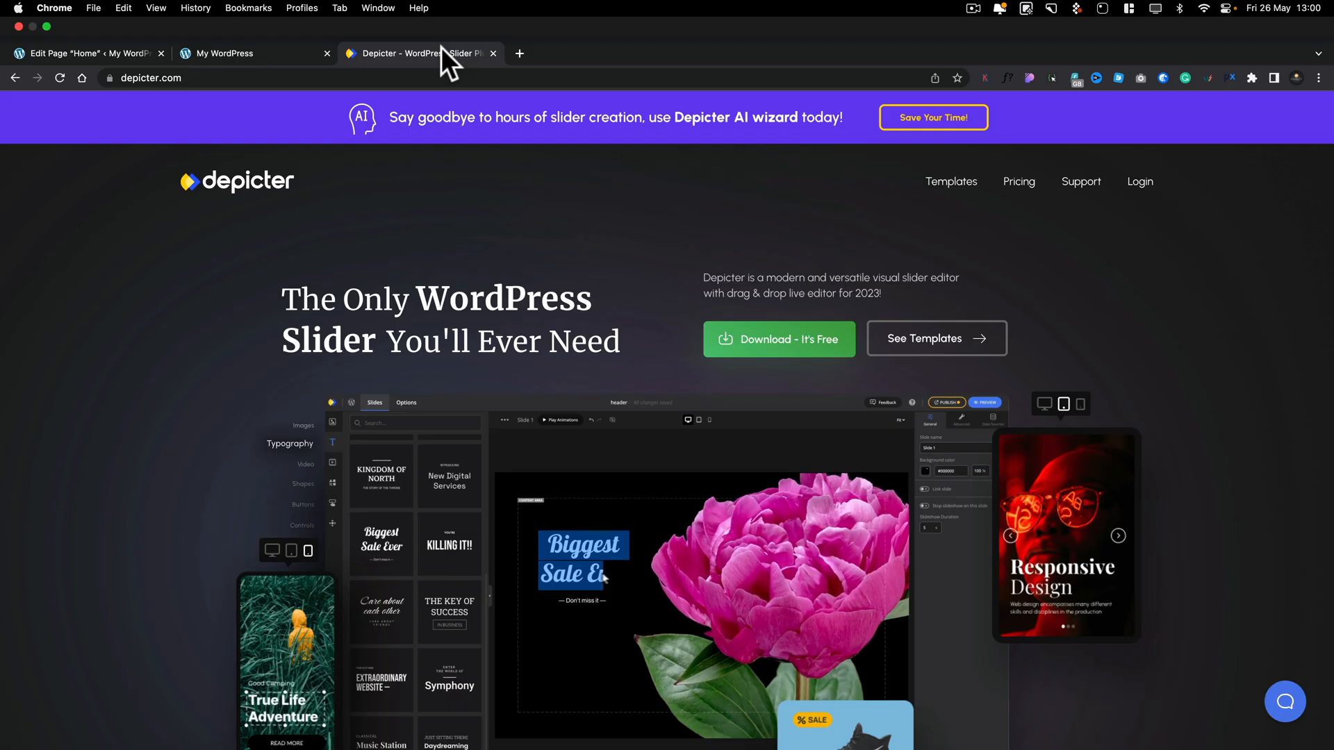